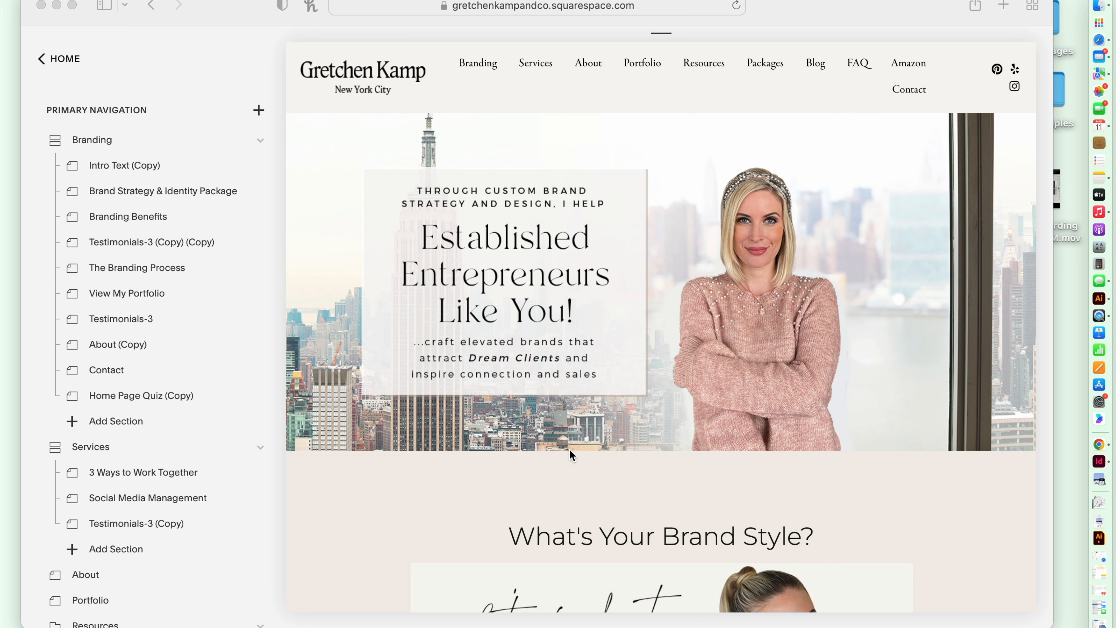
mouse_move(346, 155)
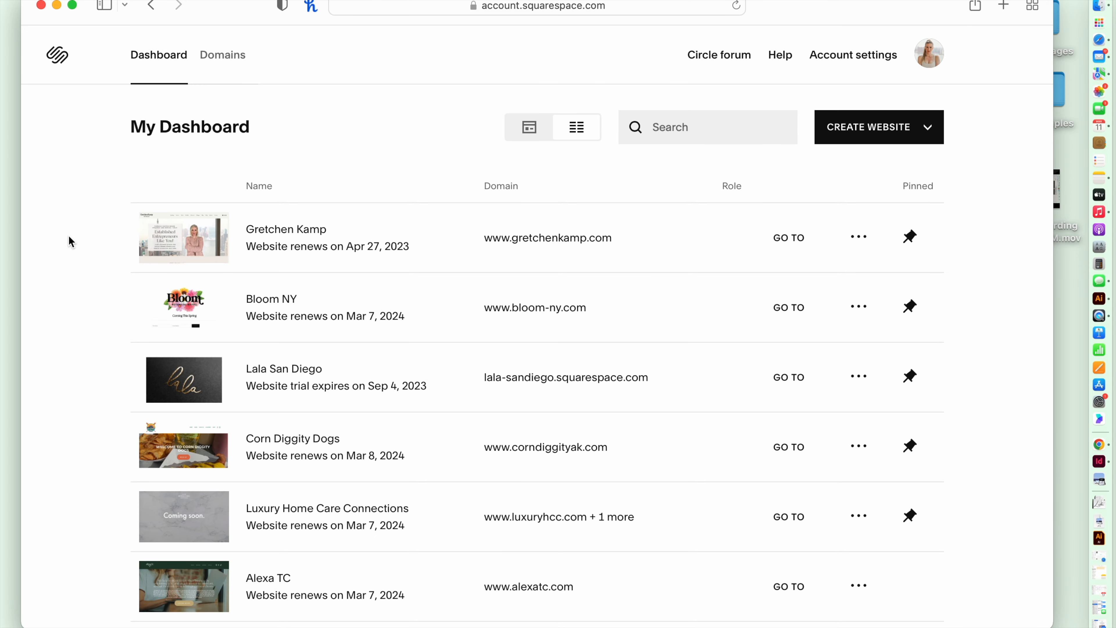
mouse_move(210, 197)
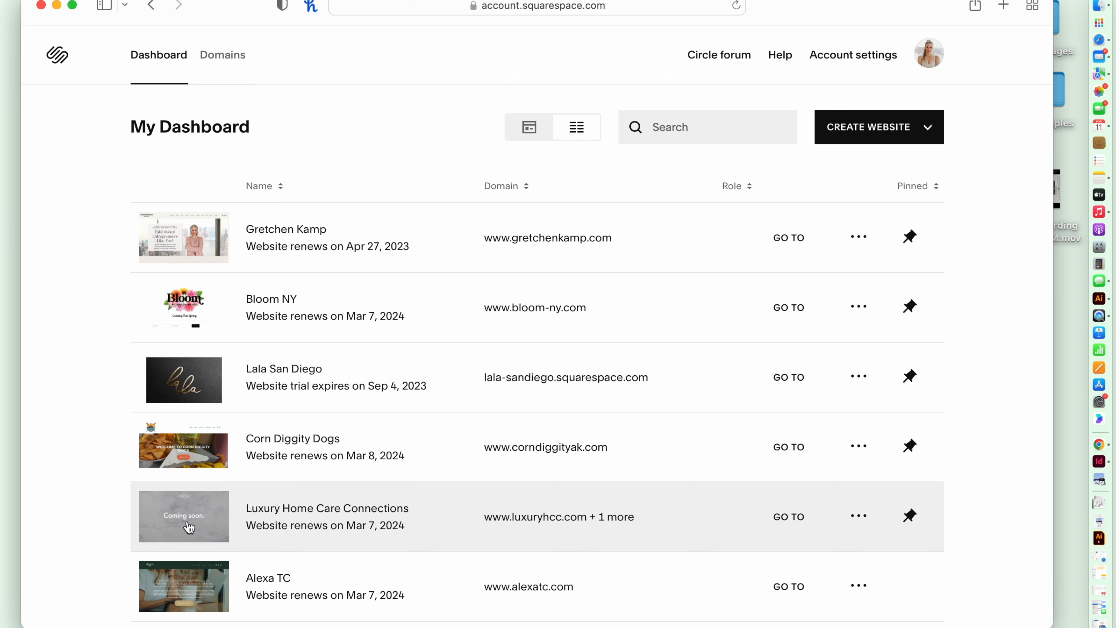
mouse_move(96, 215)
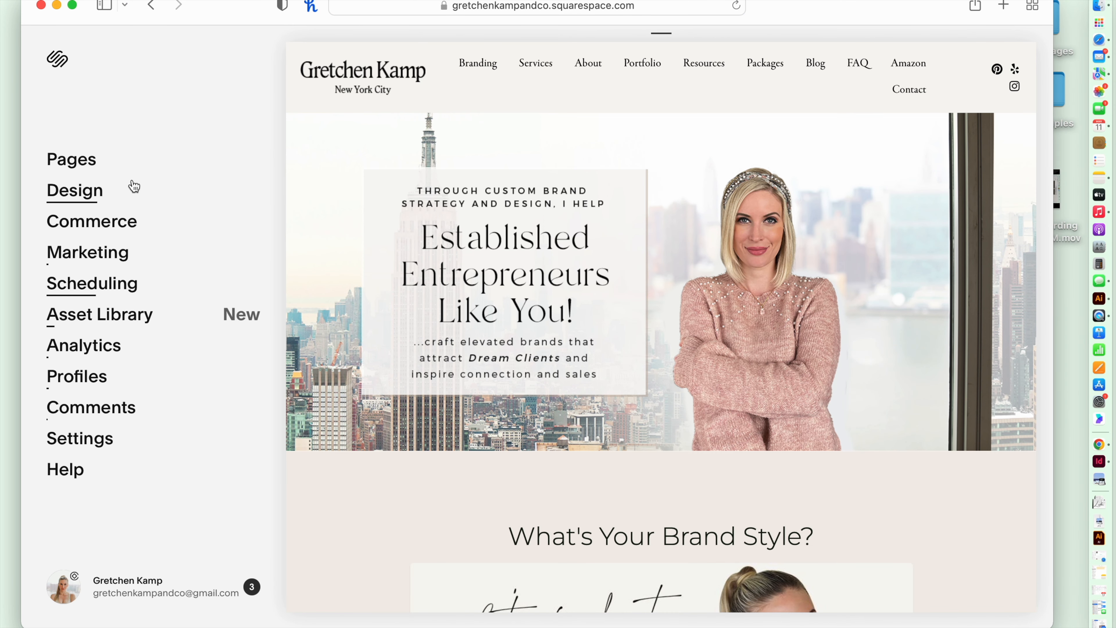
mouse_move(178, 105)
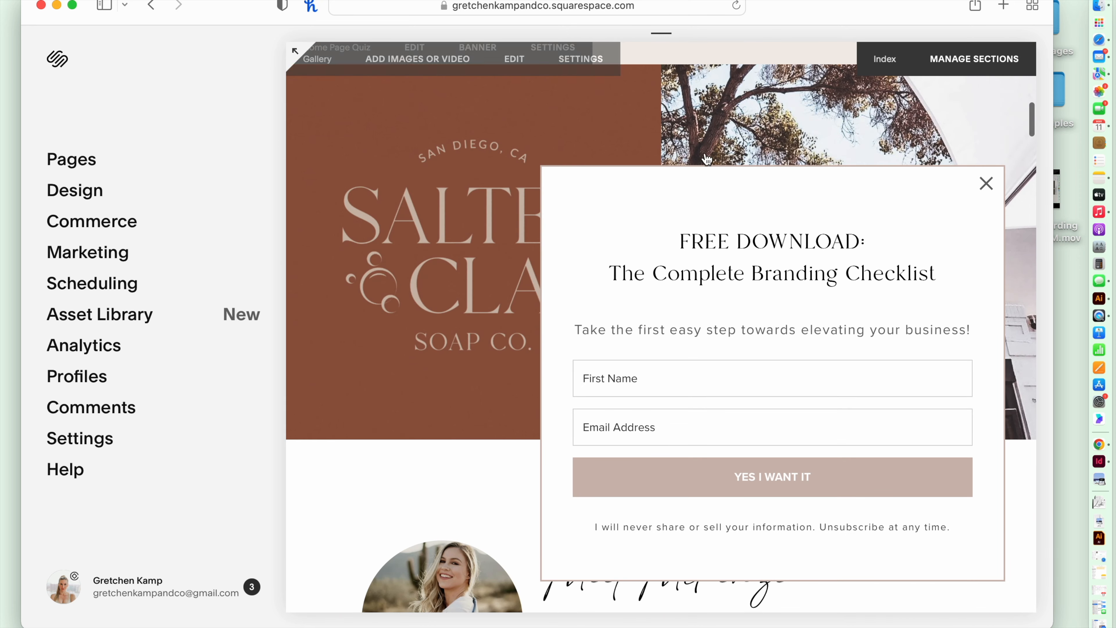
Show the Pages panel and collapse the Branding, Services and Resources navigation groups
click(986, 184)
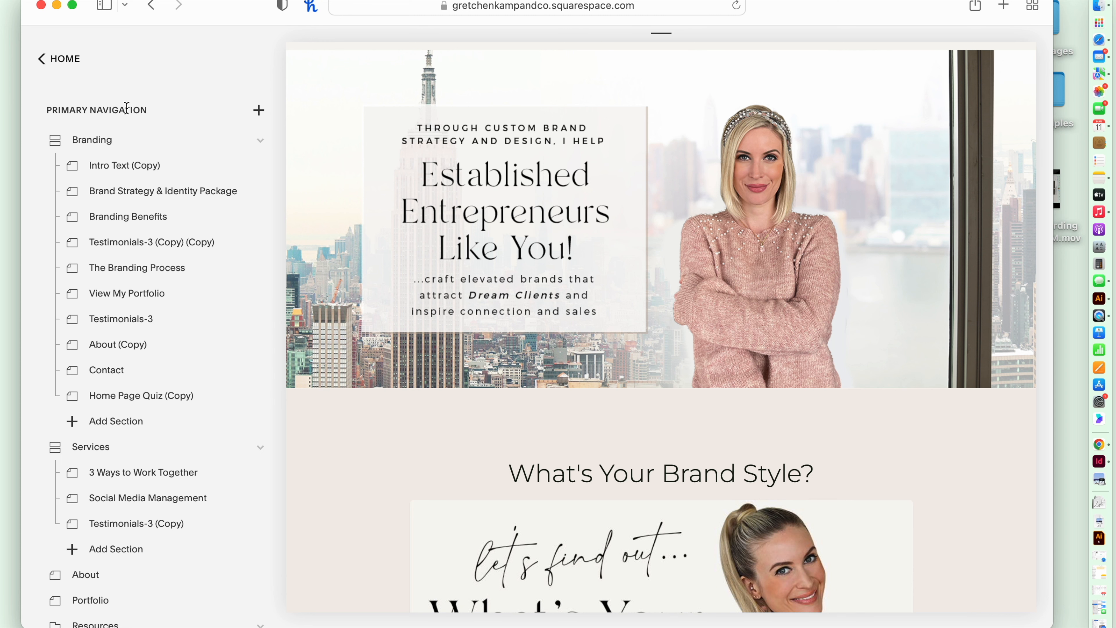
mouse_move(135, 109)
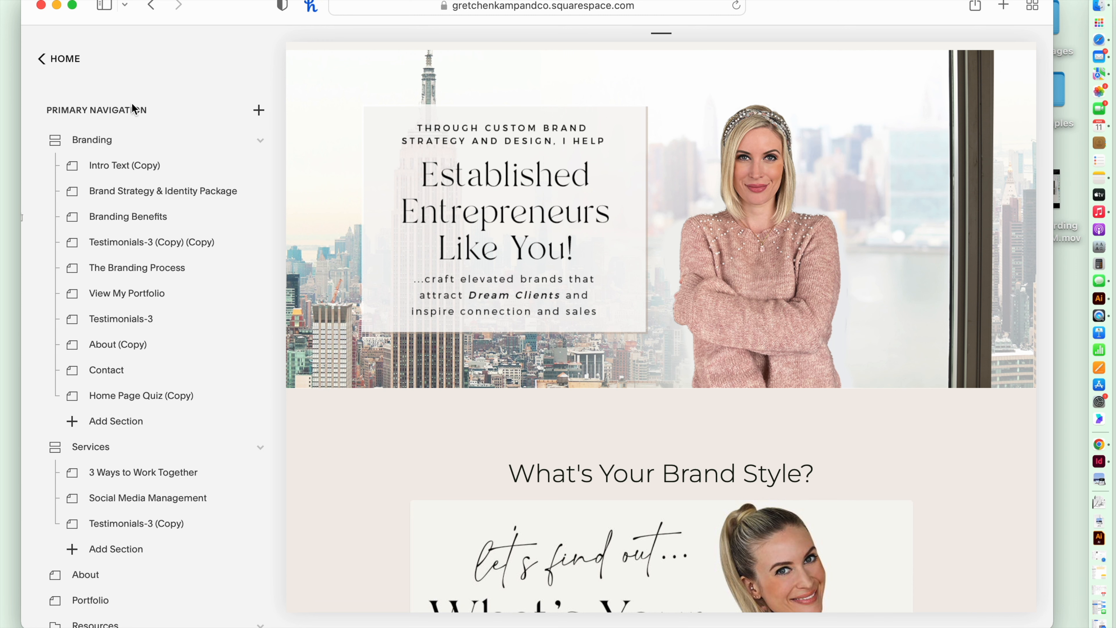
mouse_move(57, 127)
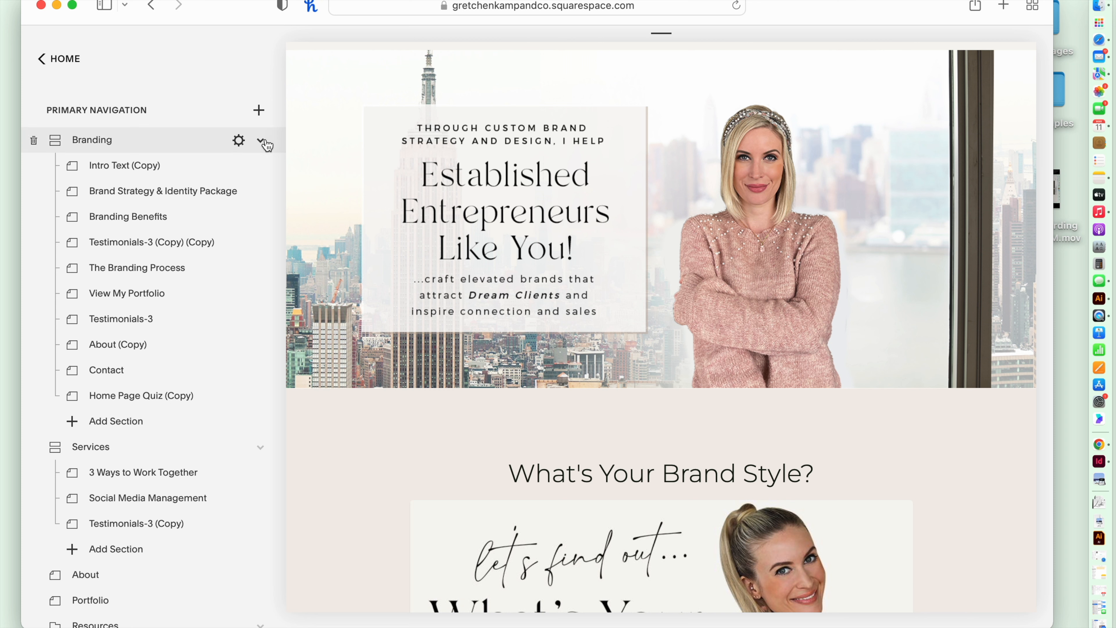
mouse_move(265, 146)
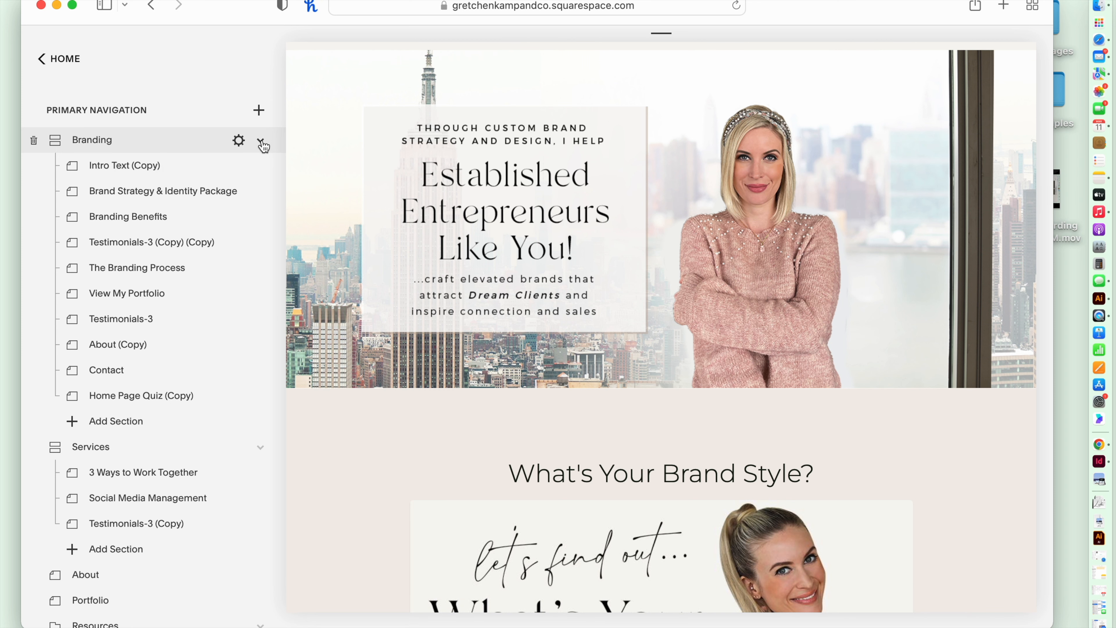
click(261, 140)
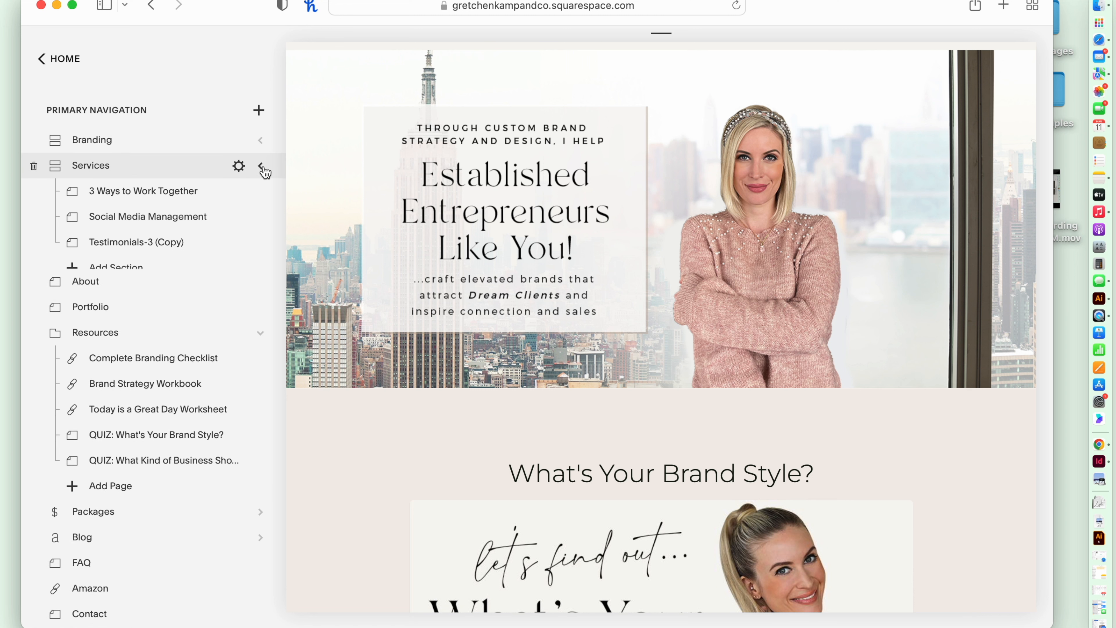
click(262, 166)
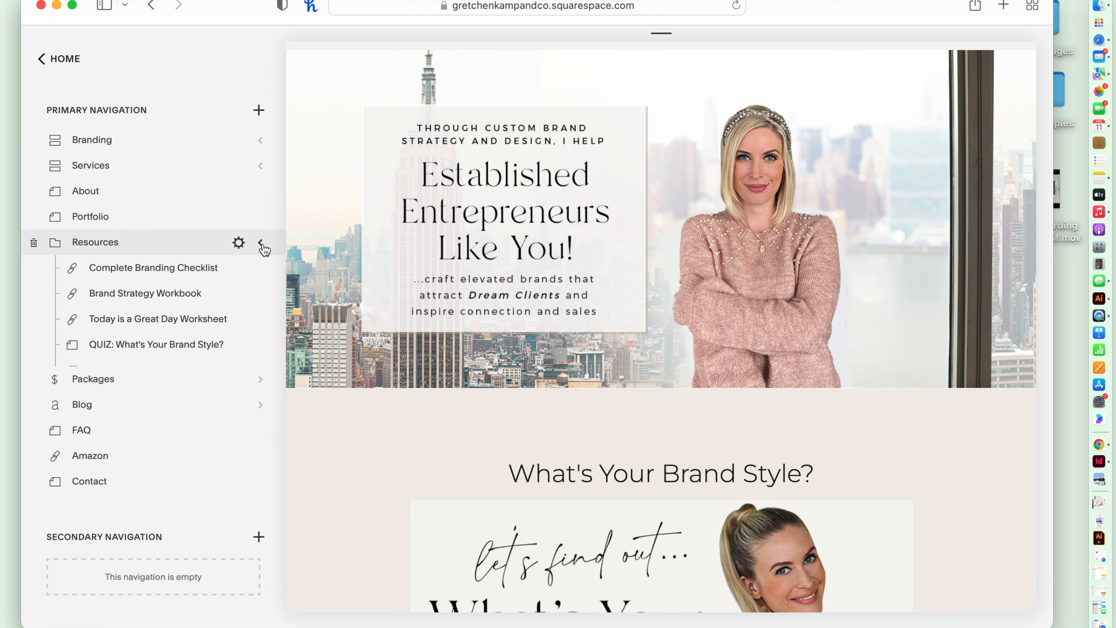
click(263, 242)
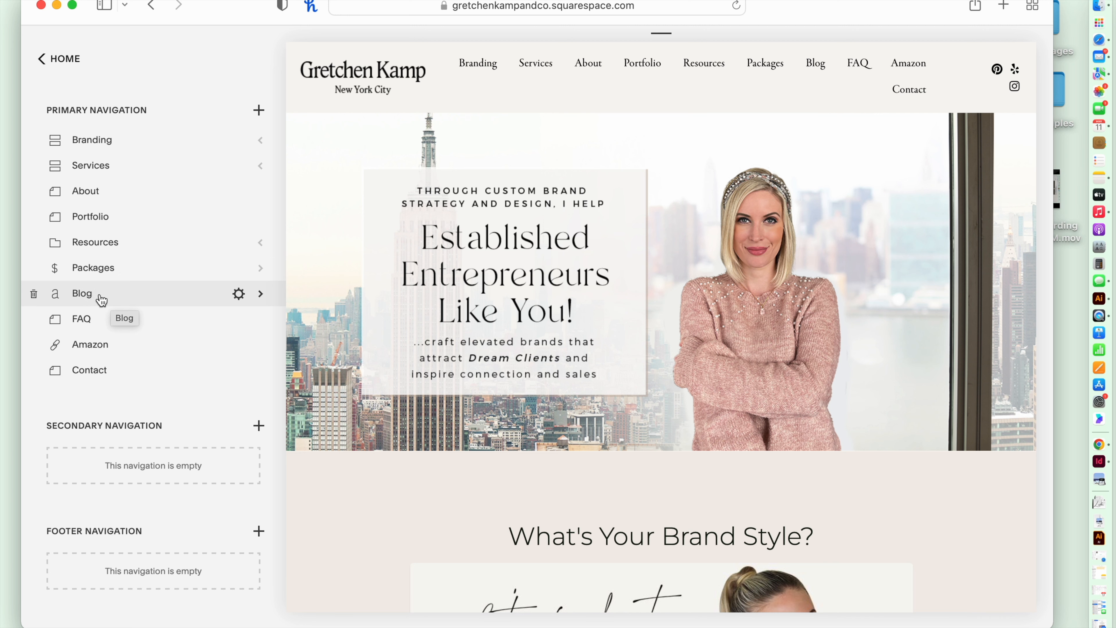
mouse_move(131, 300)
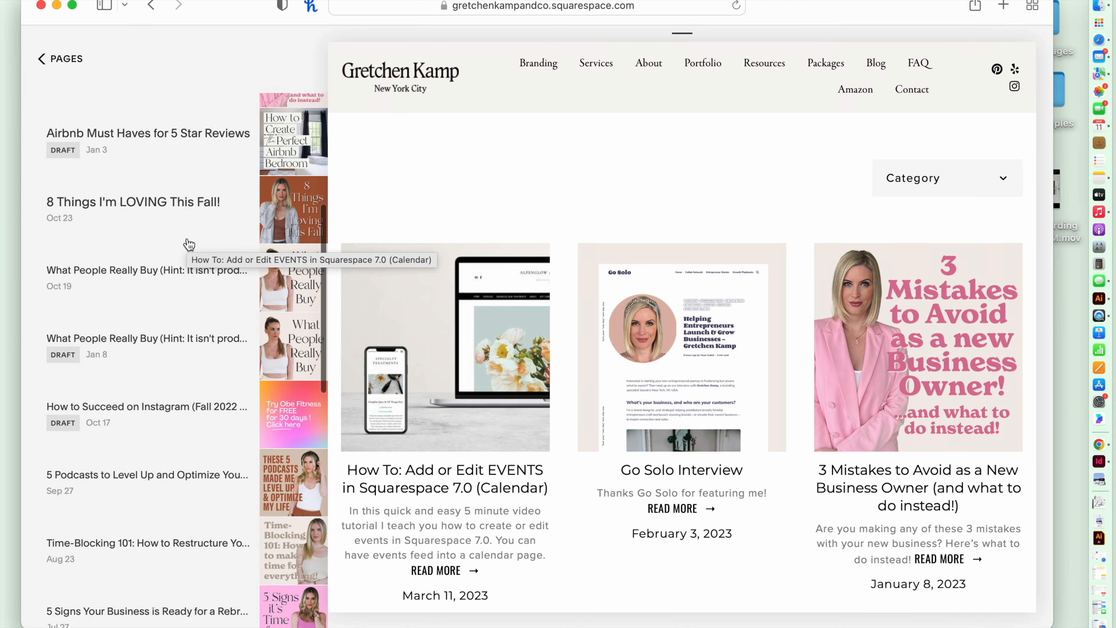
Scroll through the Blog collection's list of posts from newest to oldest
scroll(down, 3)
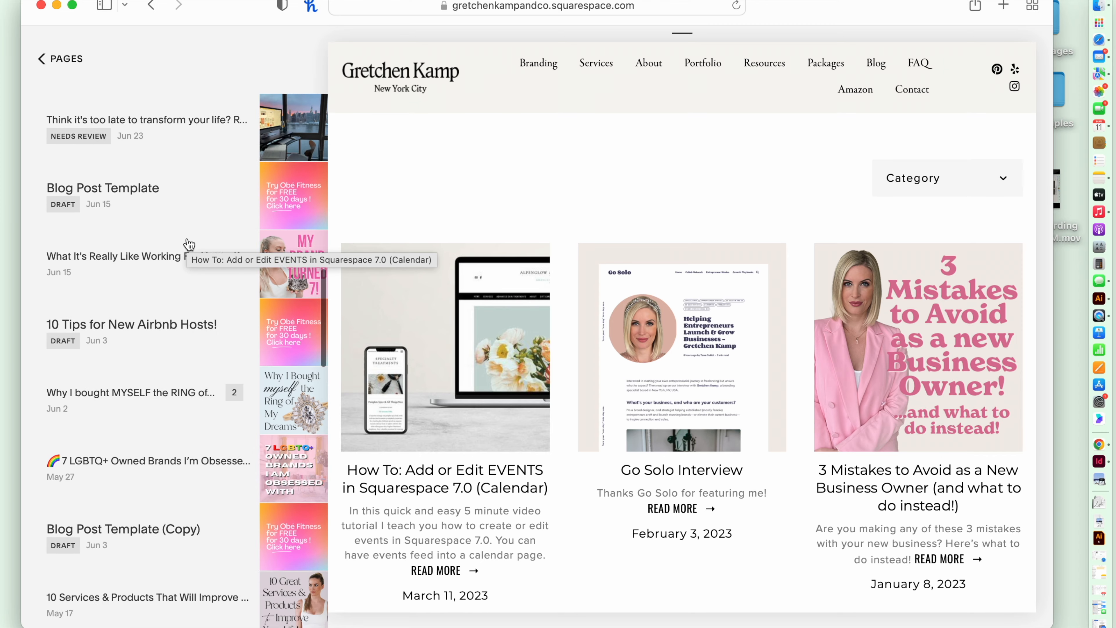
scroll(down, 3)
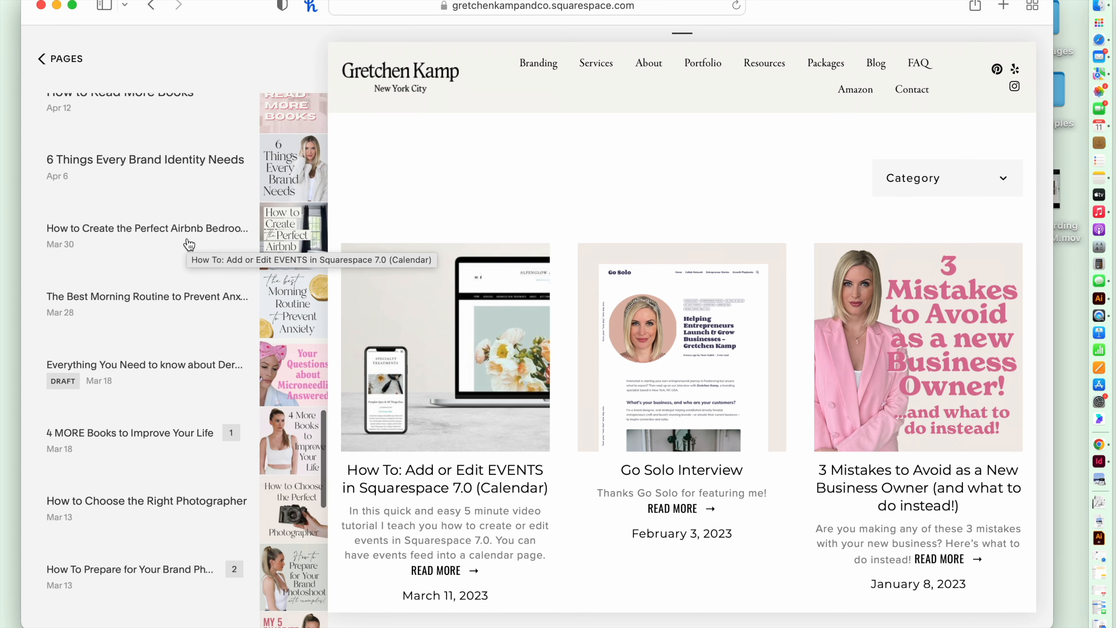
scroll(down, 3)
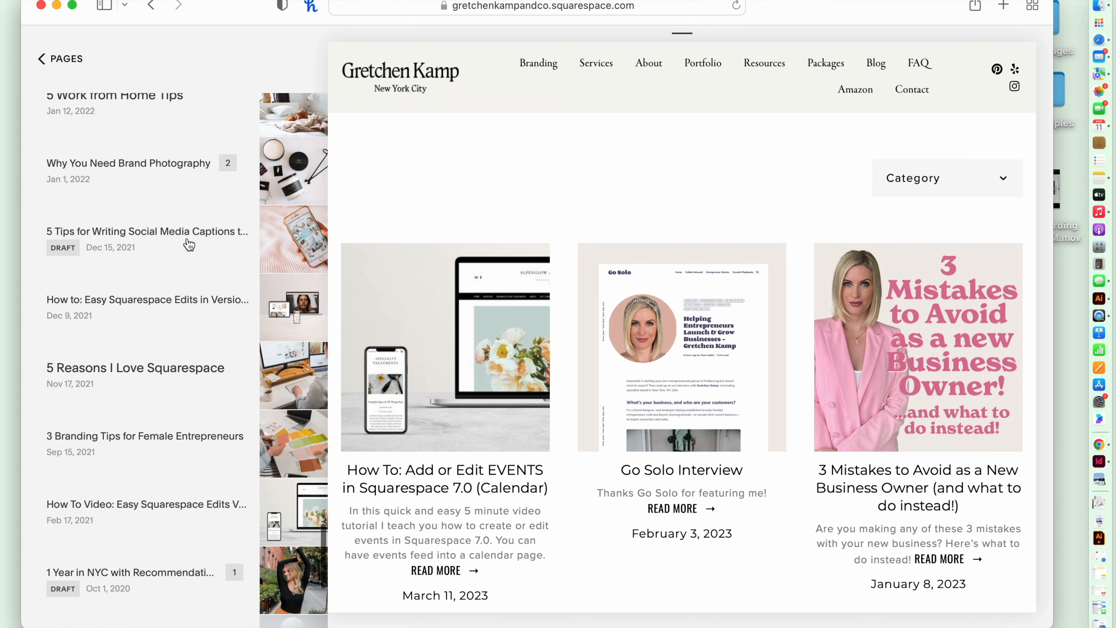
scroll(down, 3)
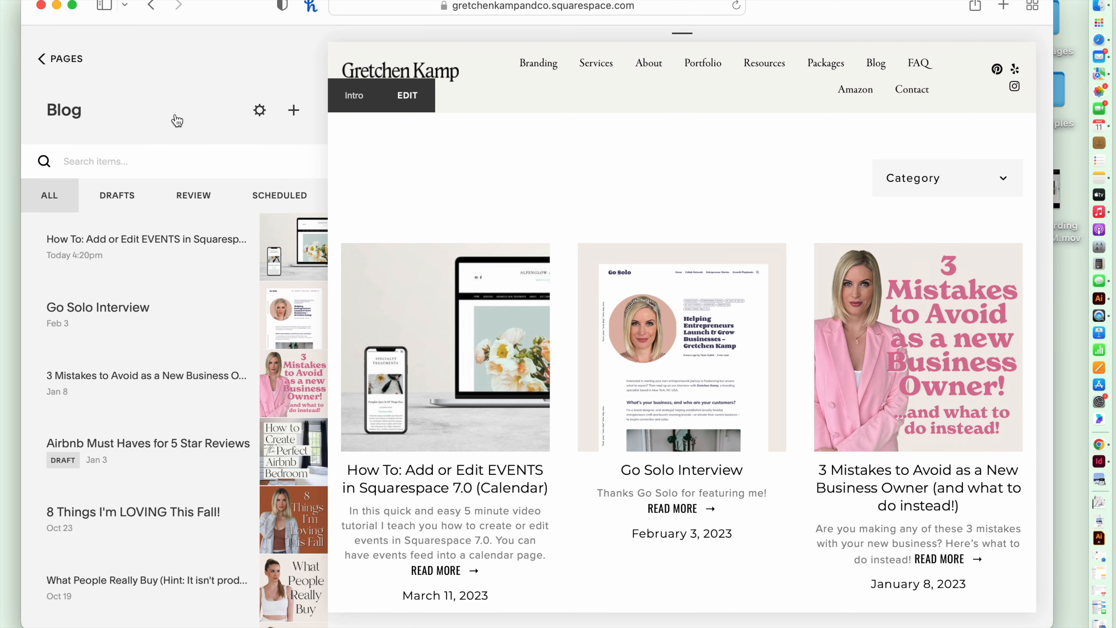
mouse_move(298, 120)
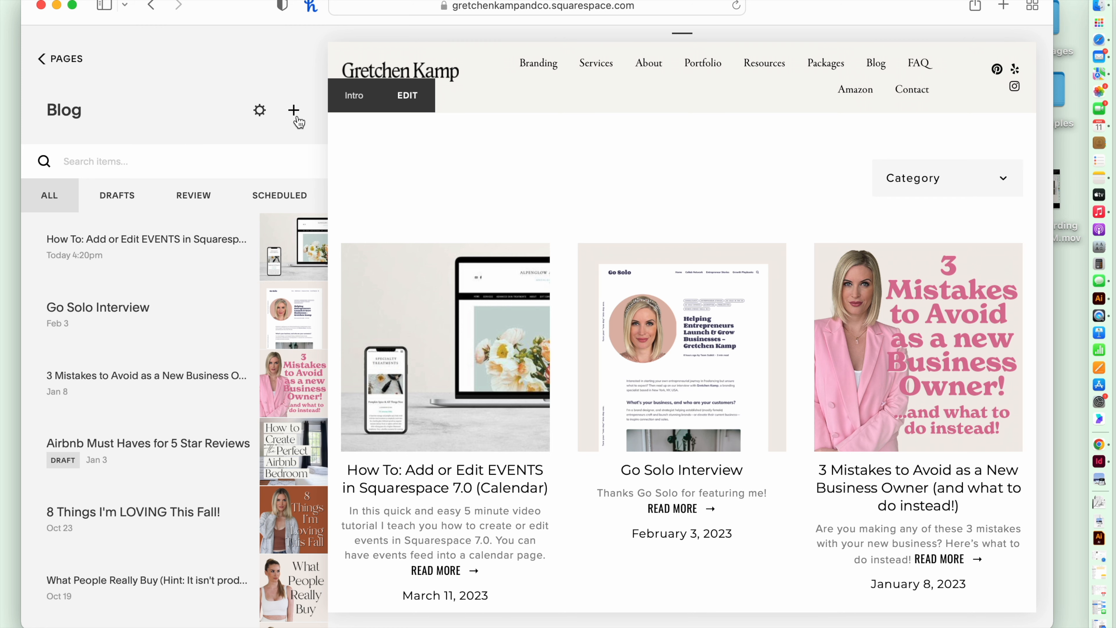
Create a new blog post titled 'How to Create a New Blog Post in Squarespace 7.0'
click(293, 111)
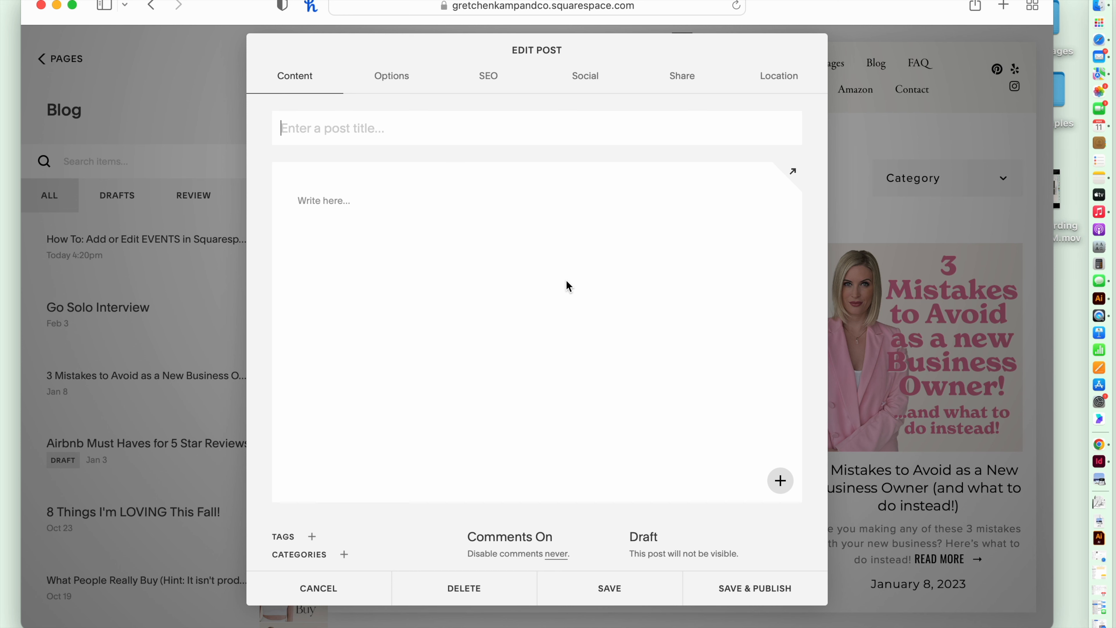
mouse_move(476, 273)
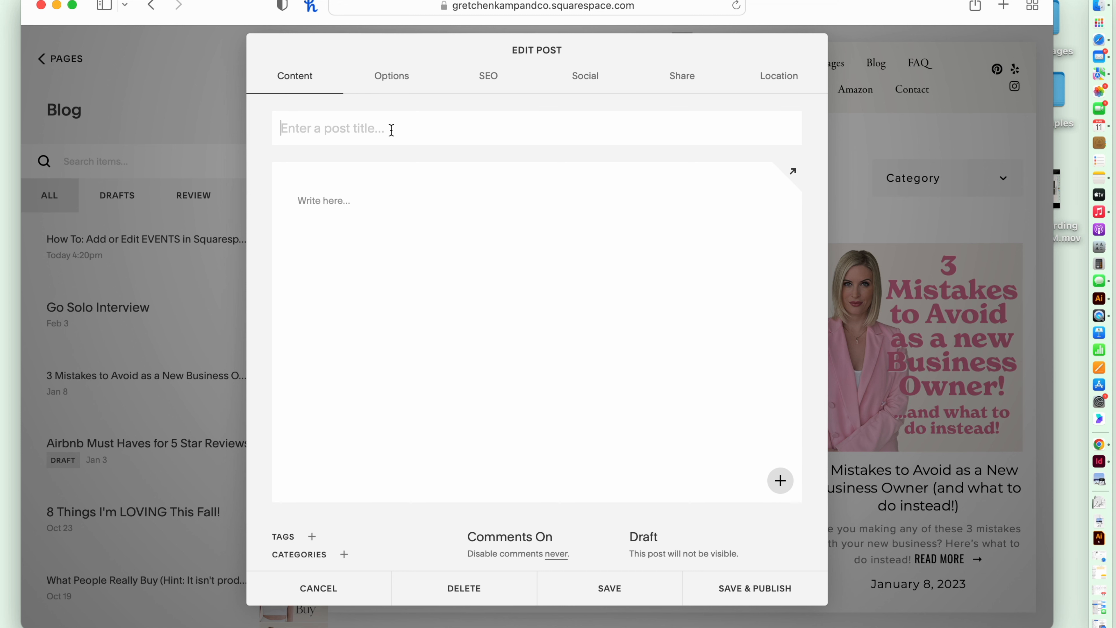
text(How)
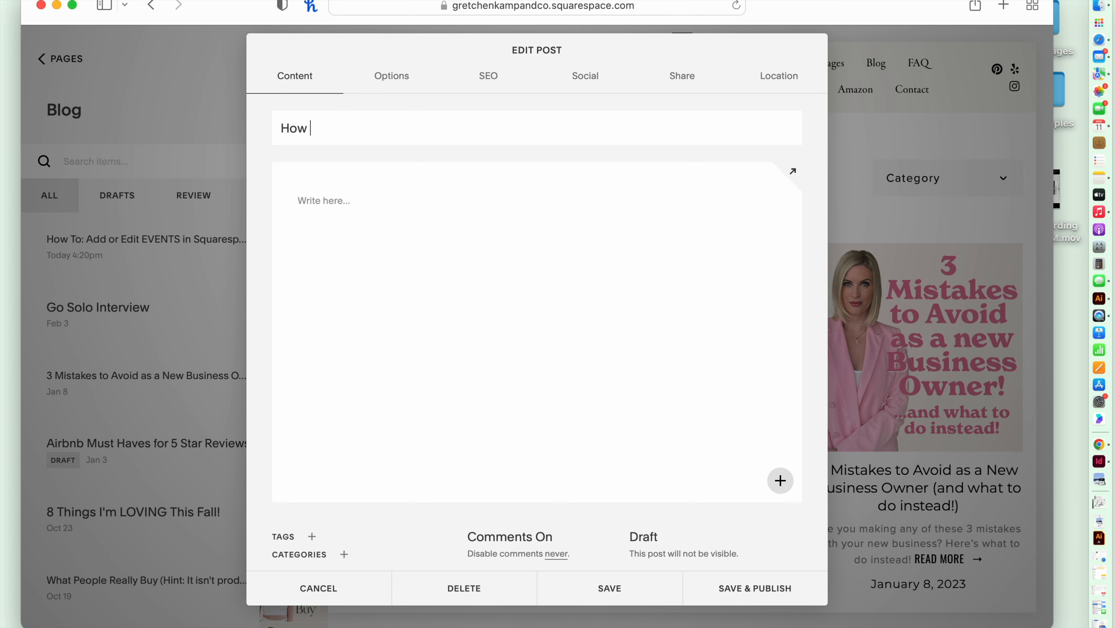
text(to Create)
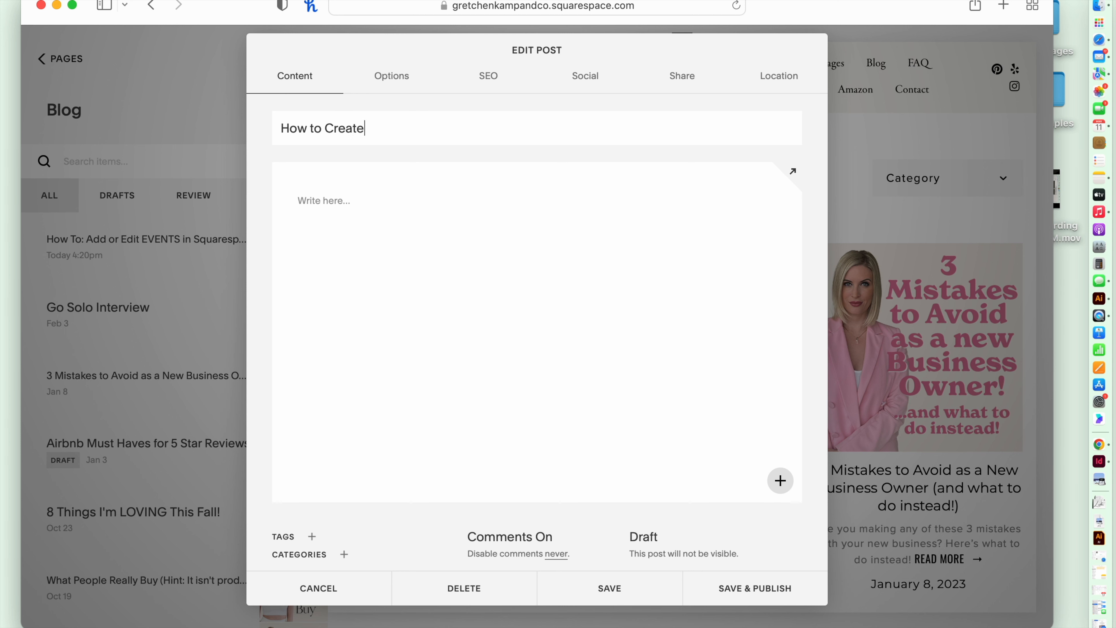
text(a New Blog Po)
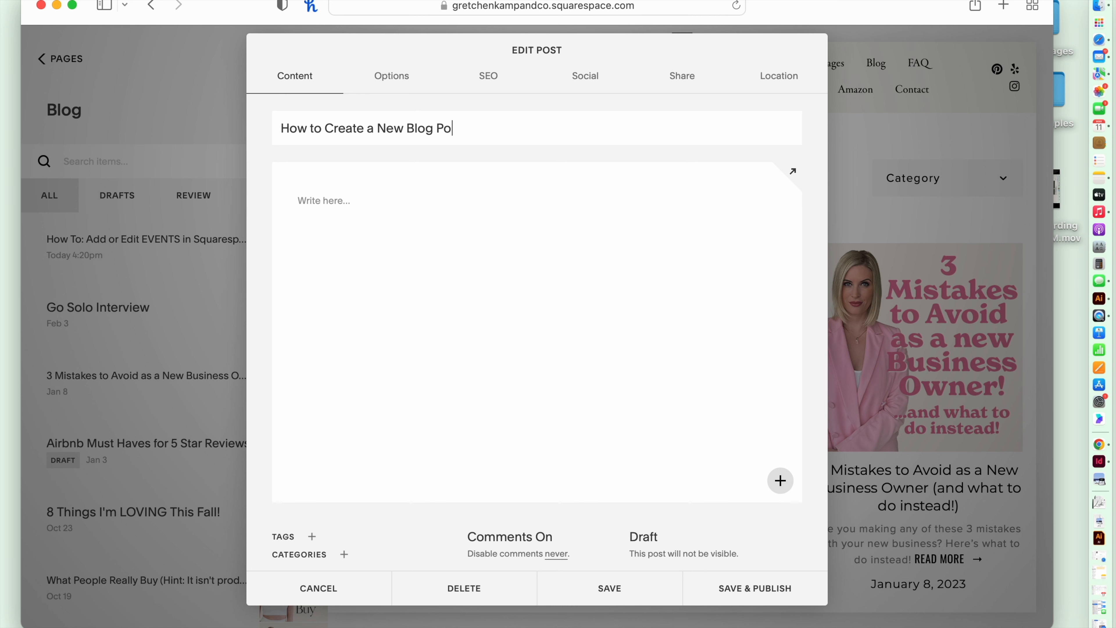
text(st in Squarespace 7.0)
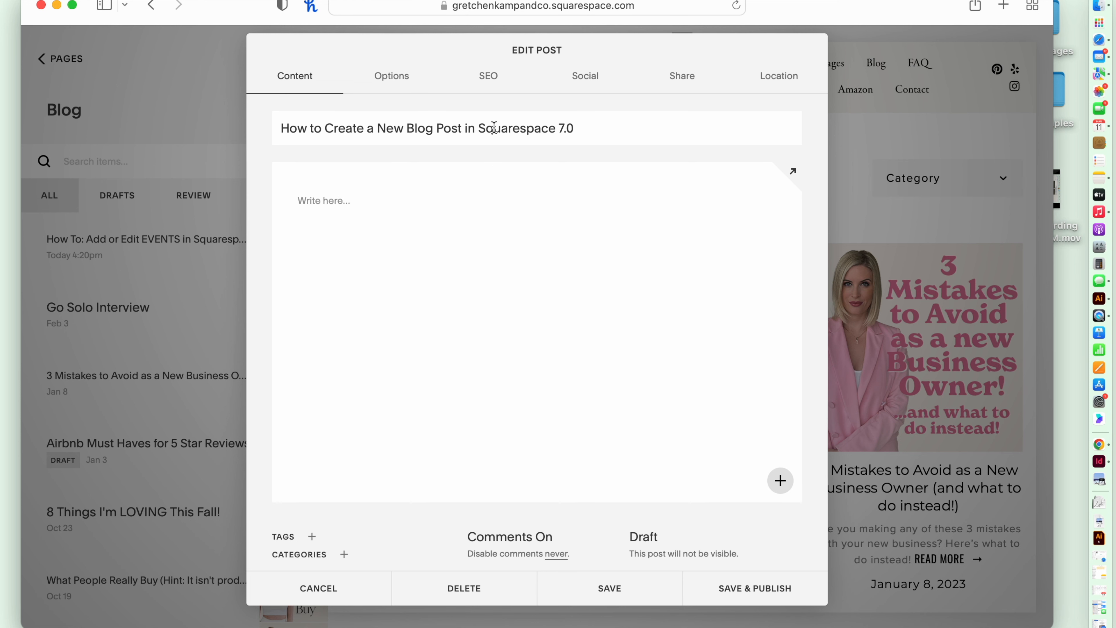
click(363, 200)
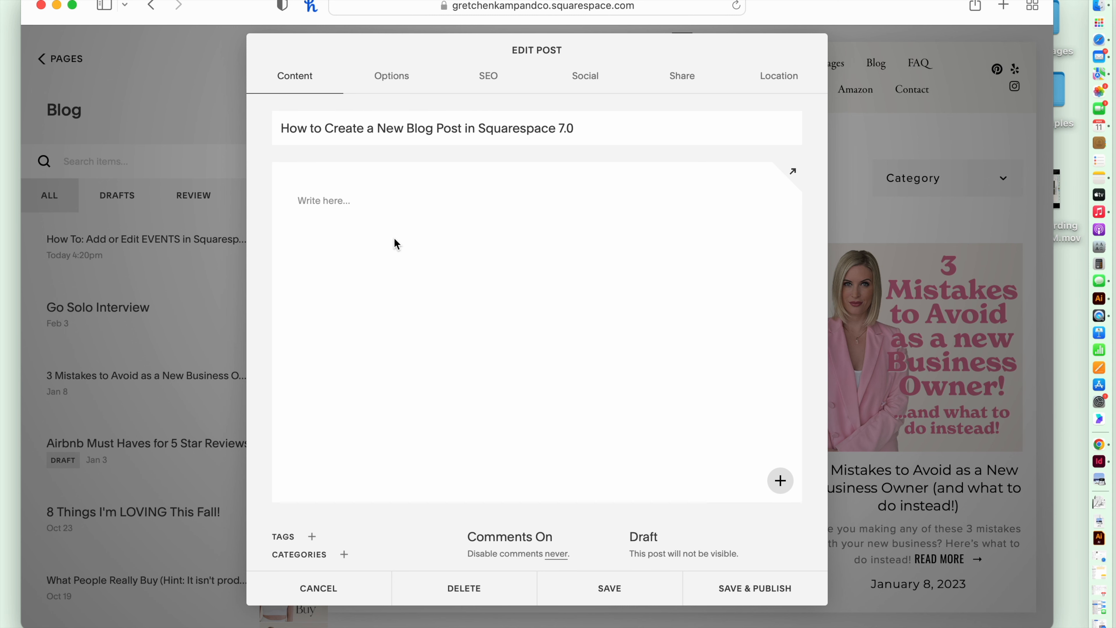
mouse_move(383, 213)
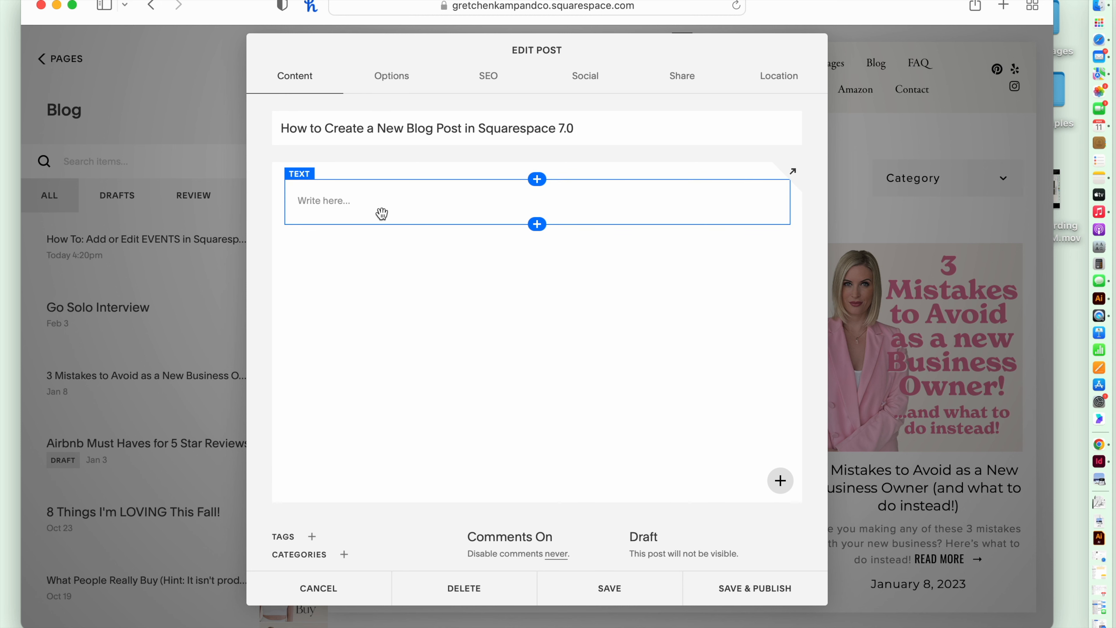
Enter placeholder body text and browse the catalogue of insertable content blocks
click(356, 200)
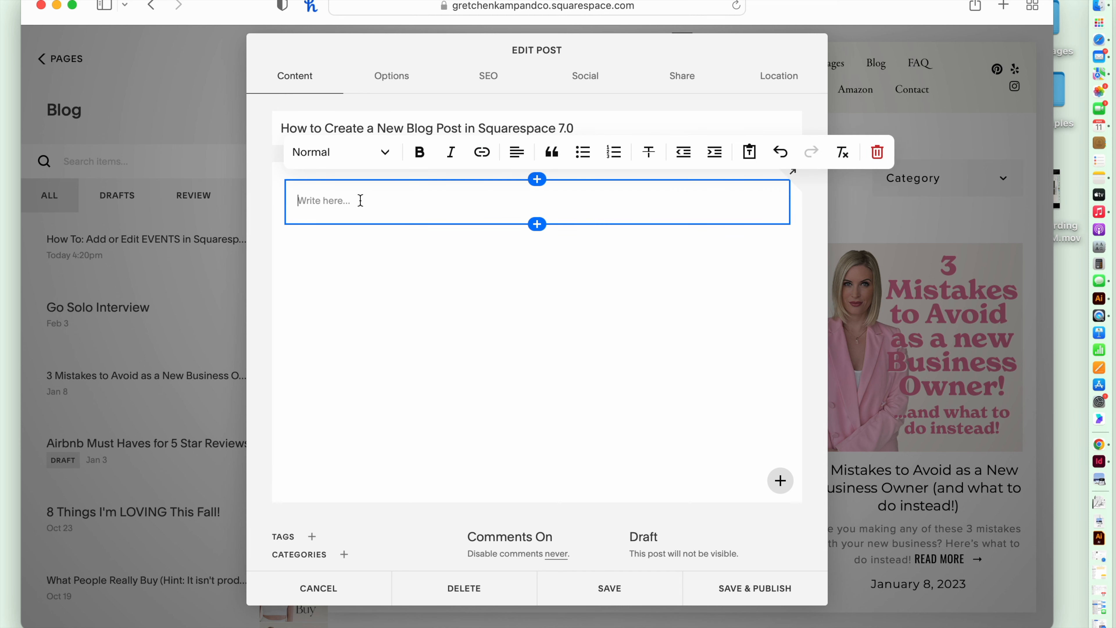
text(alkdsnfn)
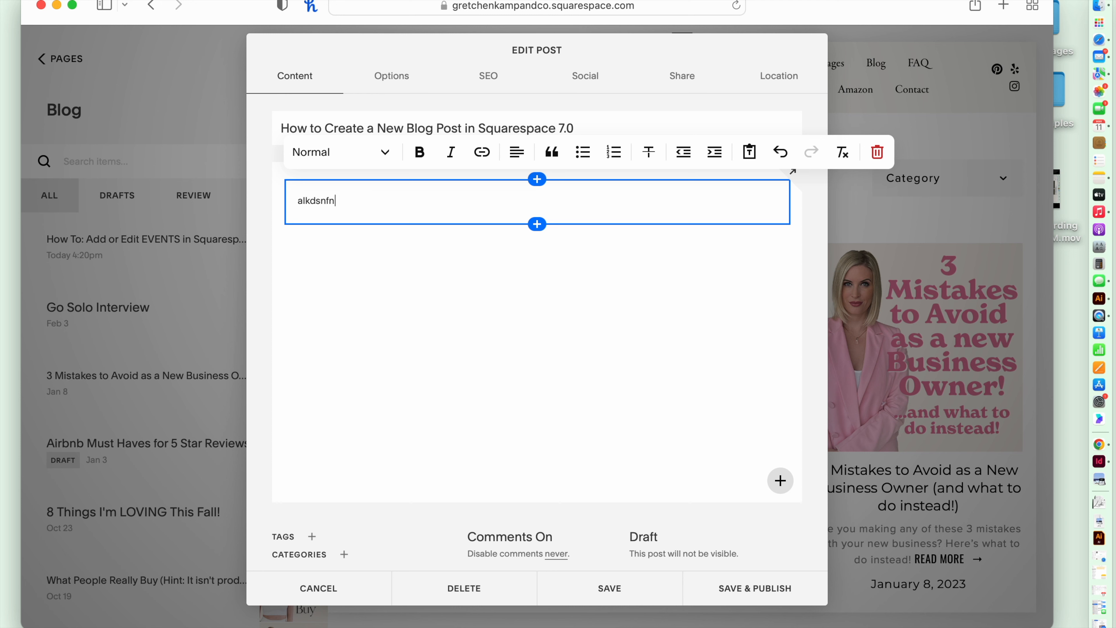
text(weijr)
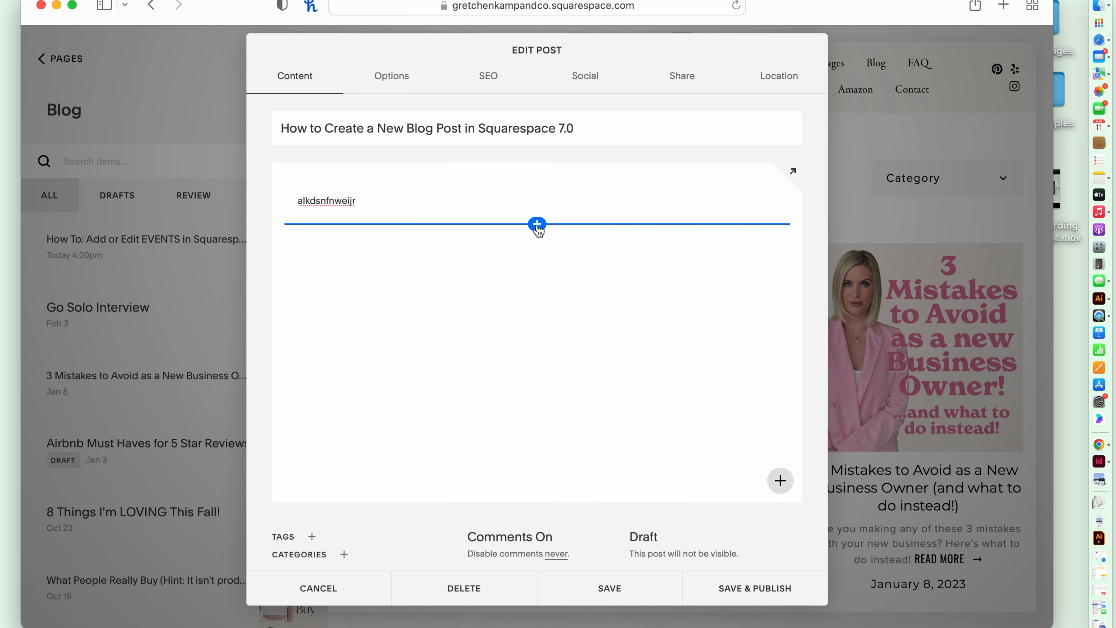
click(537, 225)
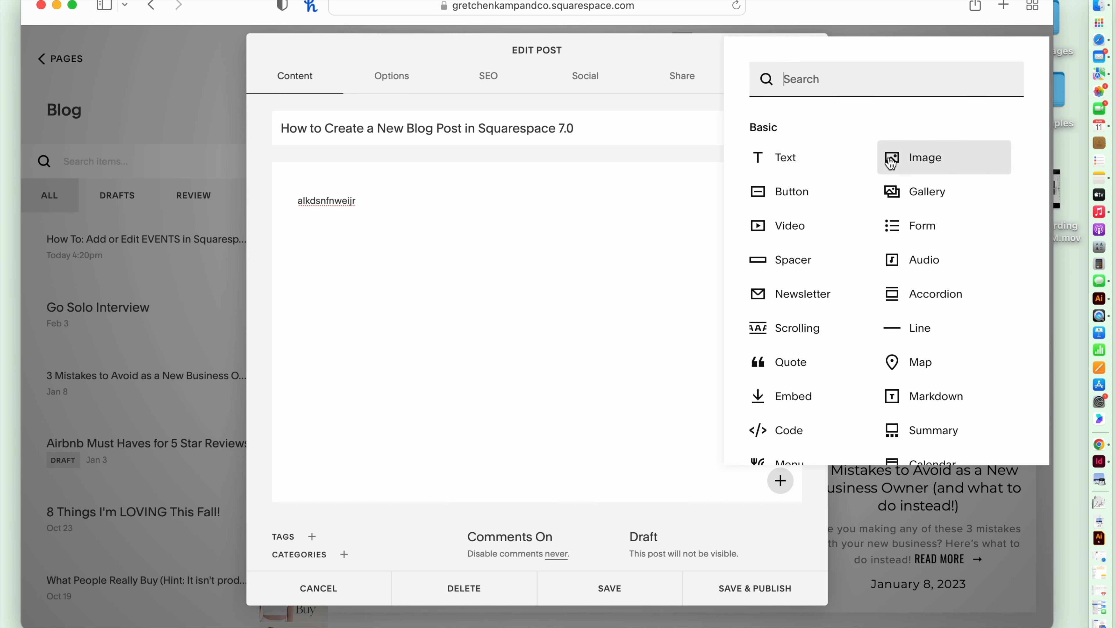
mouse_move(879, 71)
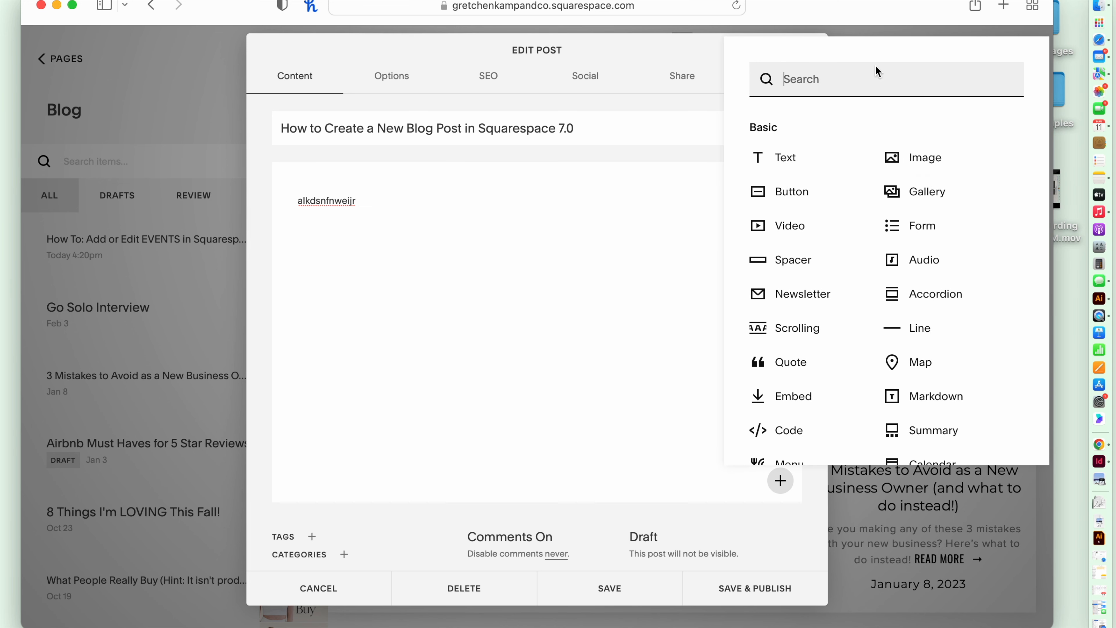
mouse_move(914, 168)
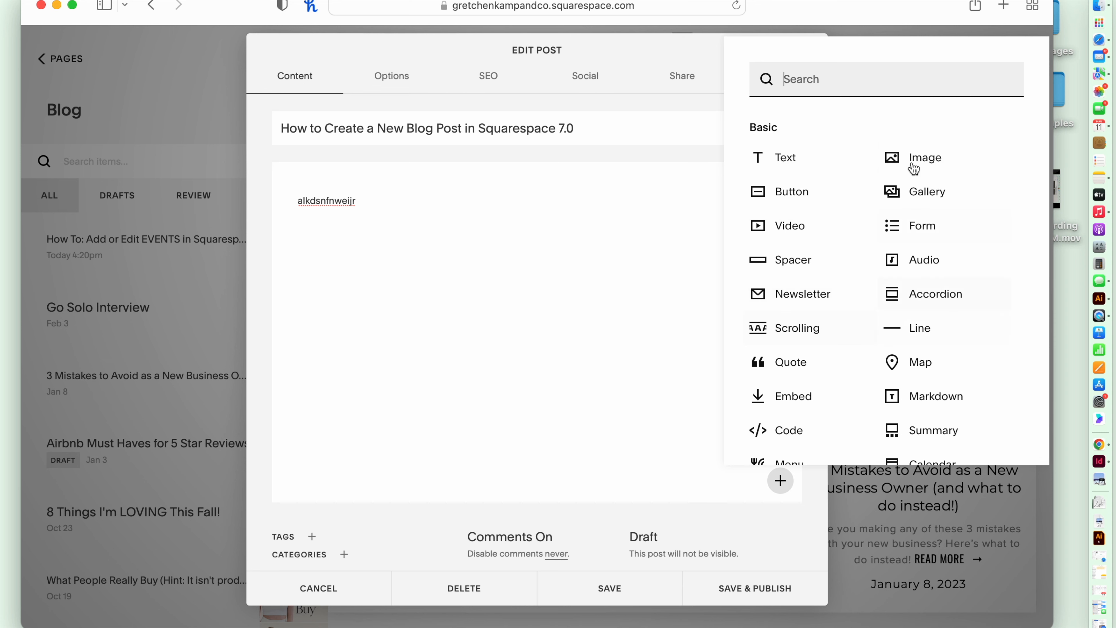
mouse_move(843, 121)
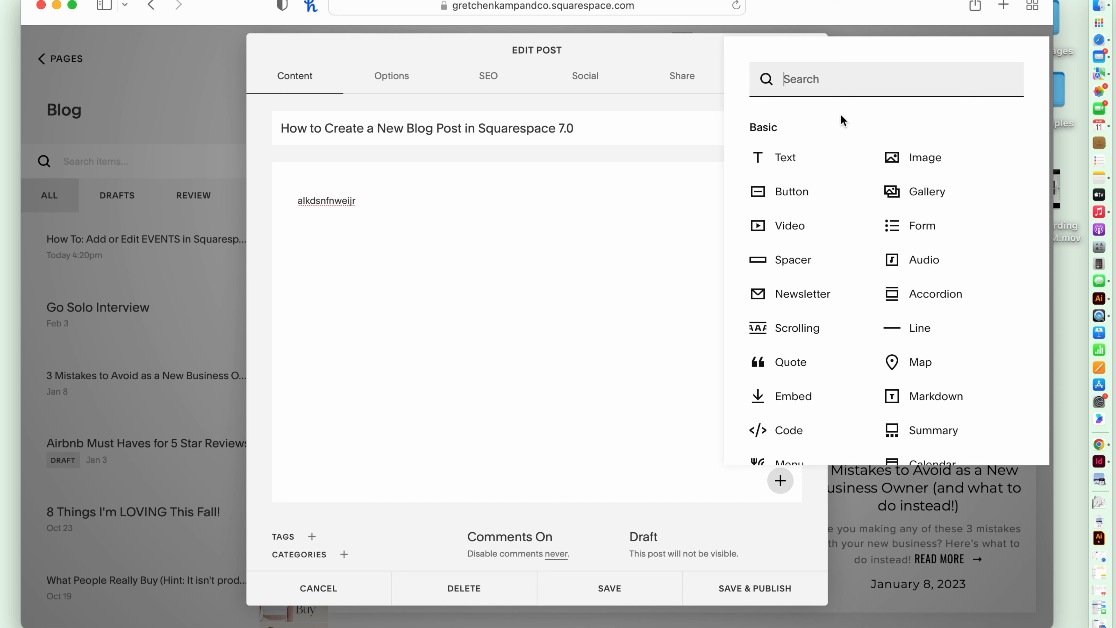
mouse_move(843, 130)
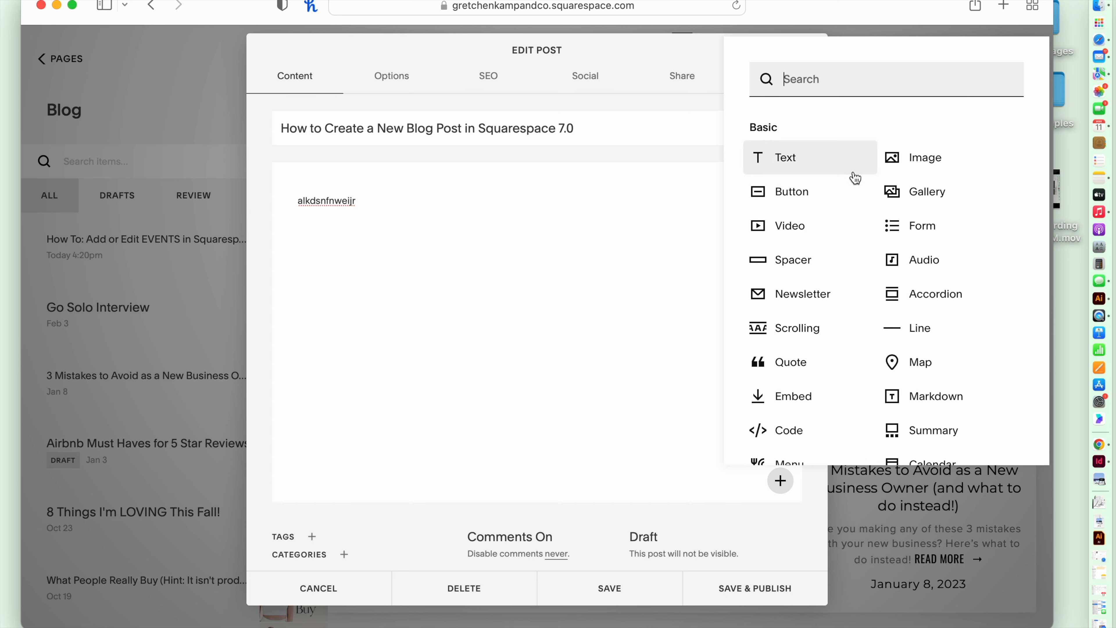
mouse_move(894, 119)
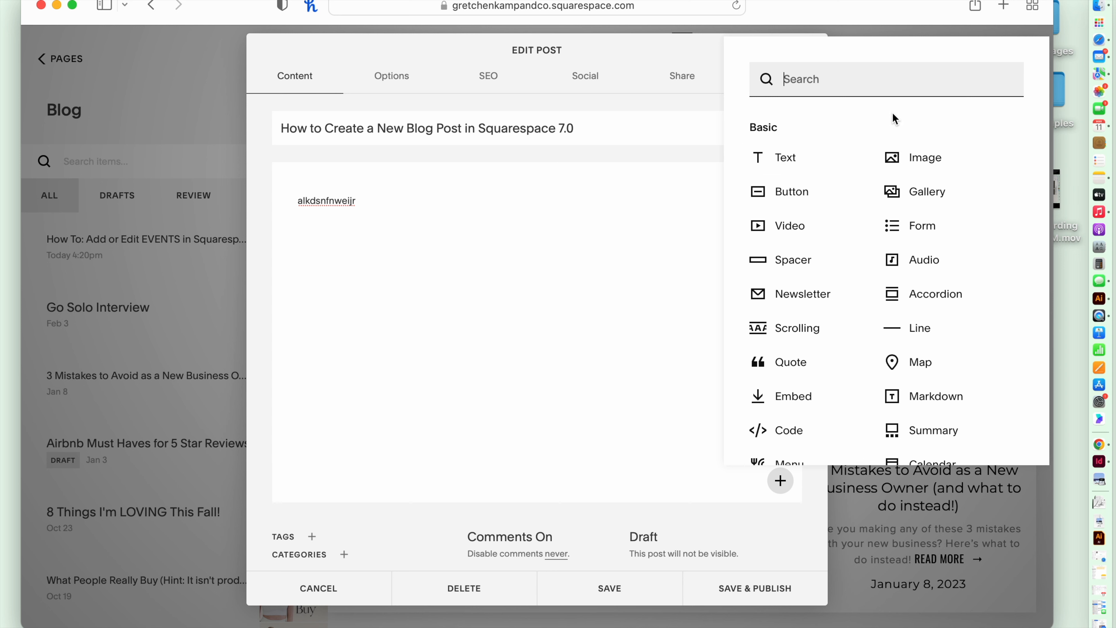
mouse_move(835, 115)
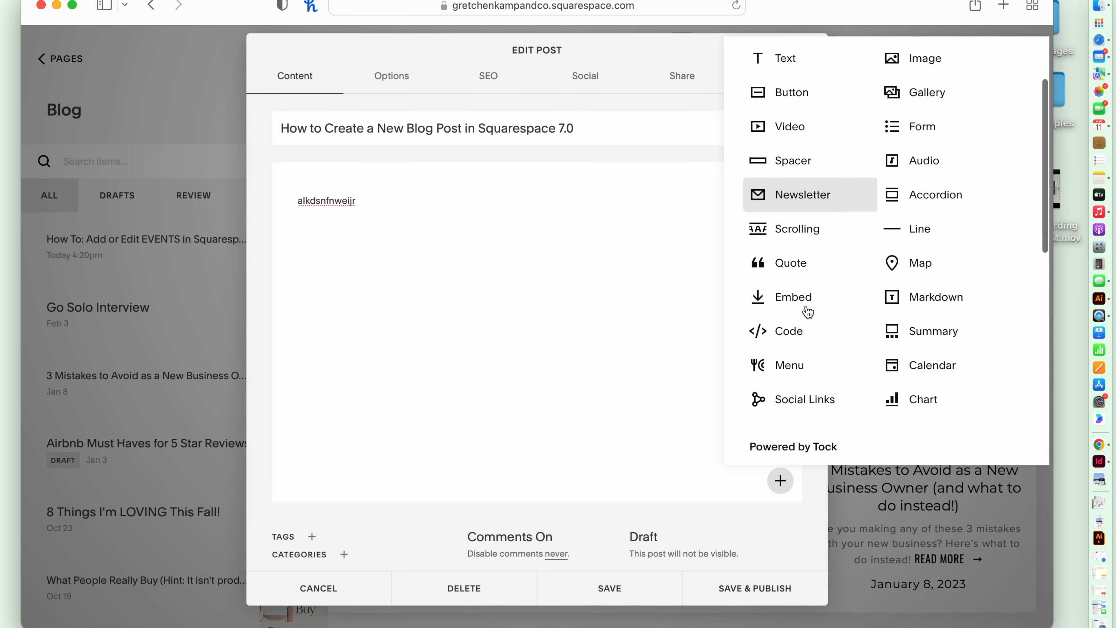
scroll(down, 3)
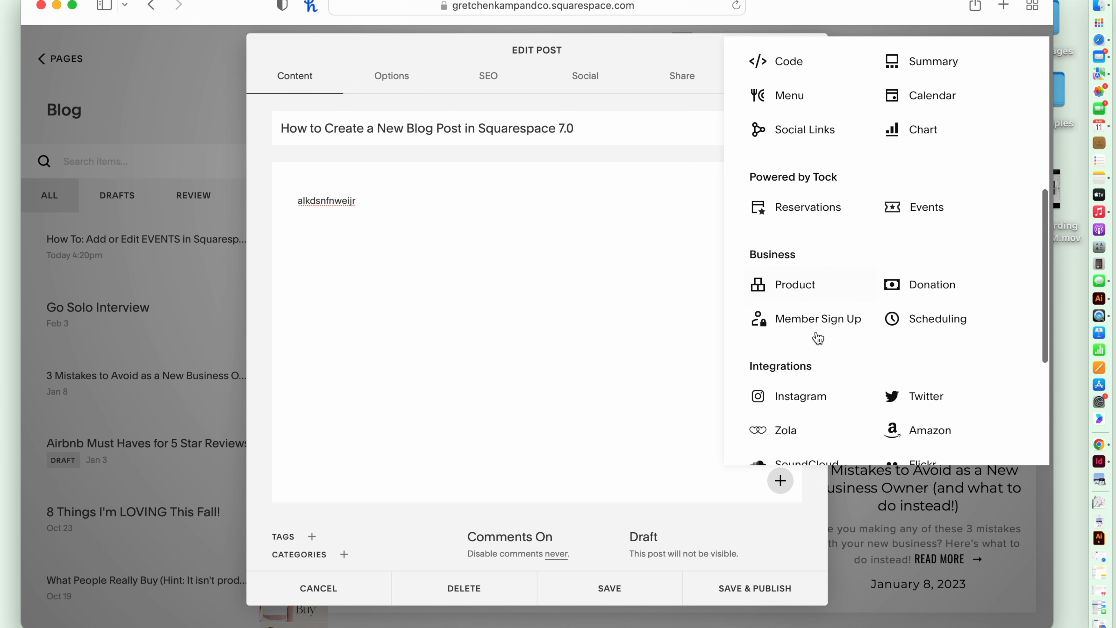
scroll(down, 3)
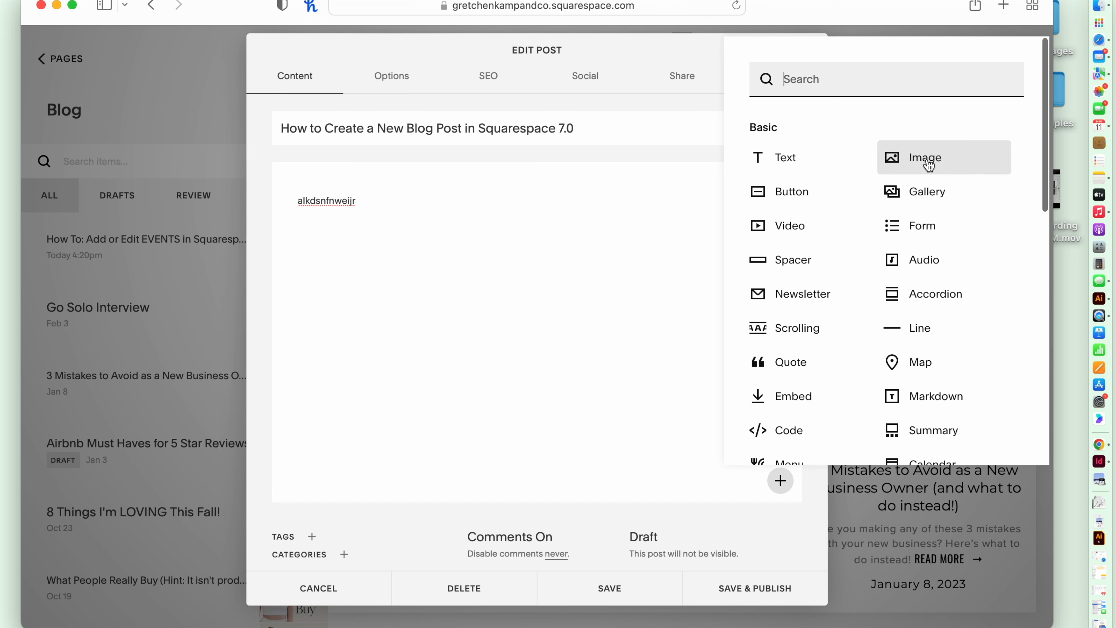
Insert an empty Image block below the text and show its Add an Image choices
click(925, 158)
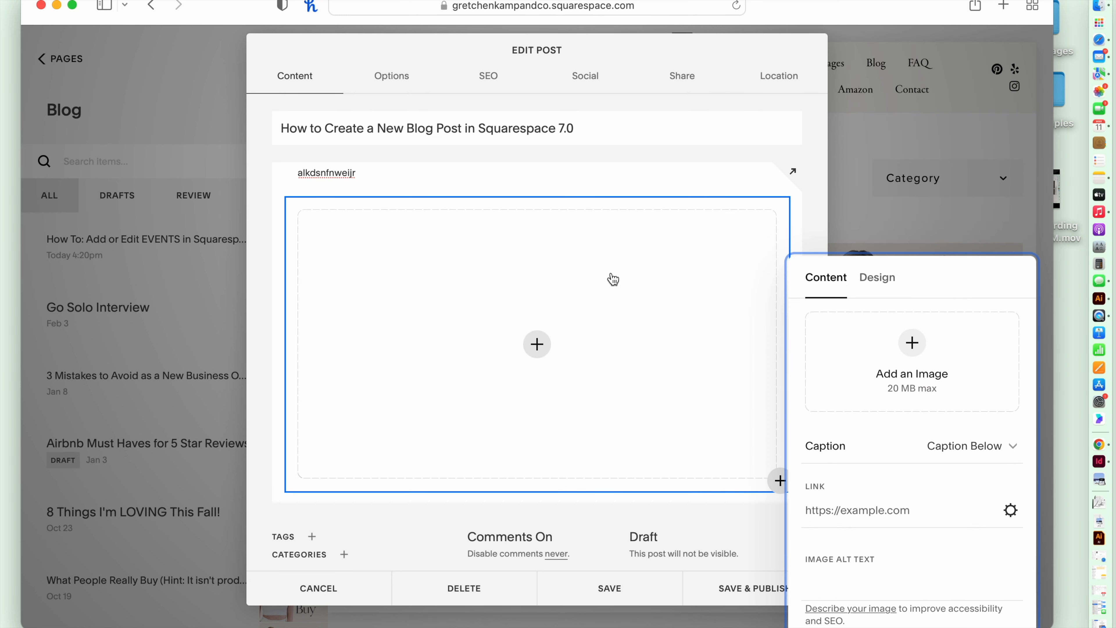
mouse_move(913, 352)
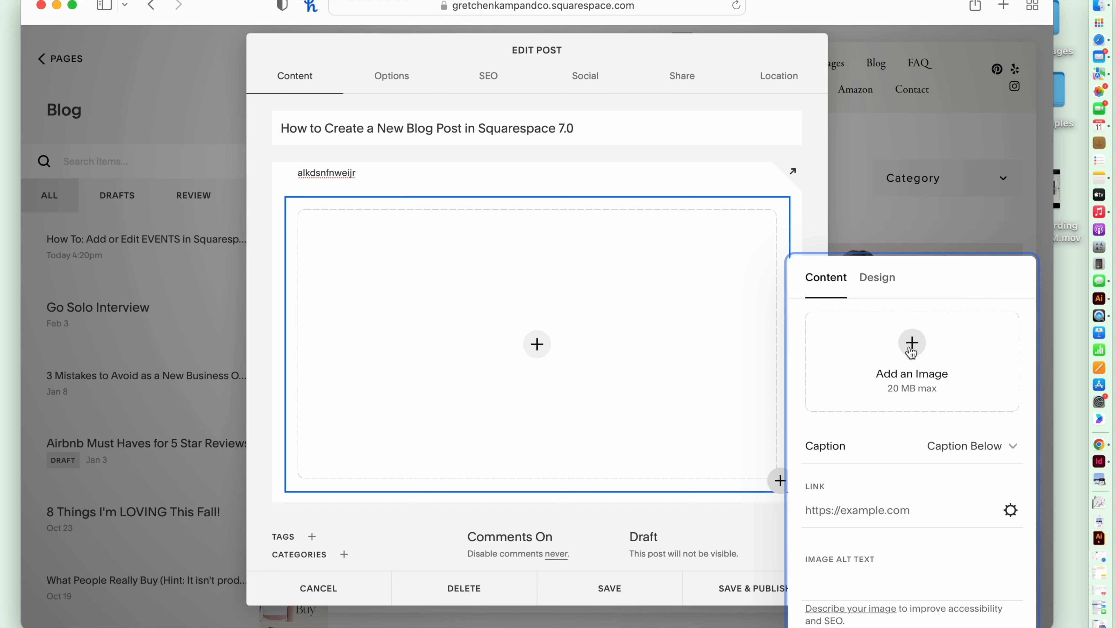
click(912, 343)
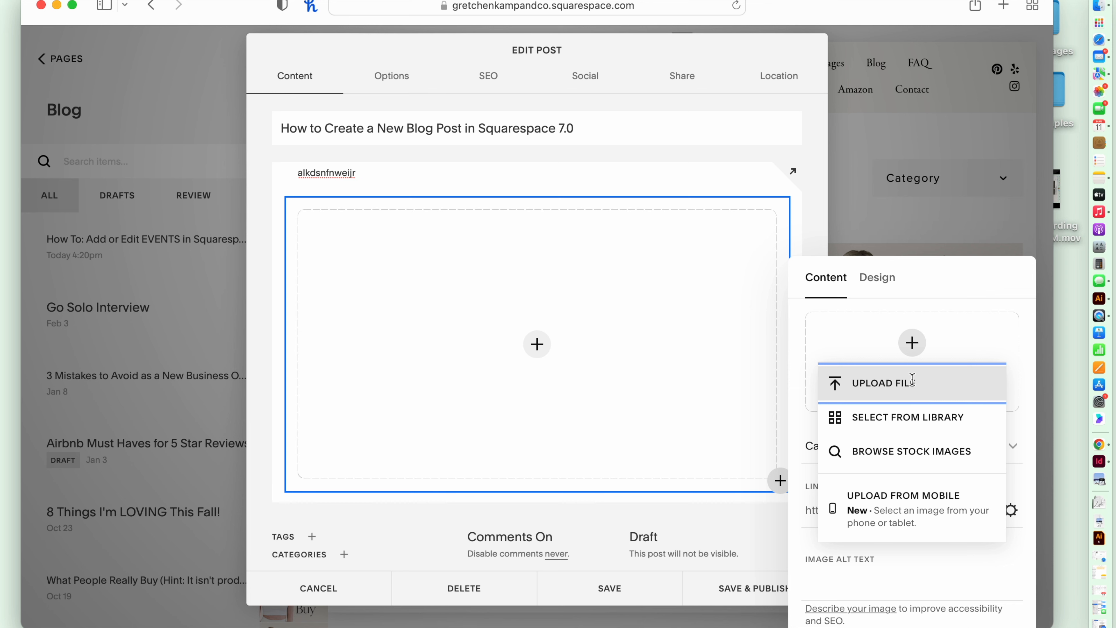
mouse_move(923, 390)
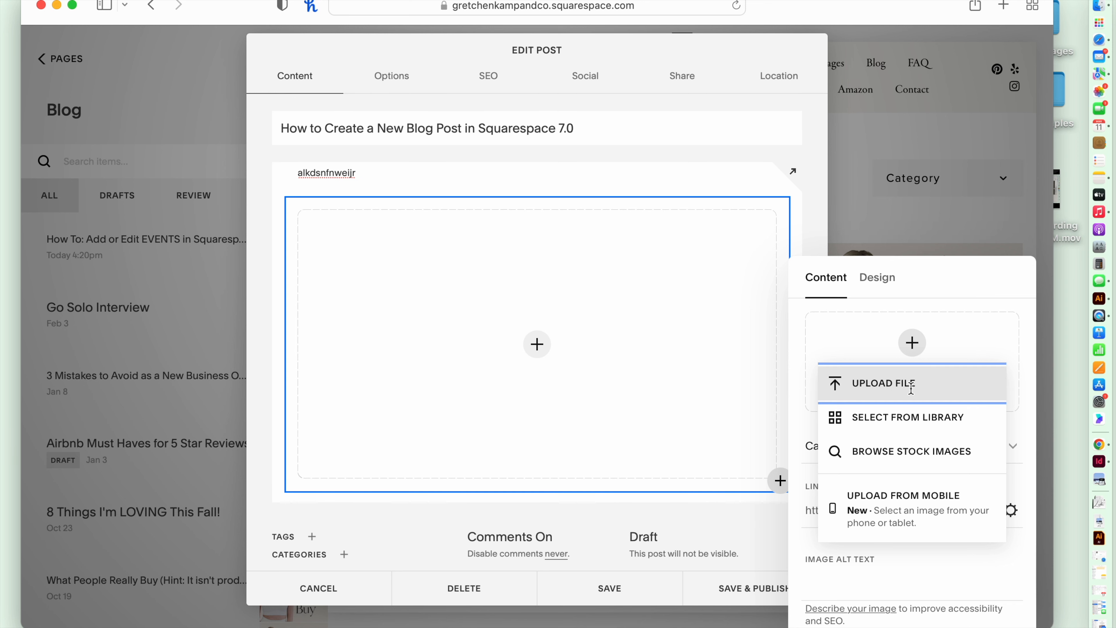
Upload the JPG photo of a woman from Dropbox > GK & Co. into the image block
click(880, 383)
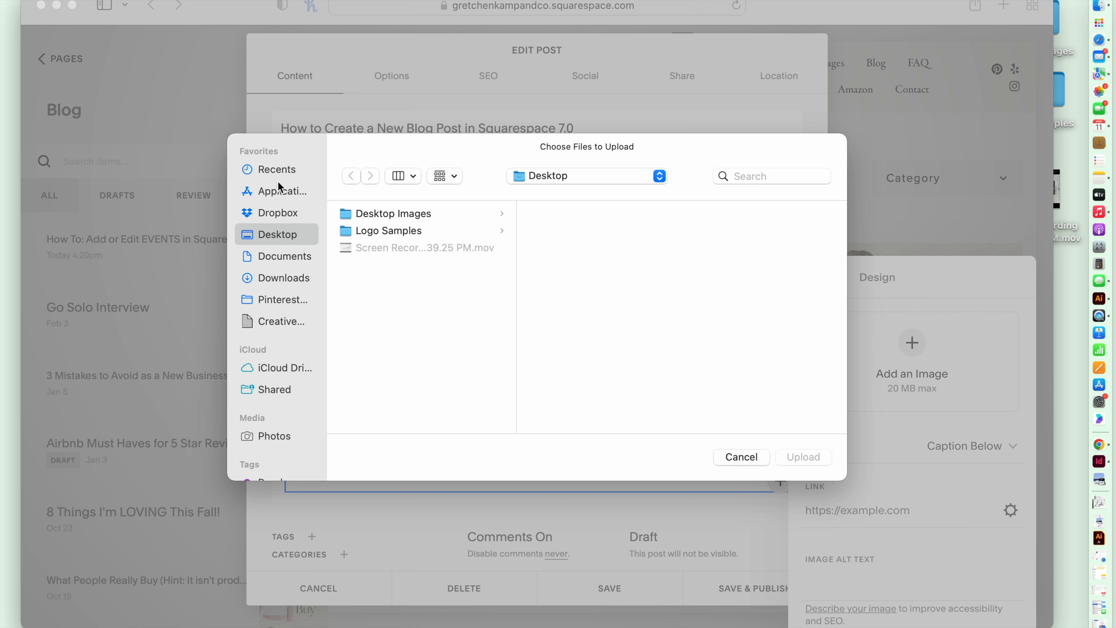
click(277, 212)
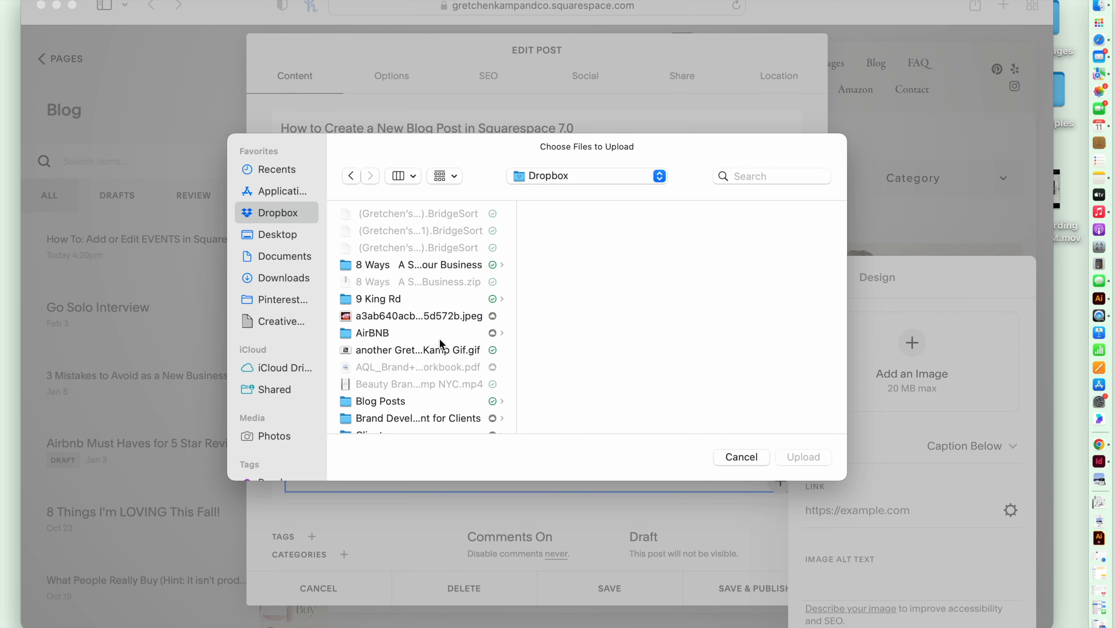
click(376, 344)
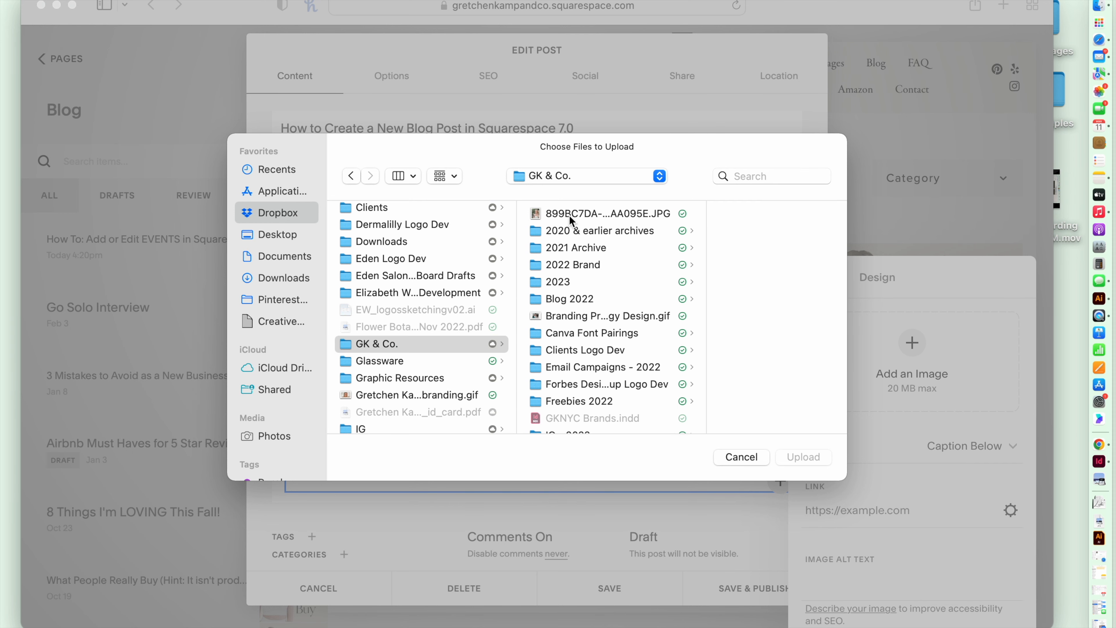
click(608, 213)
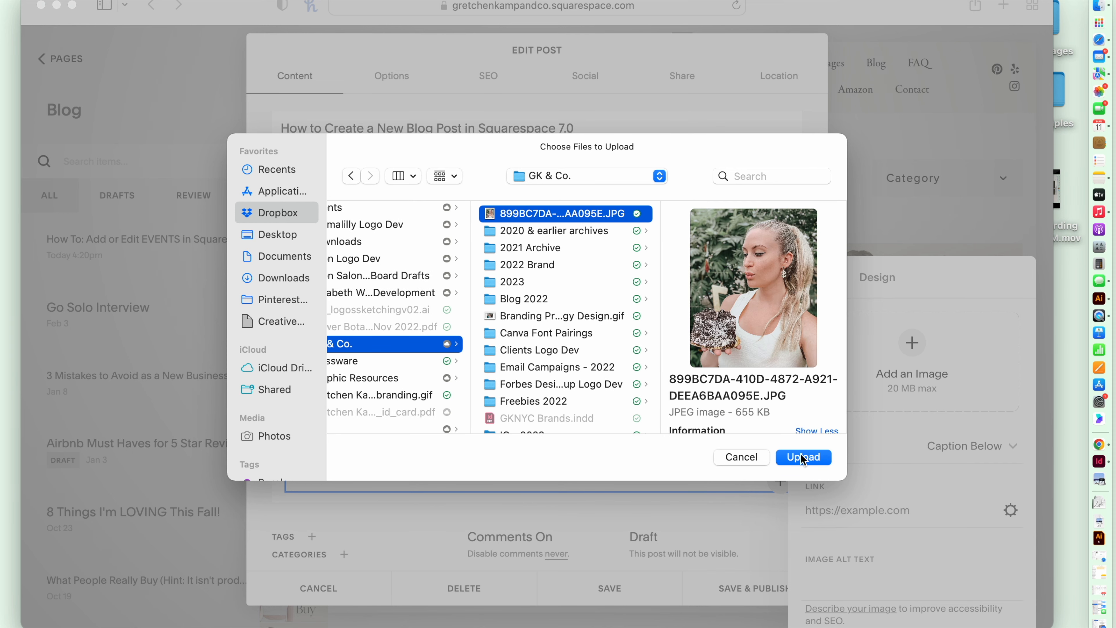
click(803, 457)
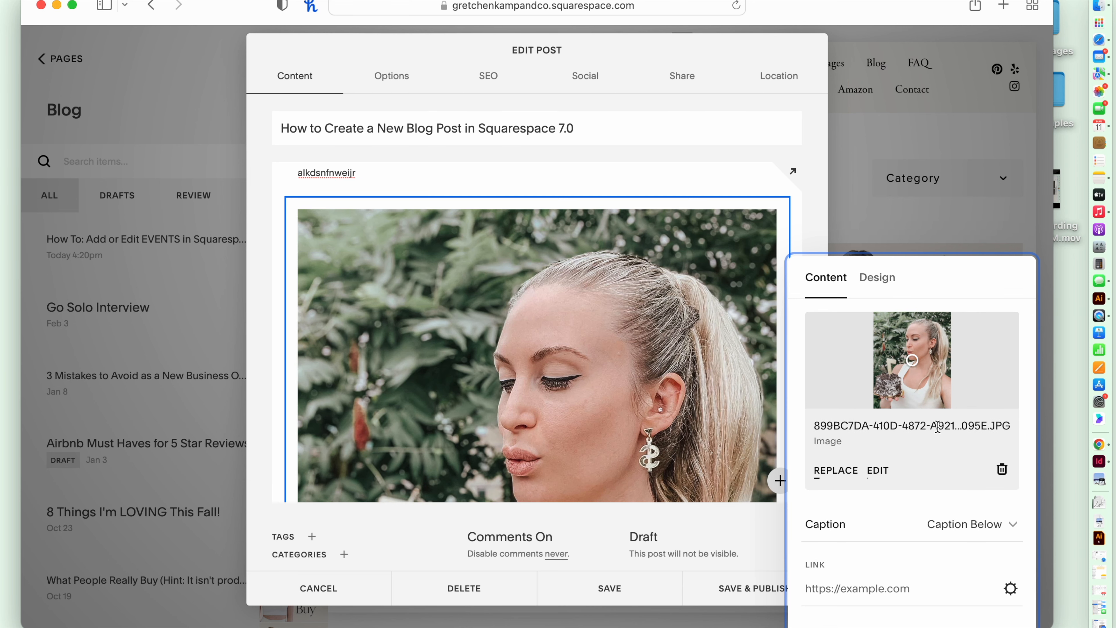
scroll(down, 3)
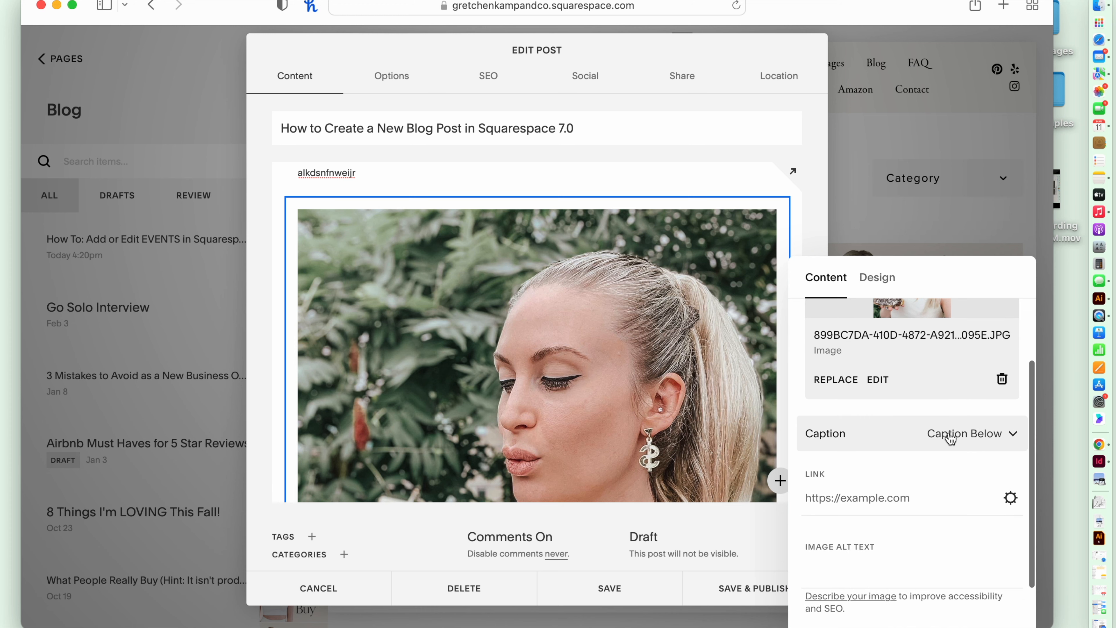
click(971, 434)
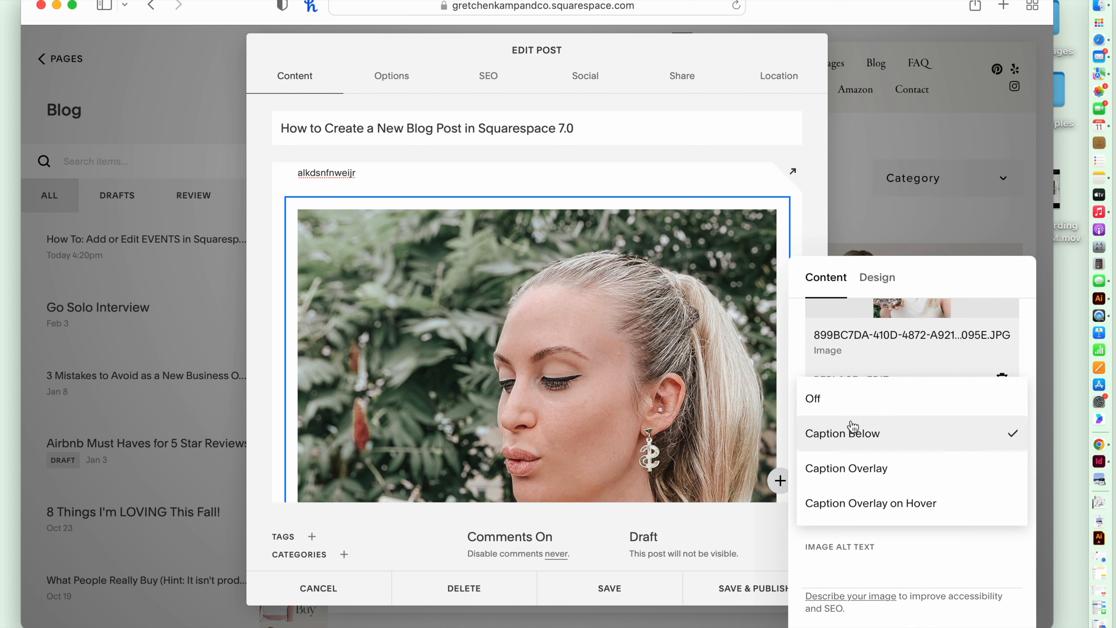
click(842, 432)
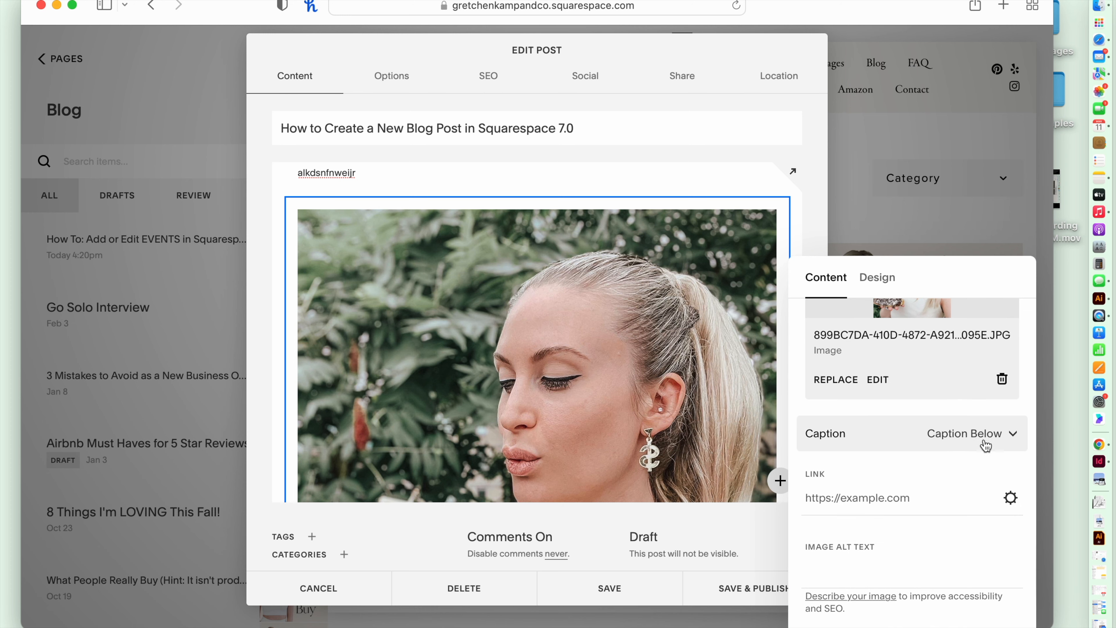
scroll(down, 3)
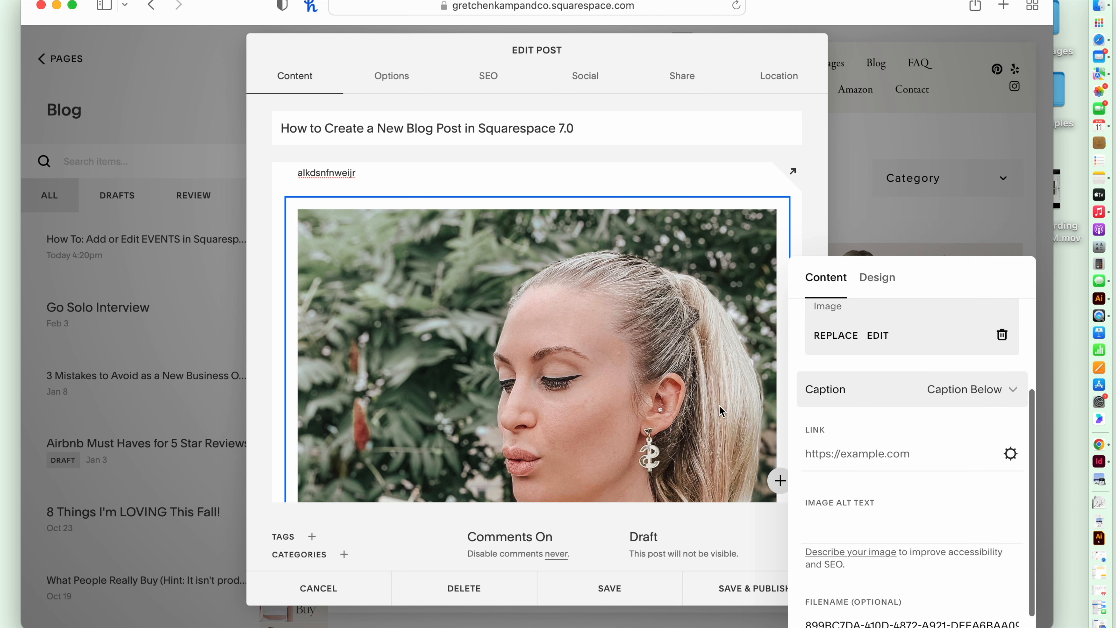
mouse_move(714, 447)
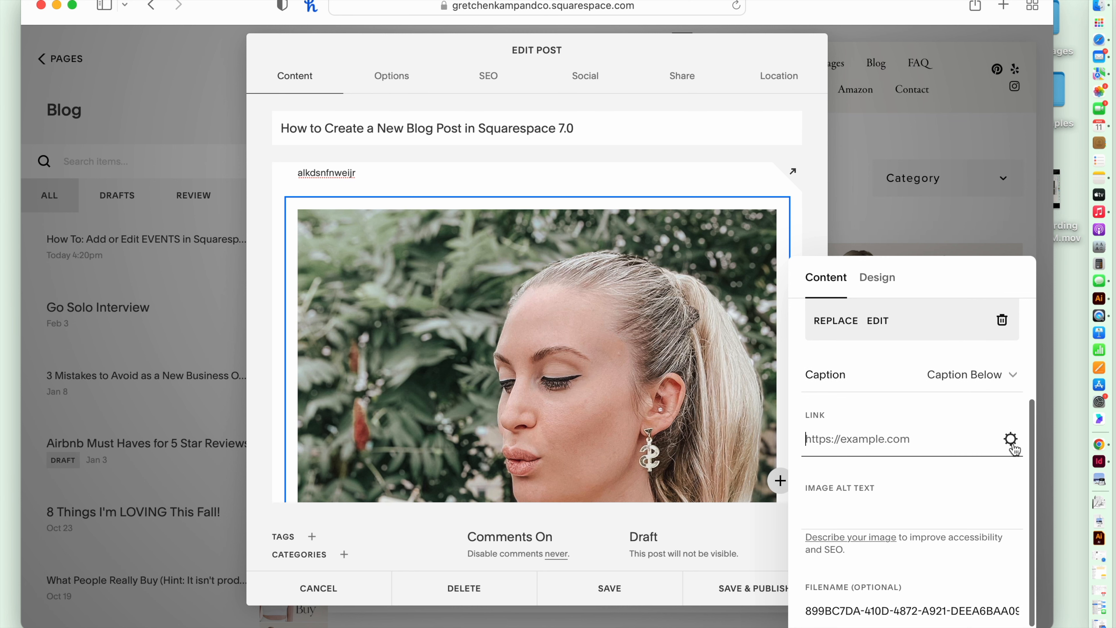
Bring up the photo's Link Editor and set the link to open in a new window
click(1011, 439)
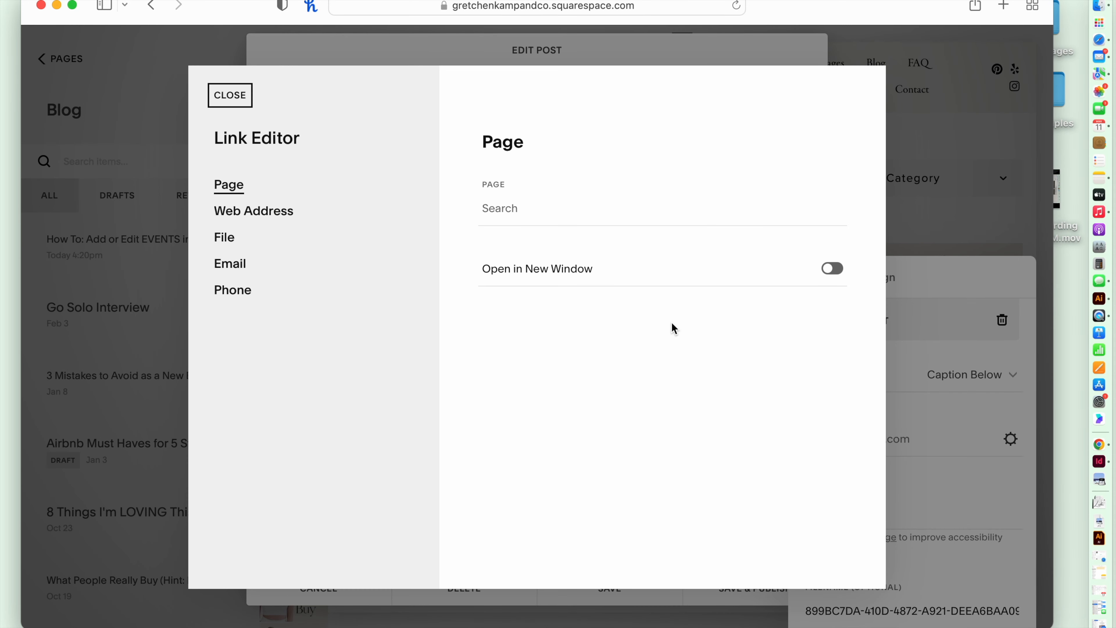
mouse_move(832, 270)
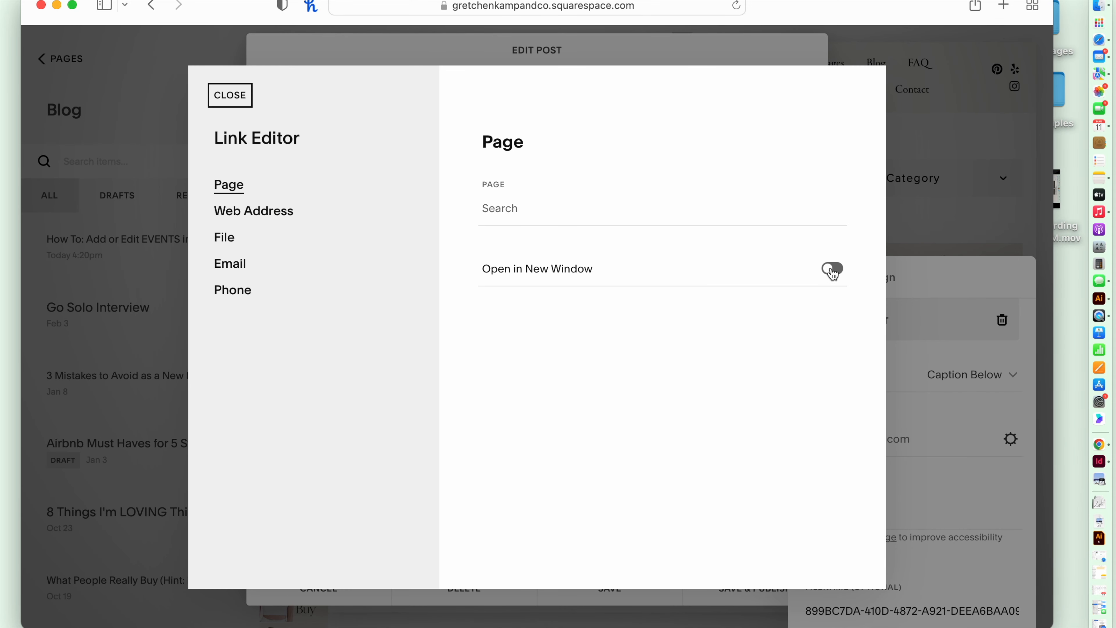
click(832, 270)
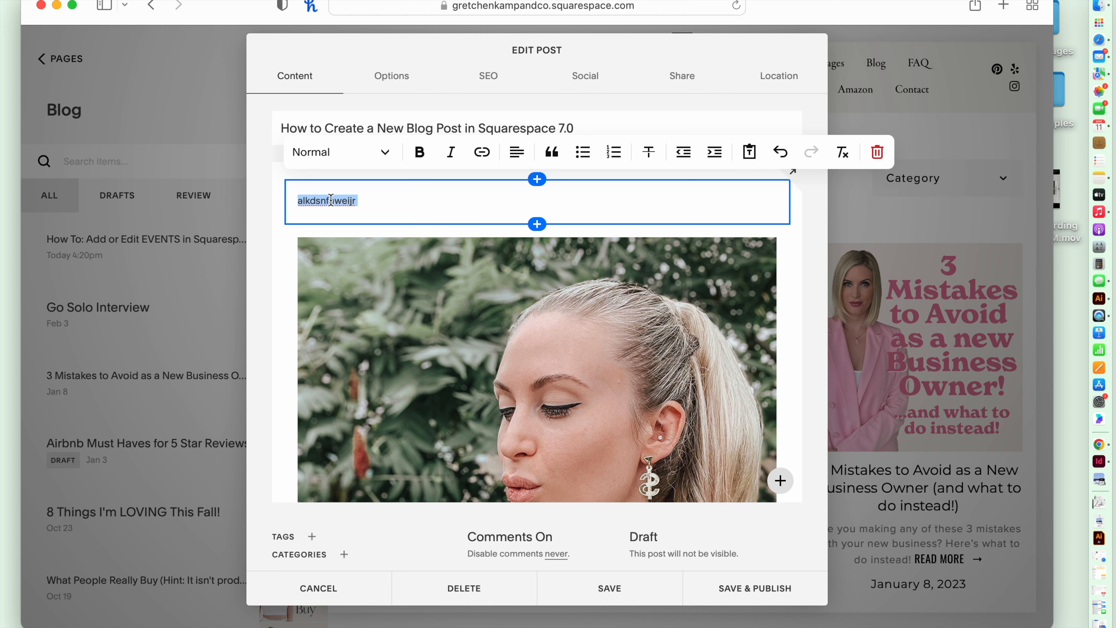
Try bold and italic on the 'How to Crea...' line and align it left
text(How to Create a New Blog Post)
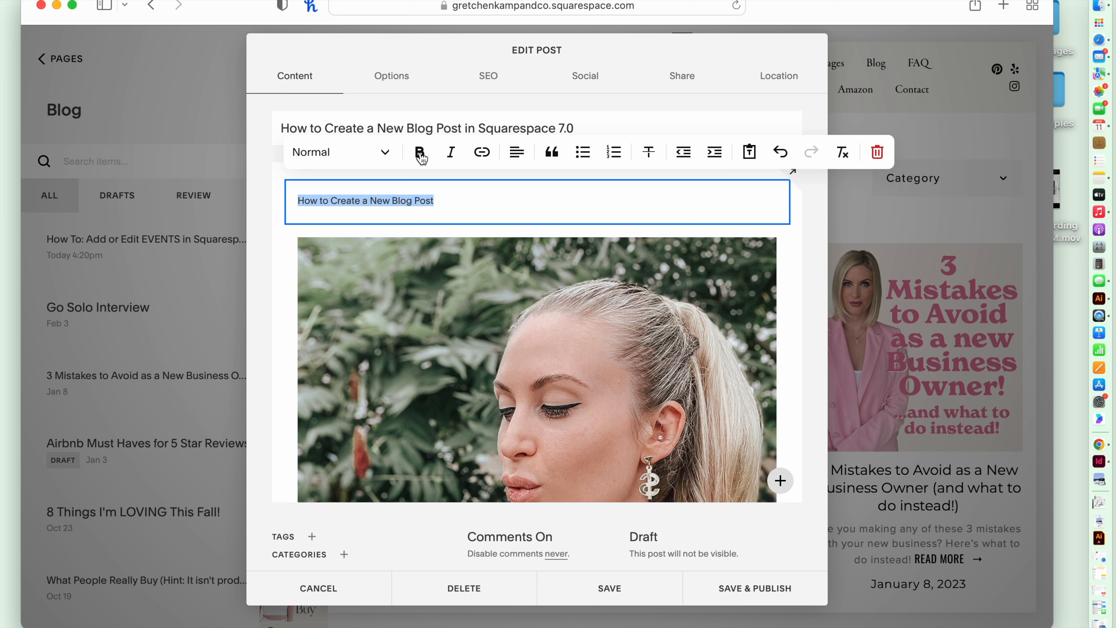
click(450, 152)
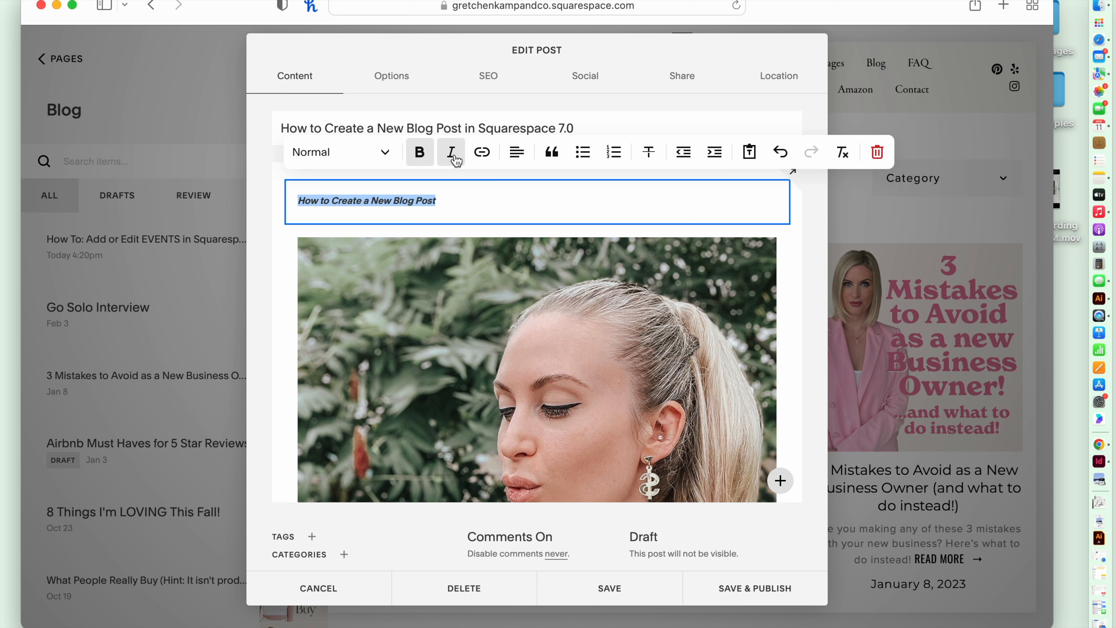
click(482, 152)
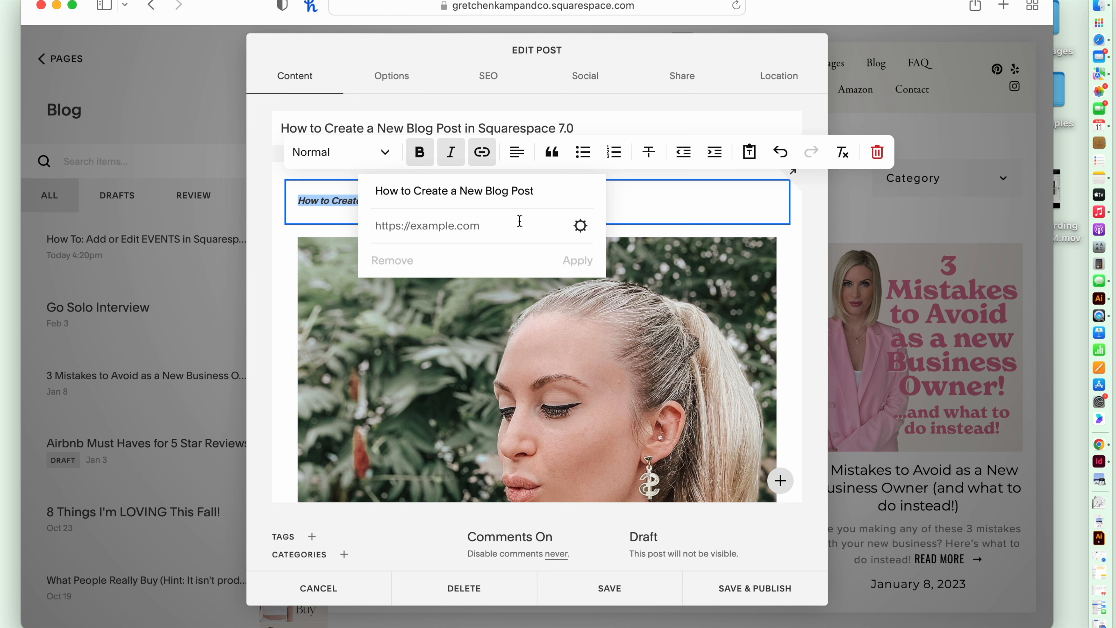
mouse_move(586, 228)
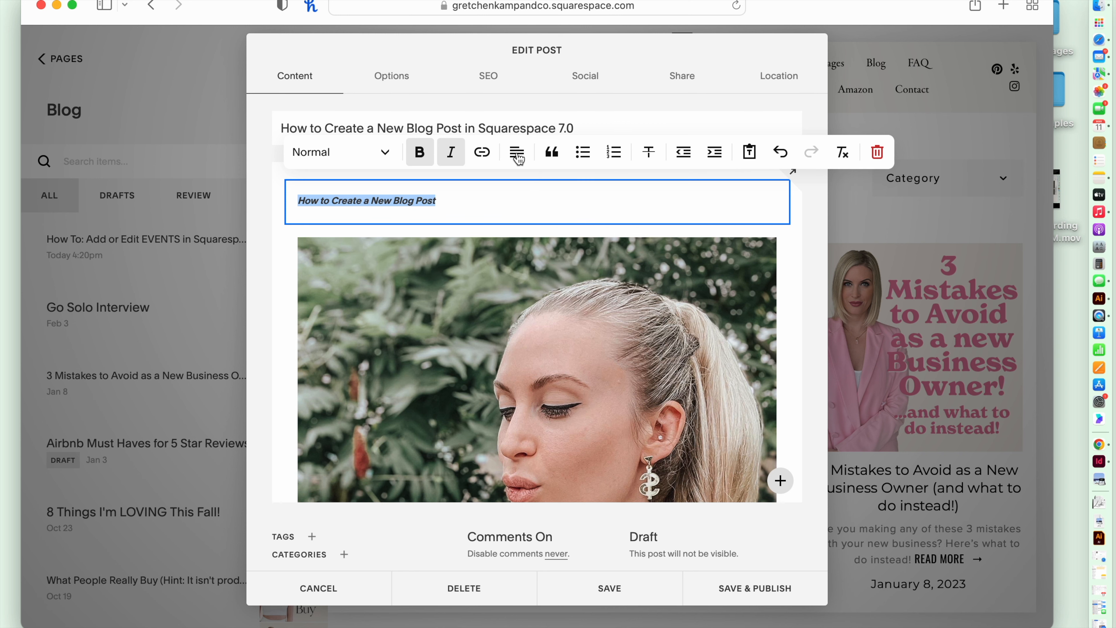
click(517, 152)
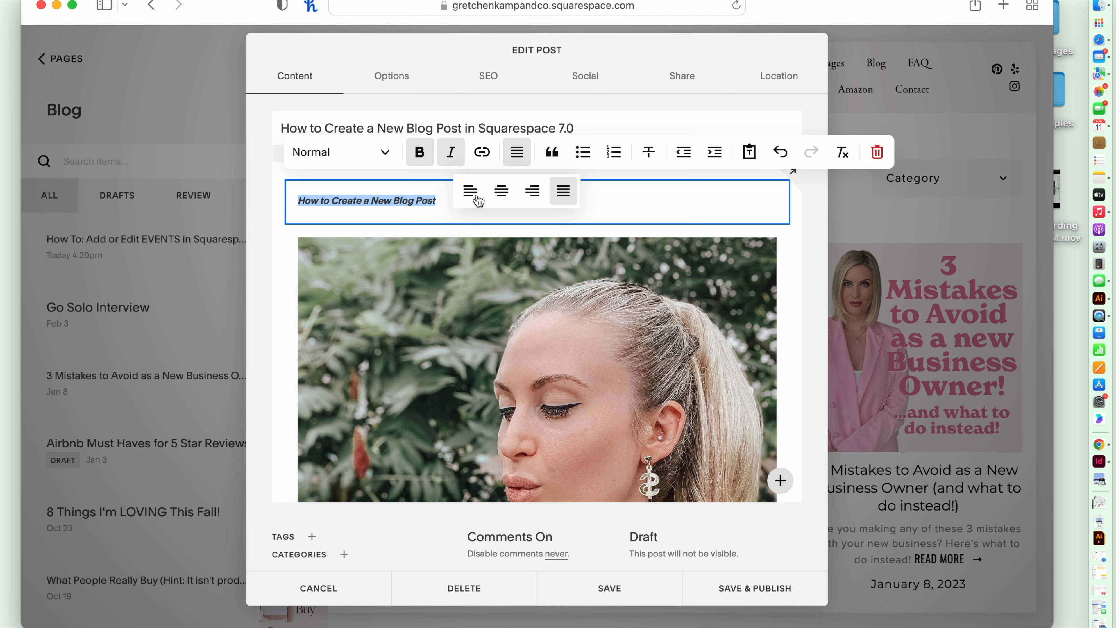
click(501, 191)
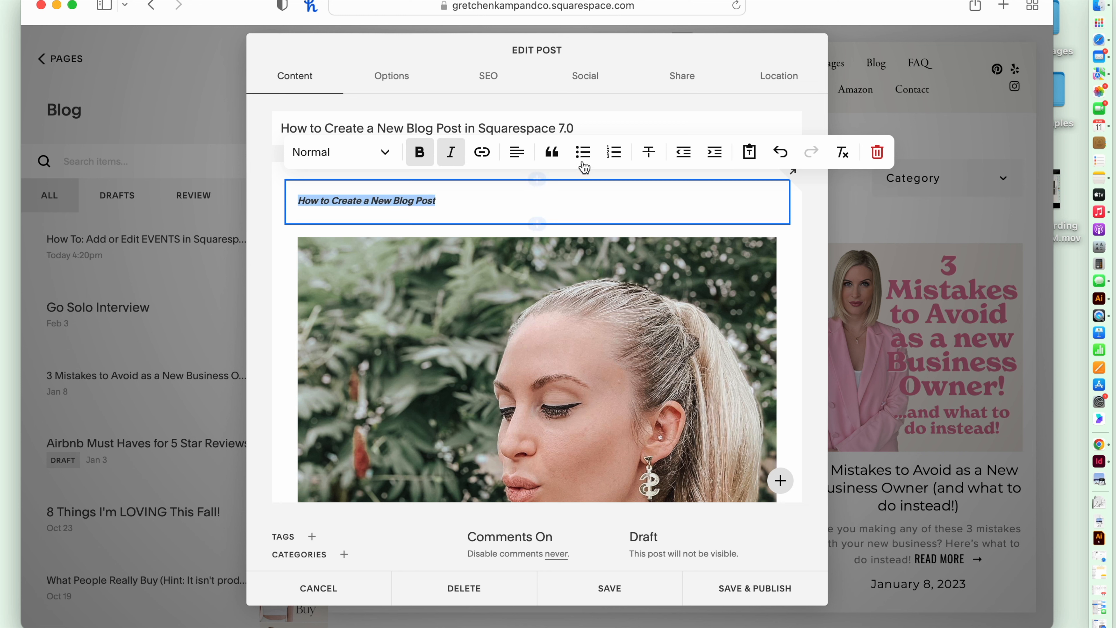
Try bulleted, numbered and strikethrough styles, then return the line to plain unnumbered text
click(582, 151)
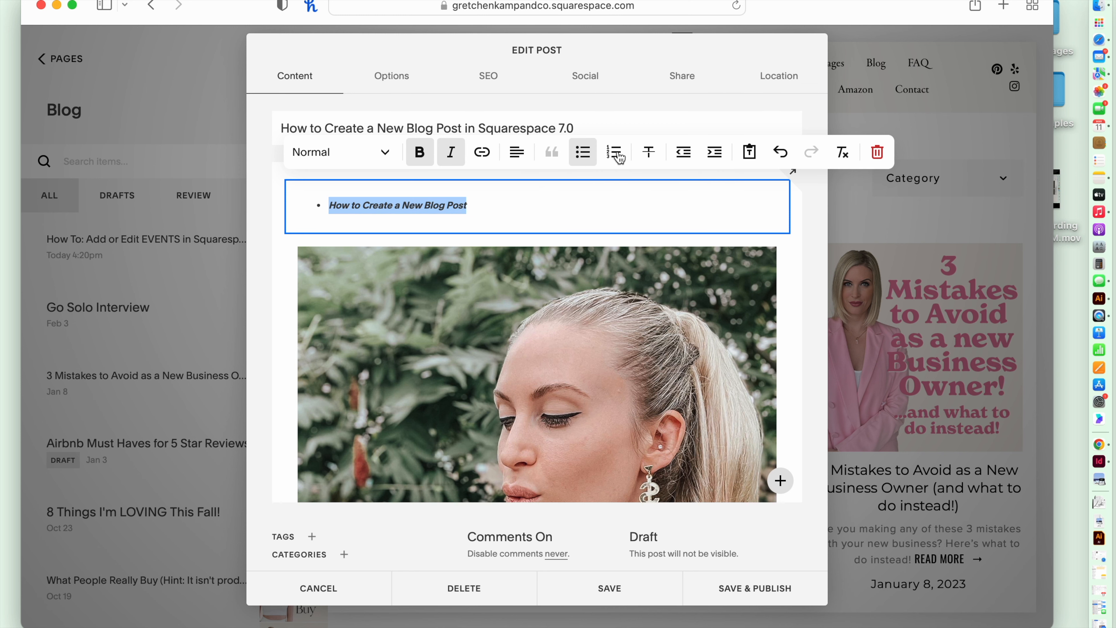
click(613, 152)
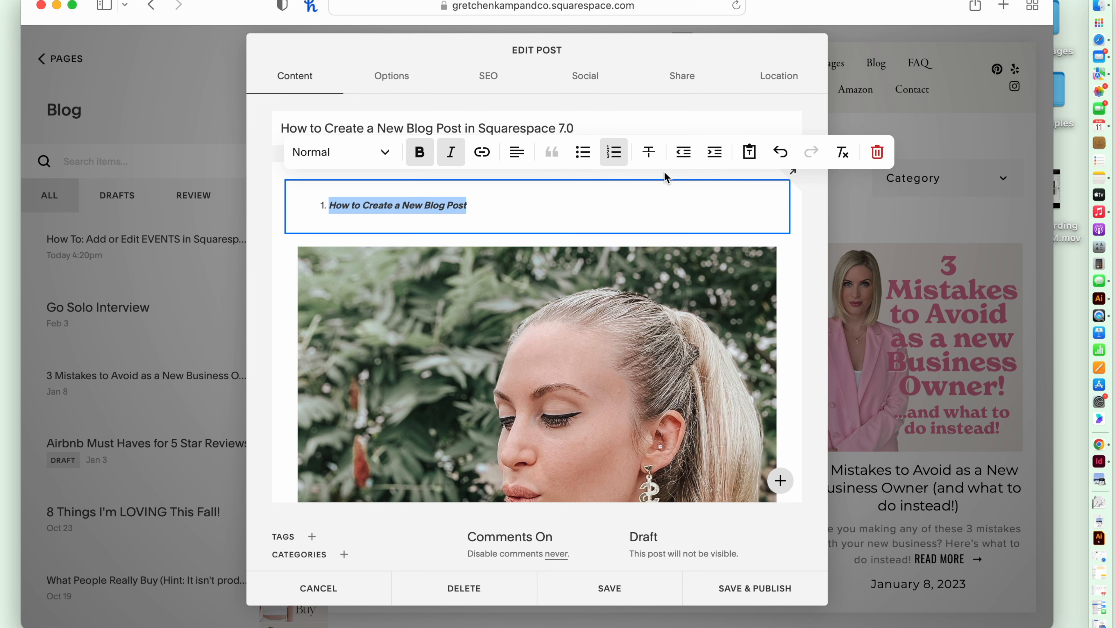
click(648, 151)
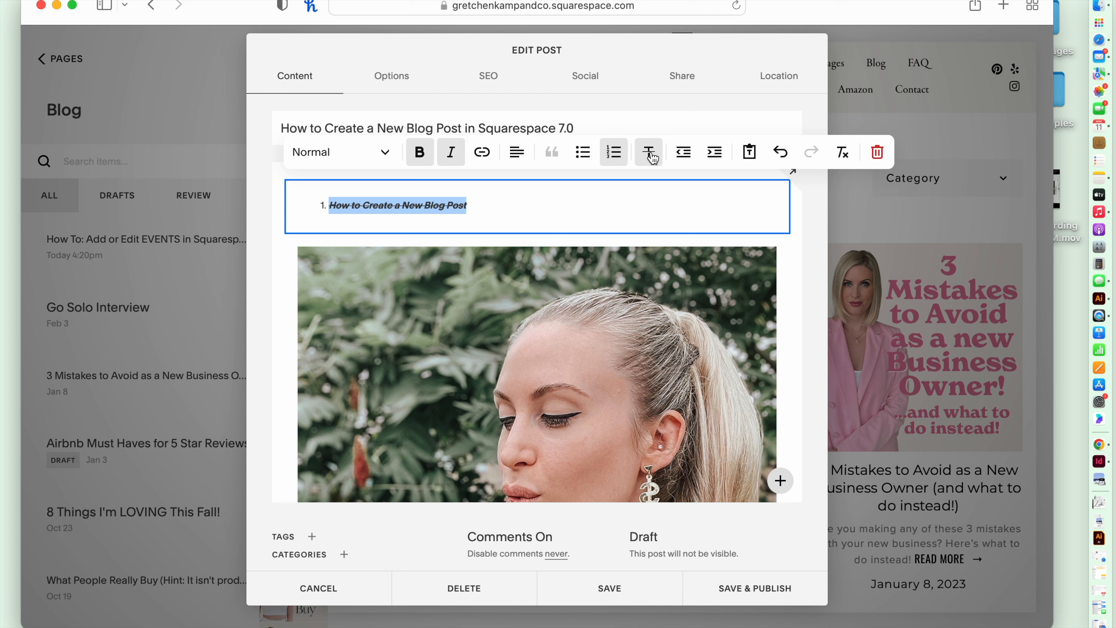
click(647, 152)
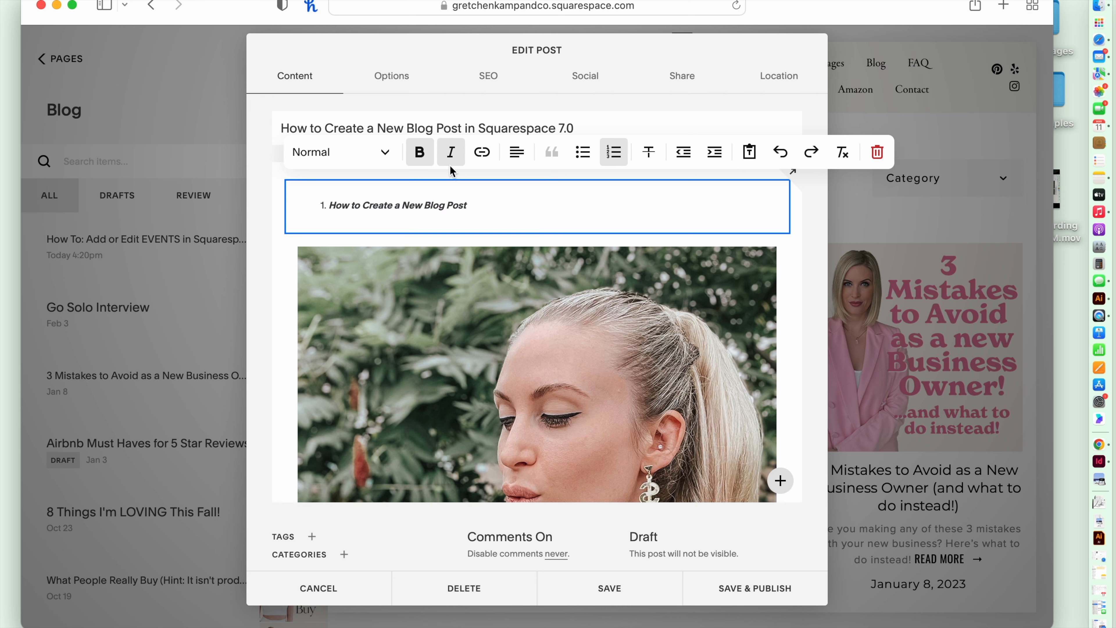
click(613, 152)
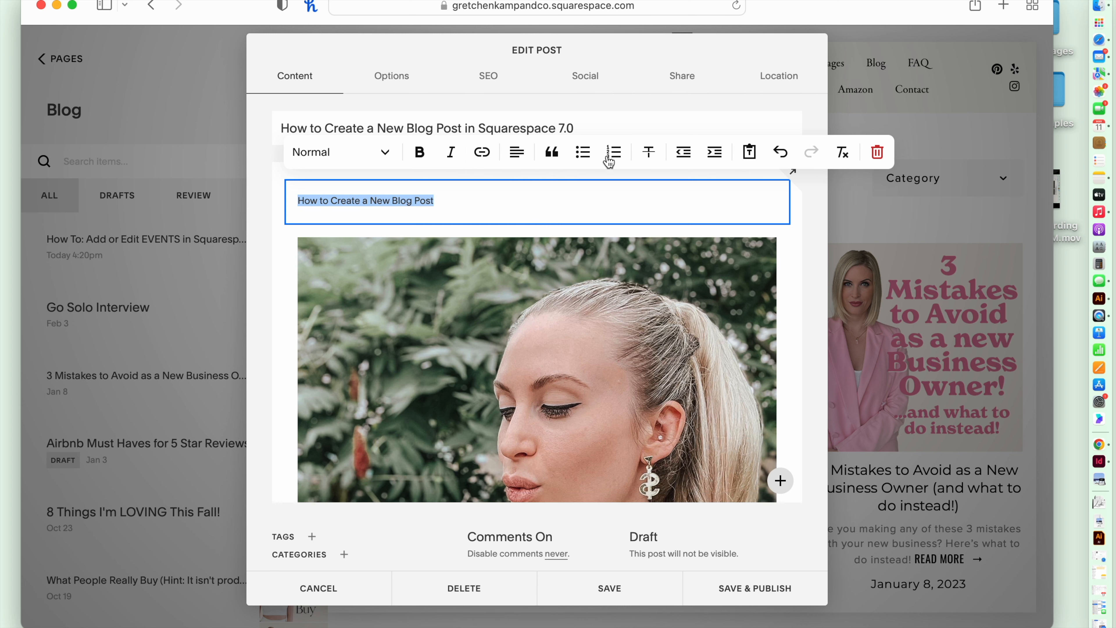
mouse_move(317, 161)
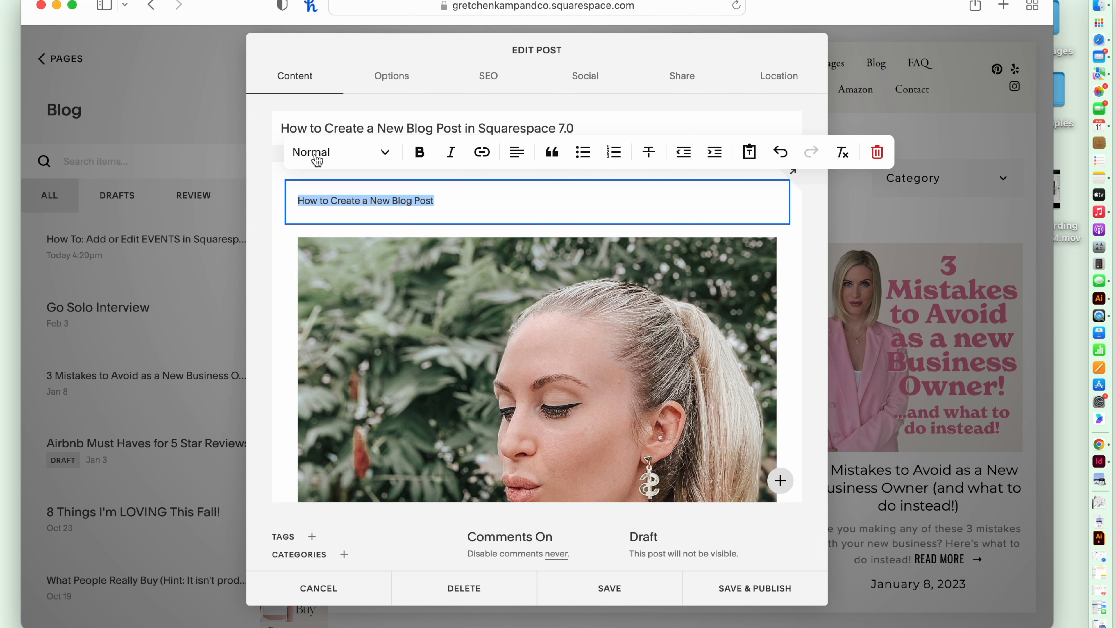
mouse_move(322, 161)
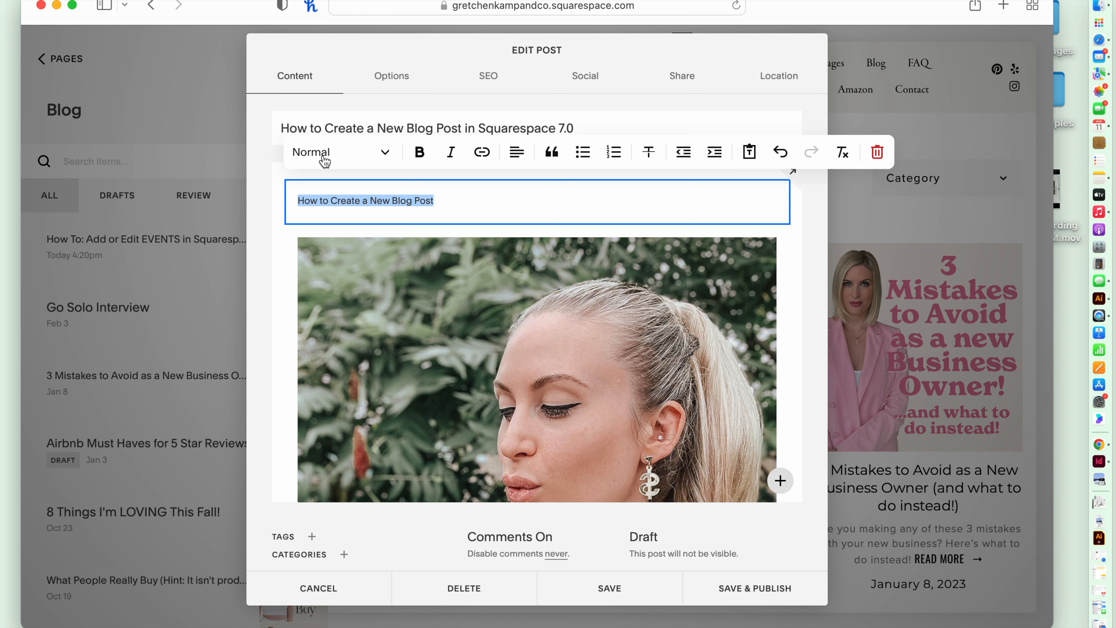
mouse_move(342, 158)
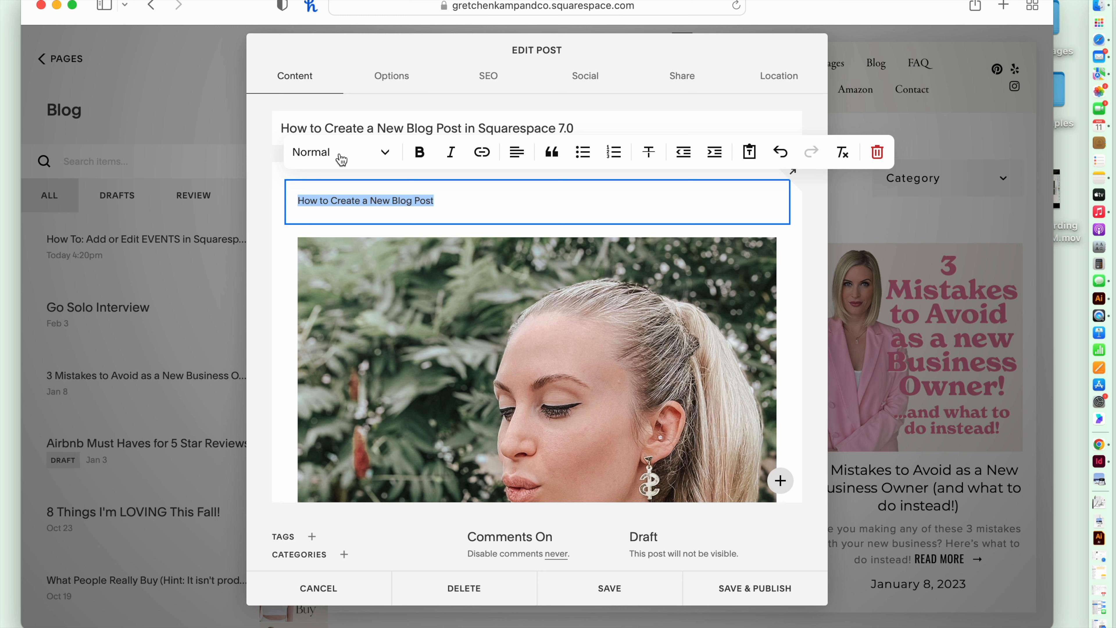
Try heading and smaller heading paragraph styles on the line, then reset it to Normal
click(342, 153)
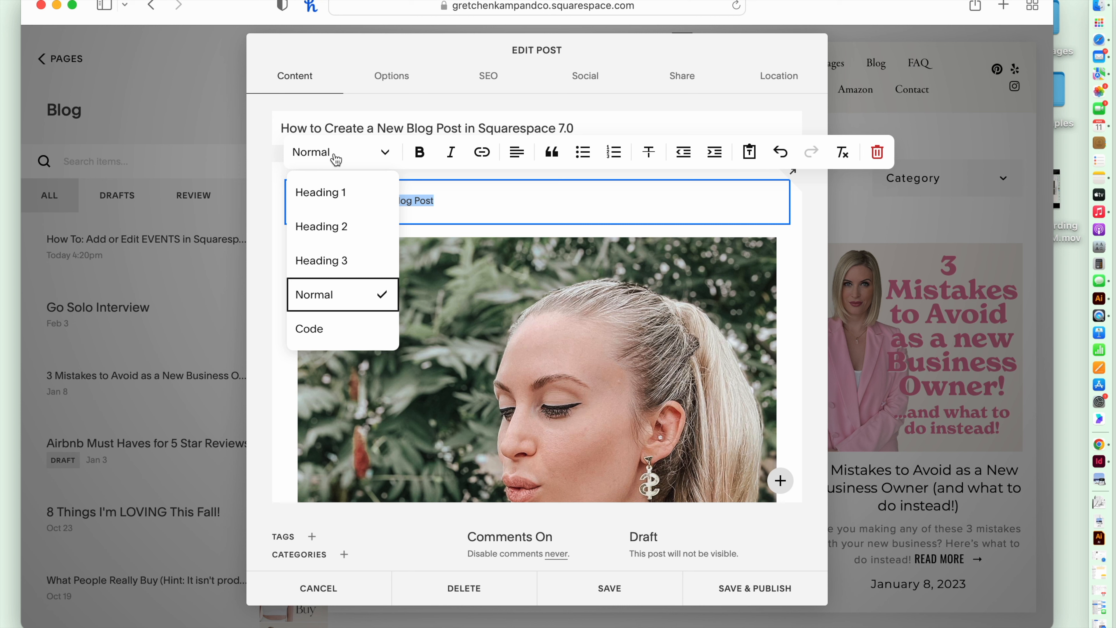
mouse_move(332, 192)
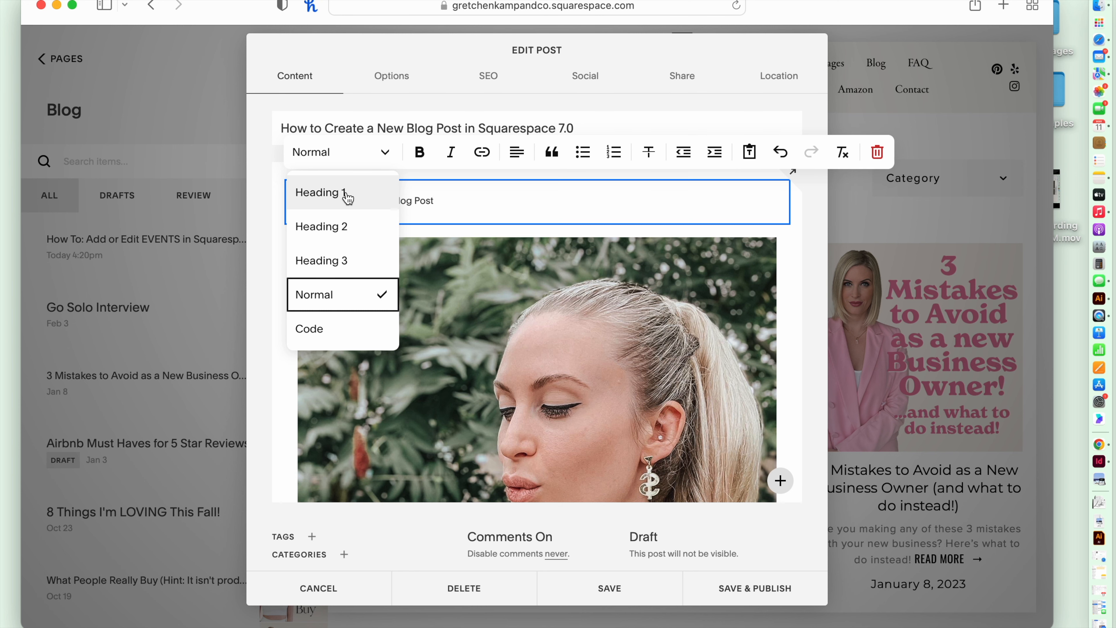
click(324, 193)
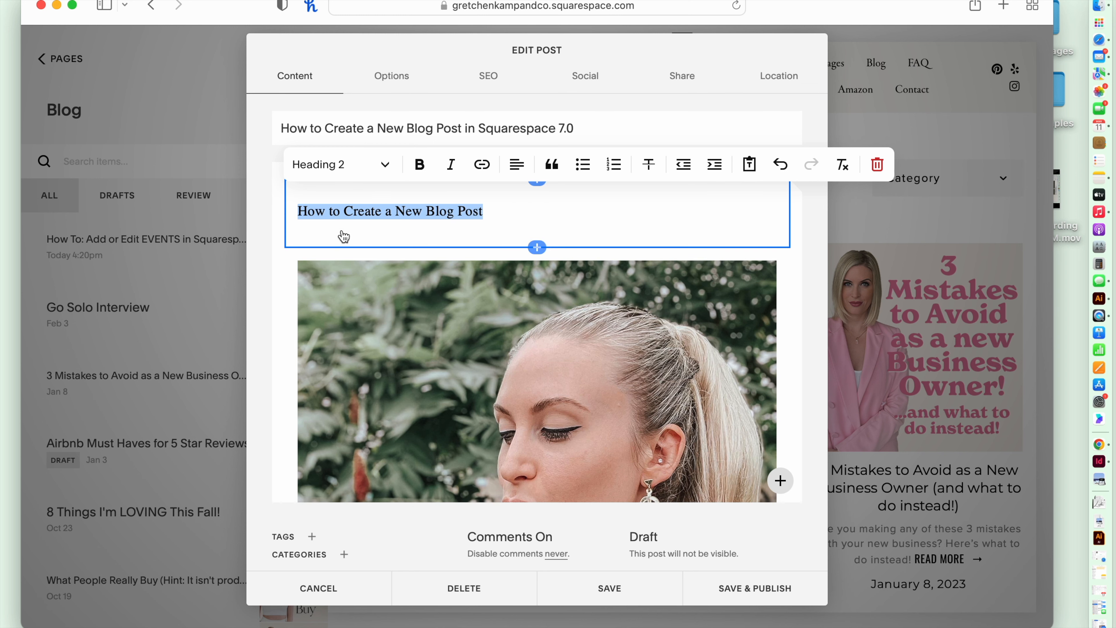
click(342, 165)
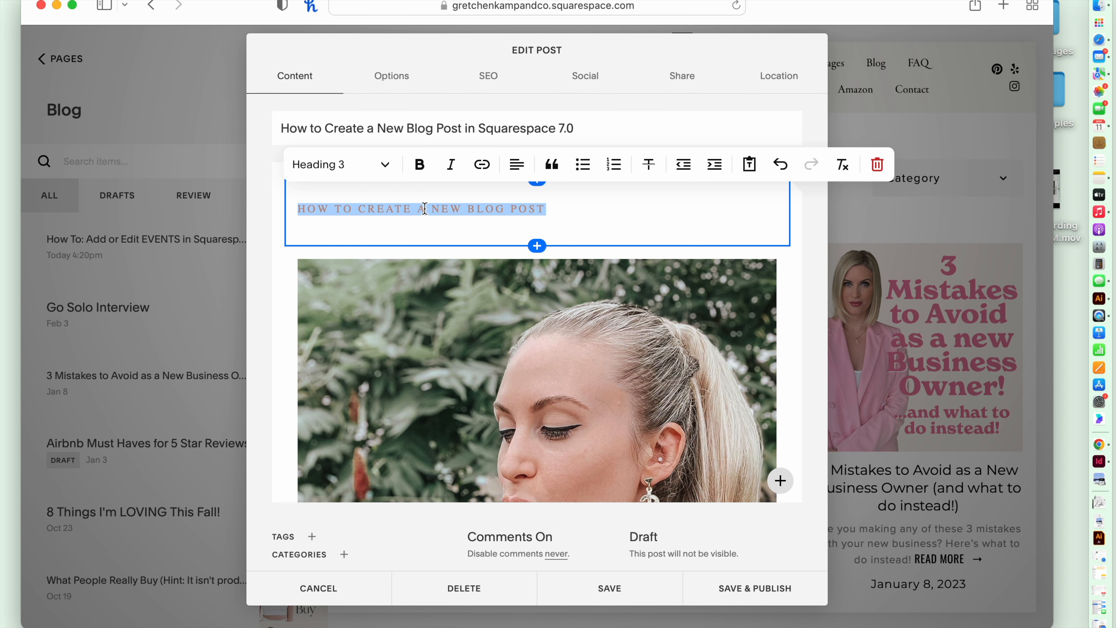
click(341, 165)
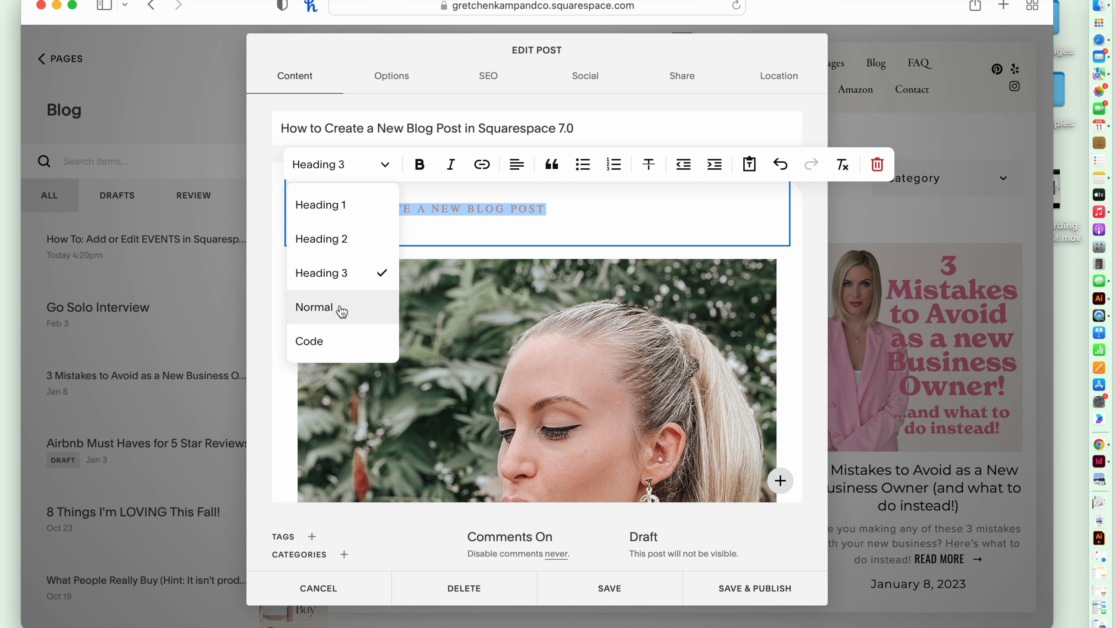
click(314, 307)
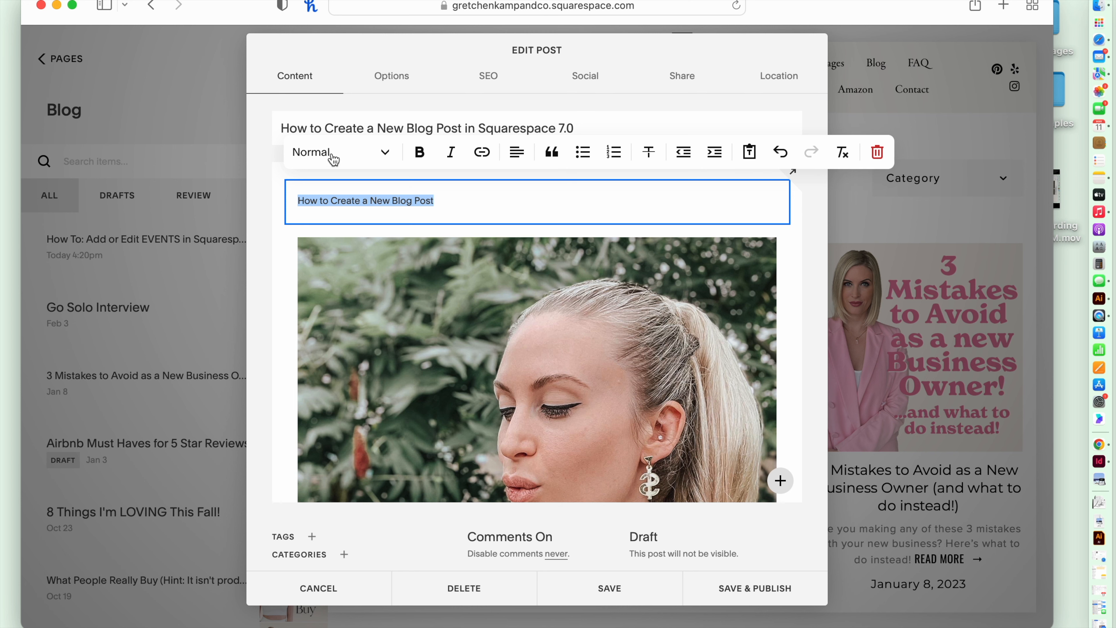
Make the line a Heading 1 and center it
click(341, 152)
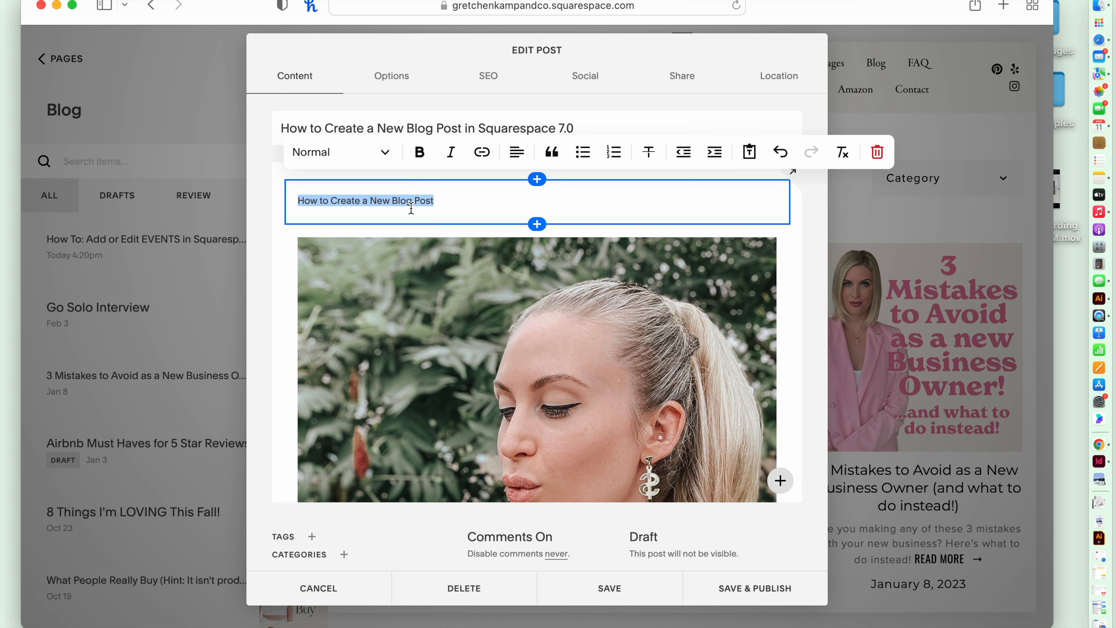
click(342, 151)
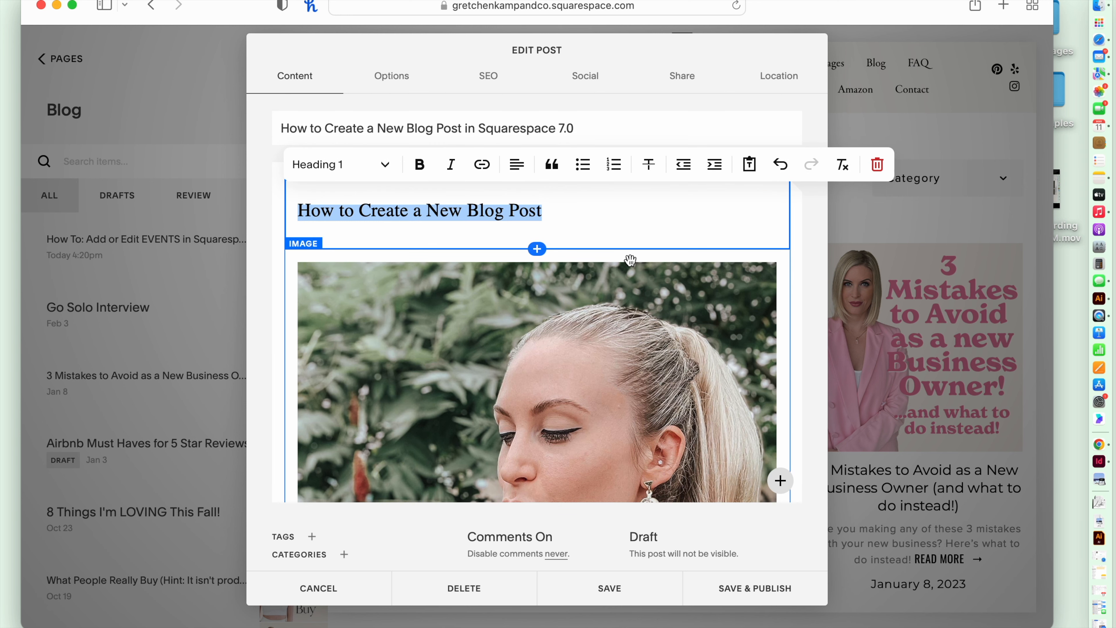
click(517, 165)
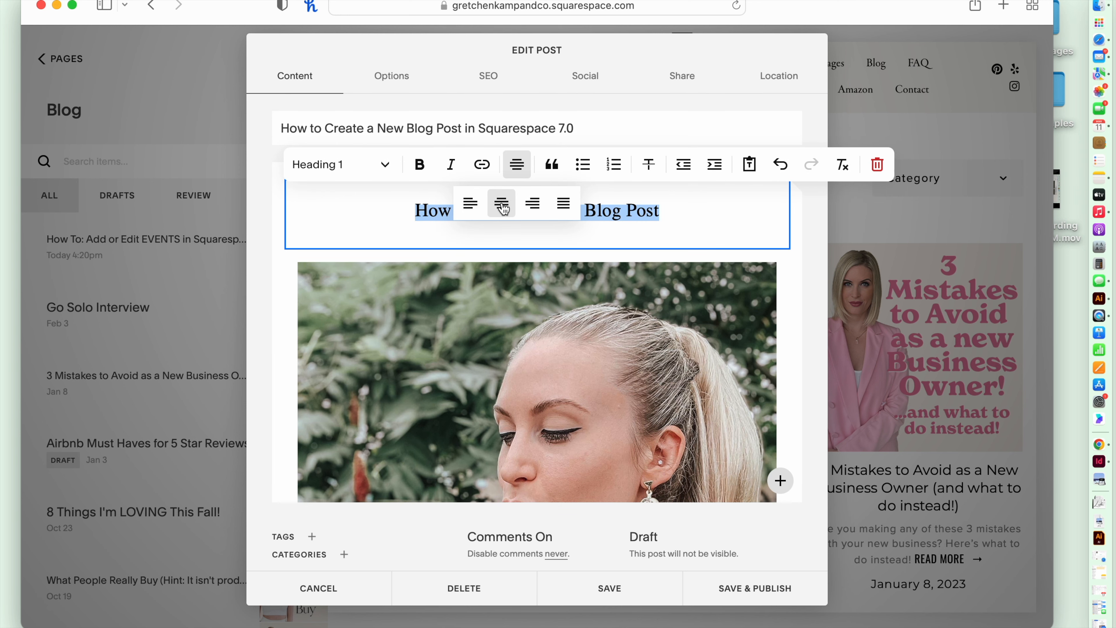
click(501, 203)
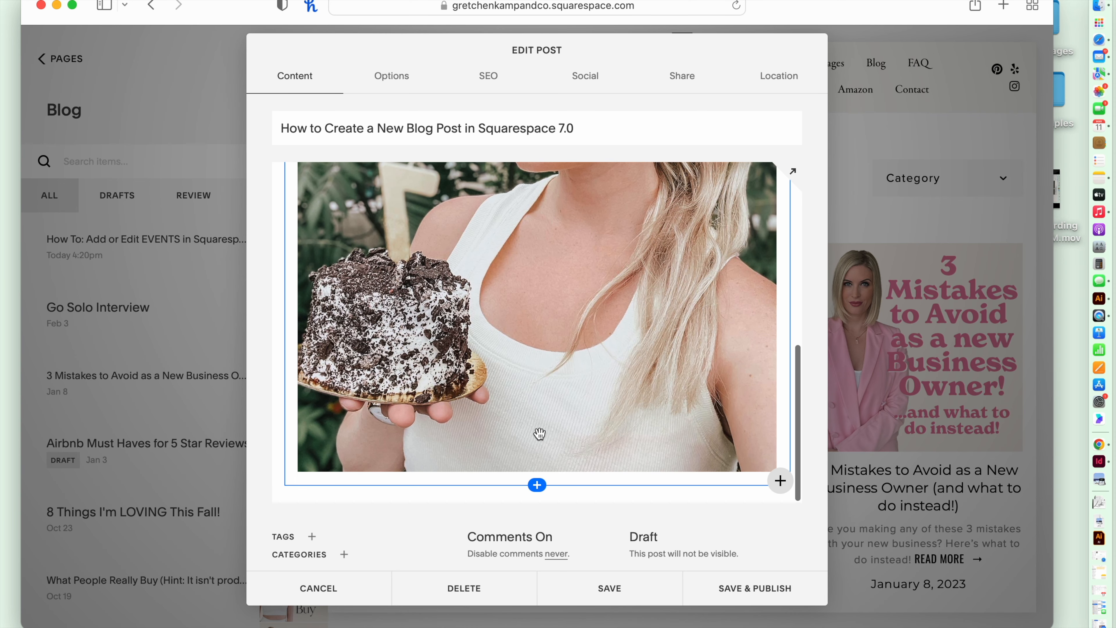
Add a text block below the photo reading 'This is a blog post' and 'Here is a link to buy, visit click here'
click(537, 485)
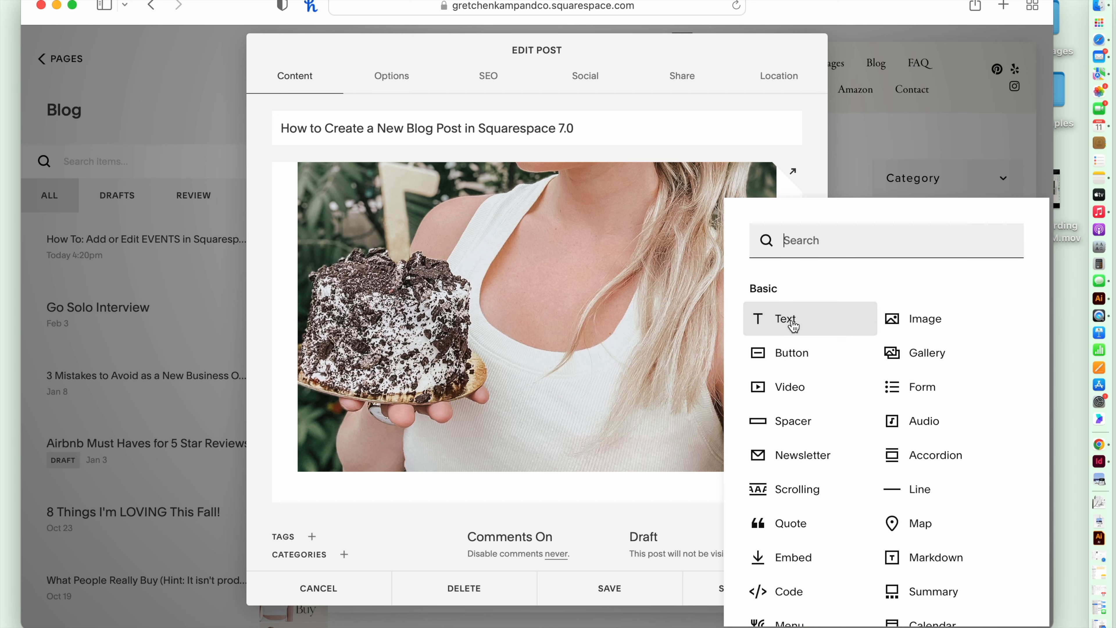
click(786, 318)
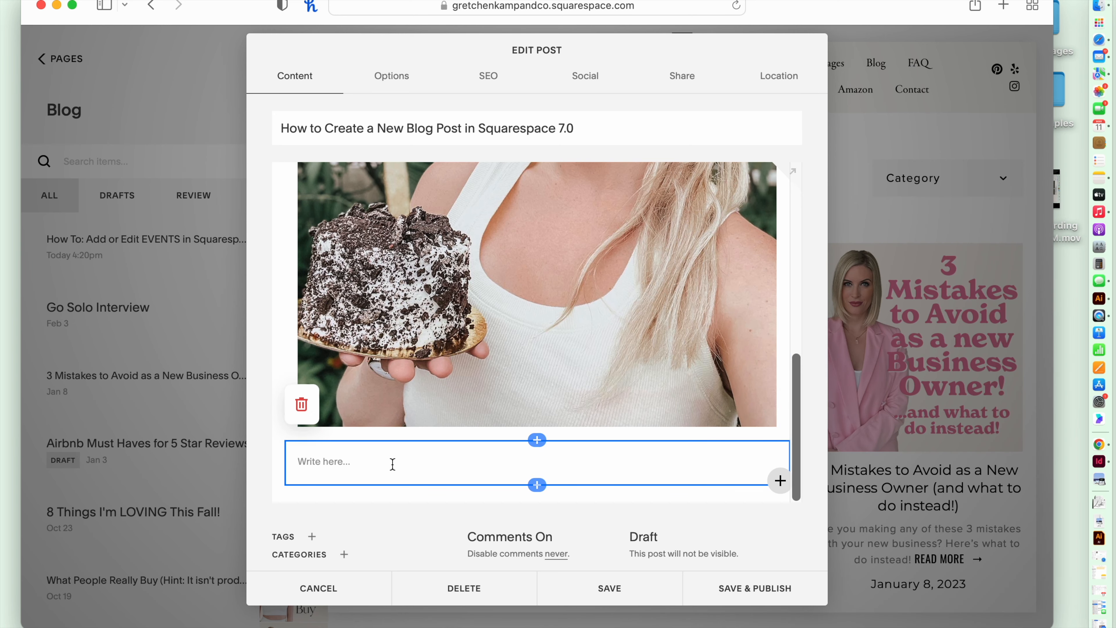
text(This is a)
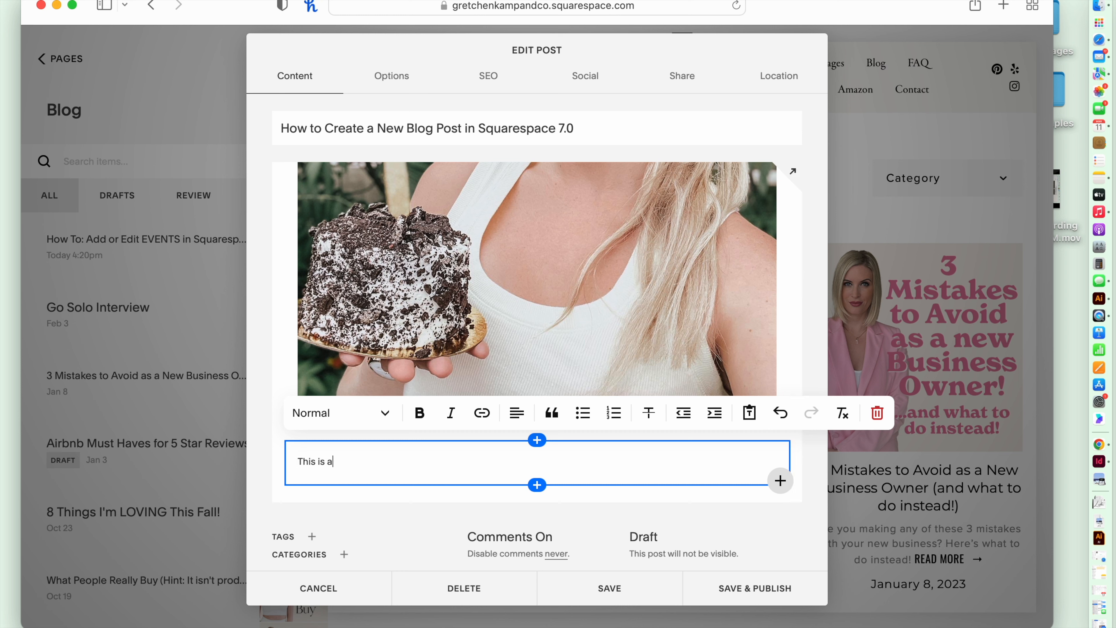
text(blog post.)
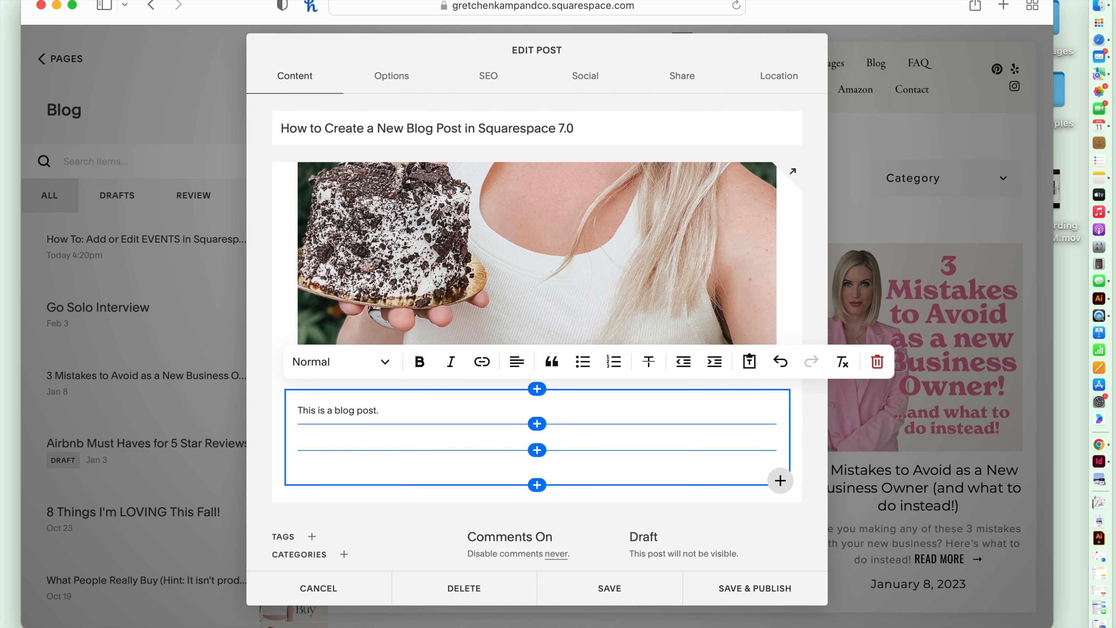
text(Here is a link)
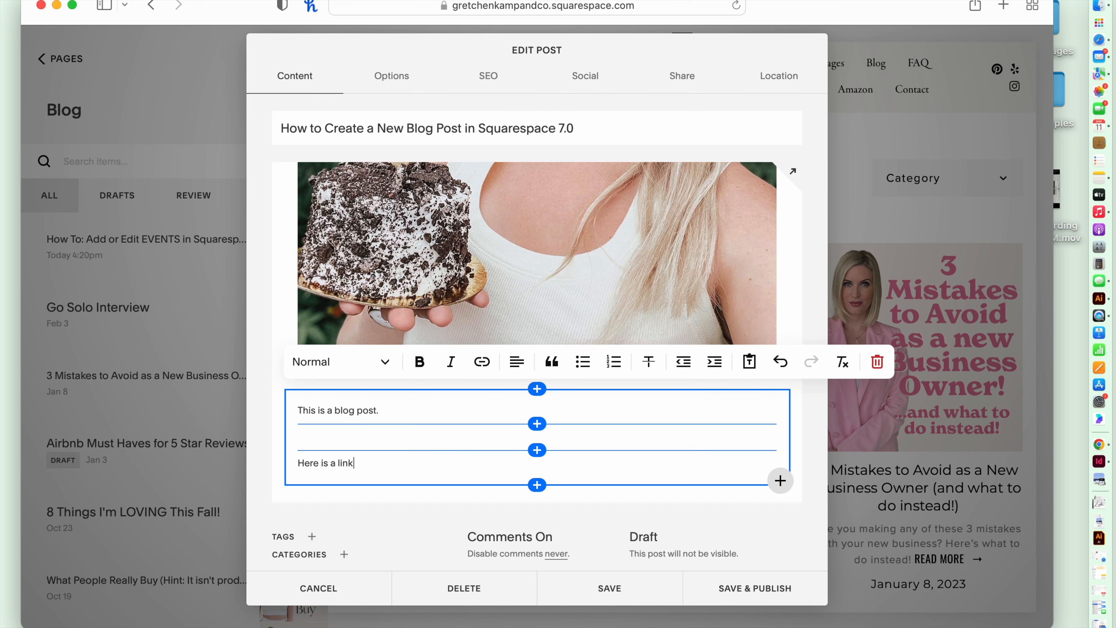
text(to buy a product)
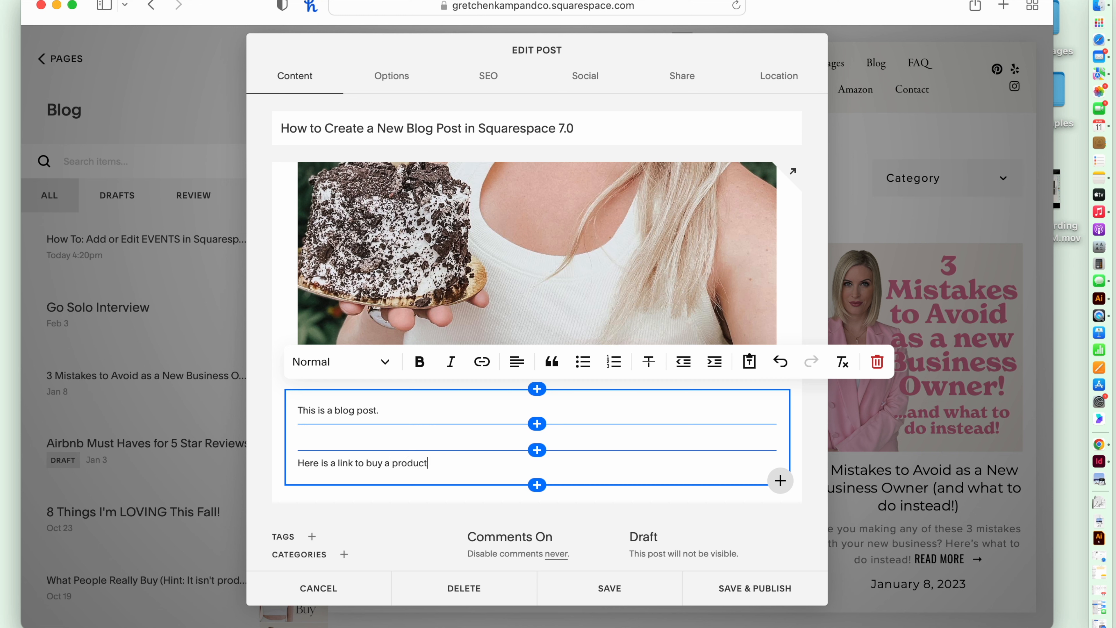
text(, visit)
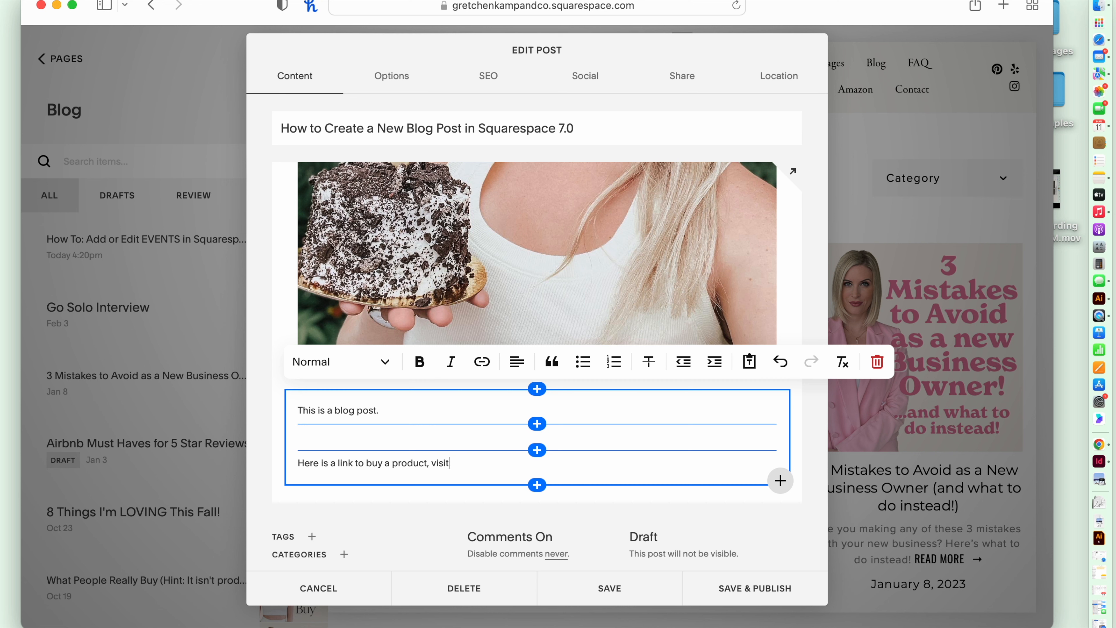
text(click here)
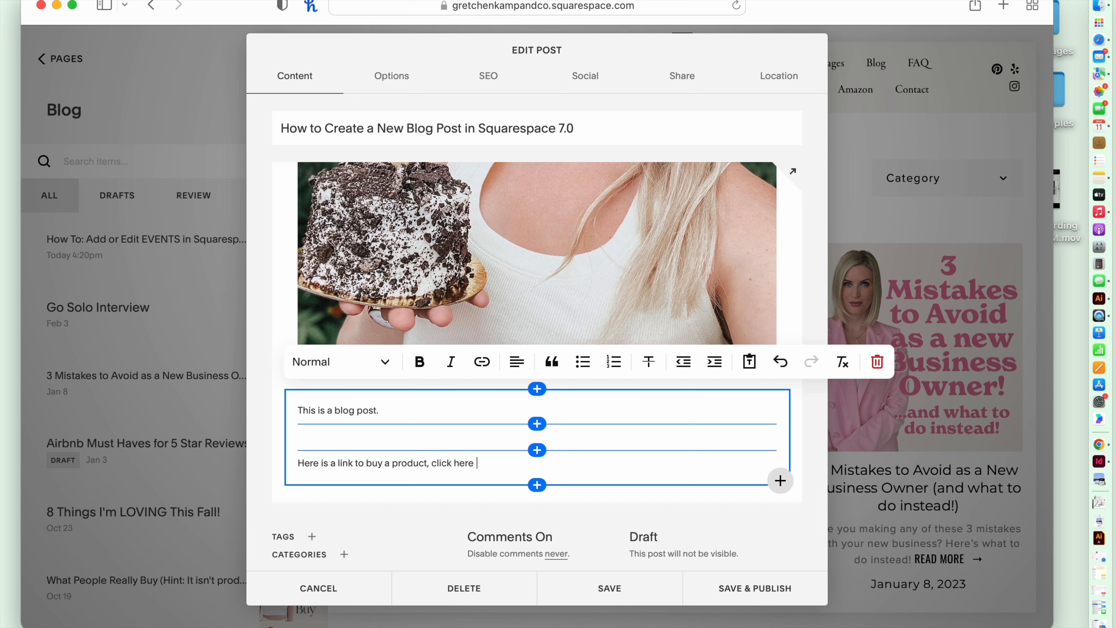
double_click(453, 463)
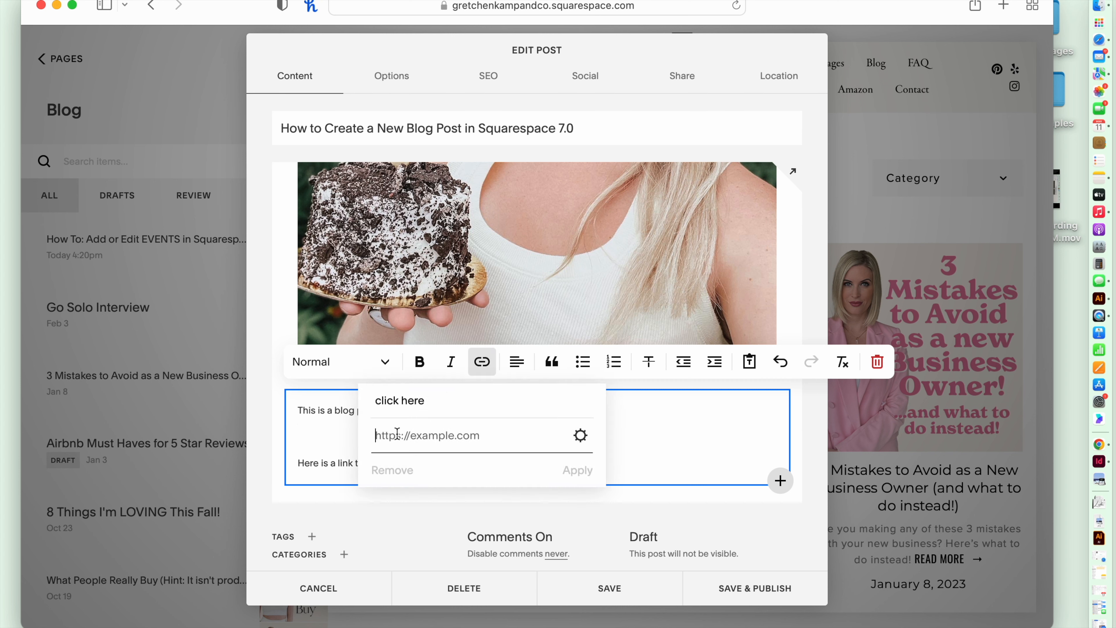
text(www.amazon.com)
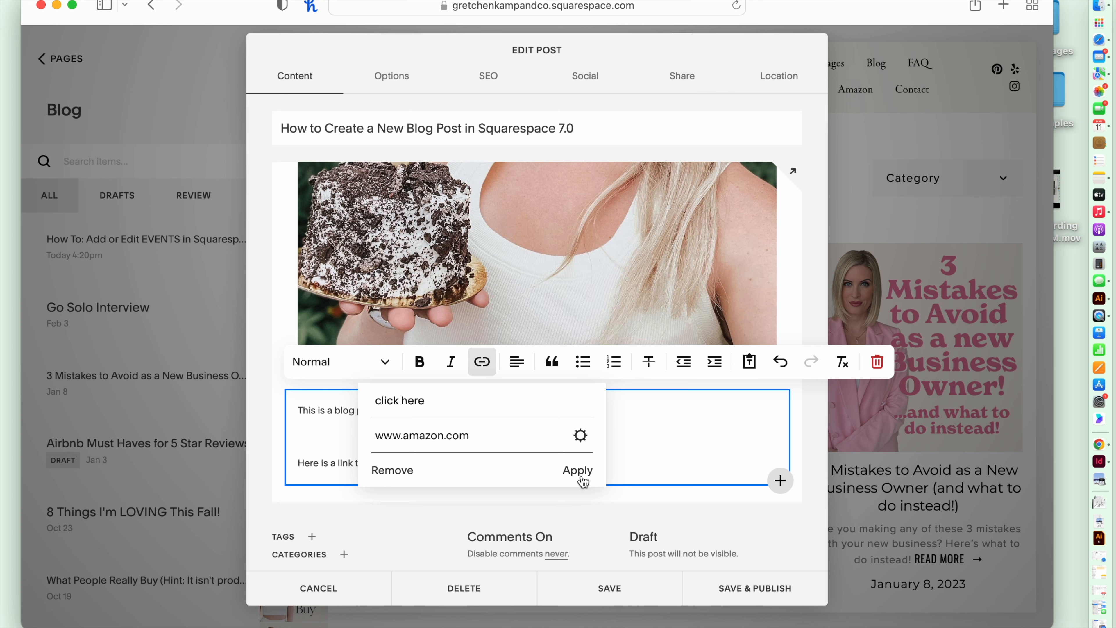
click(578, 470)
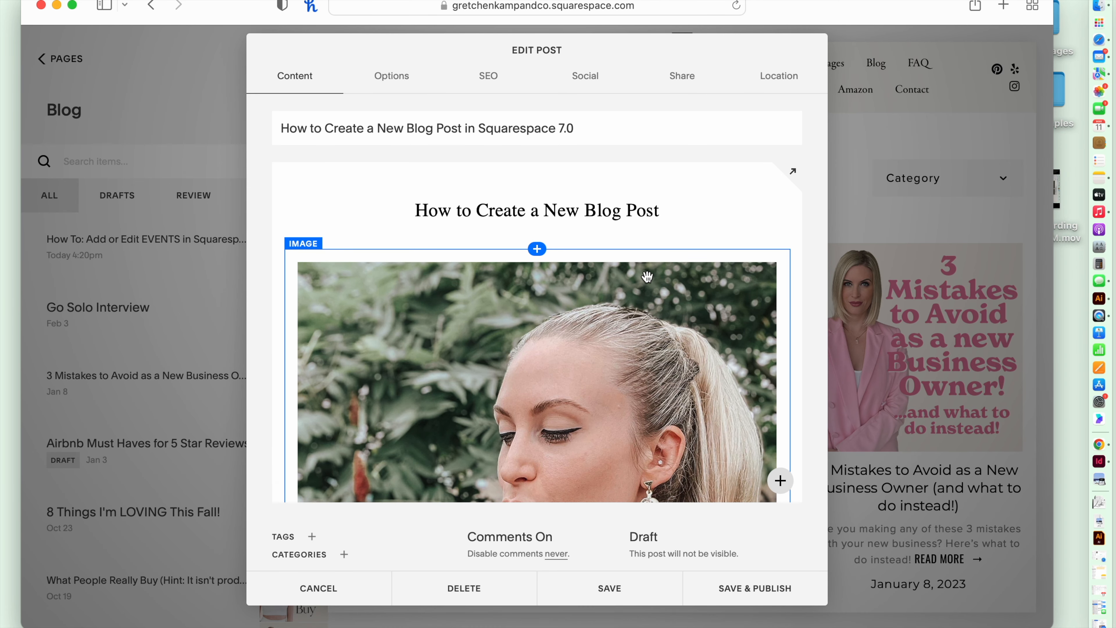
mouse_move(666, 355)
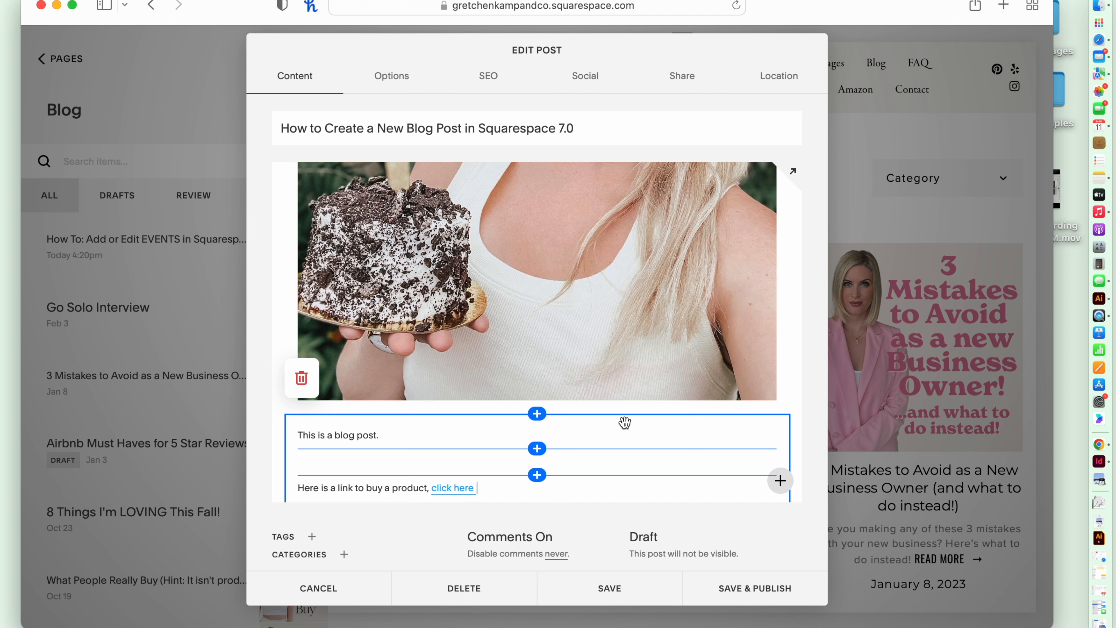
mouse_move(613, 425)
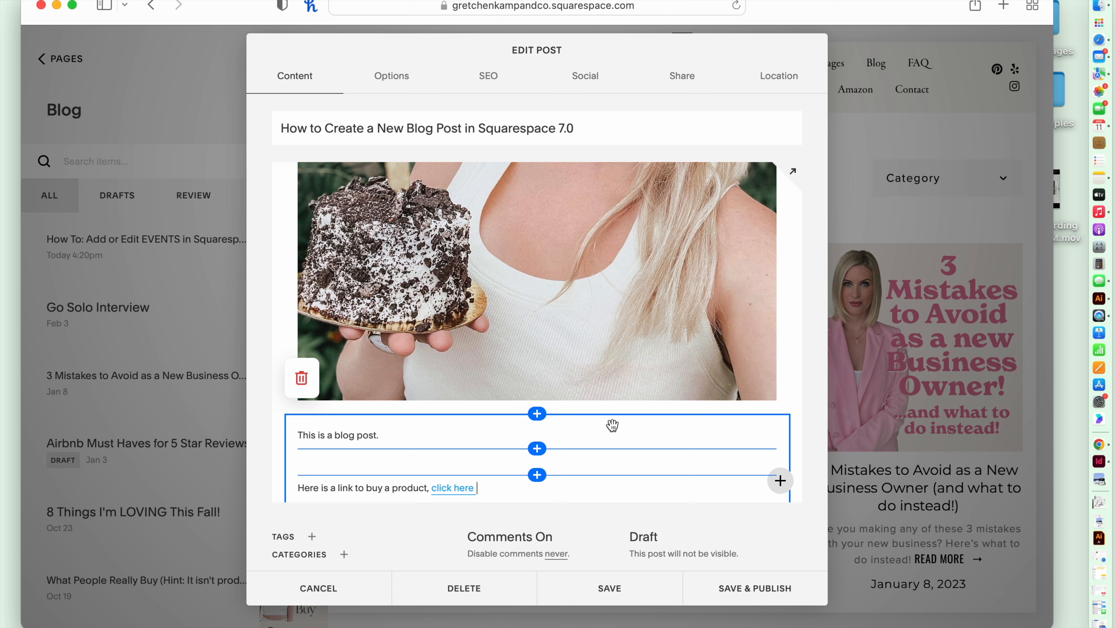
mouse_move(621, 419)
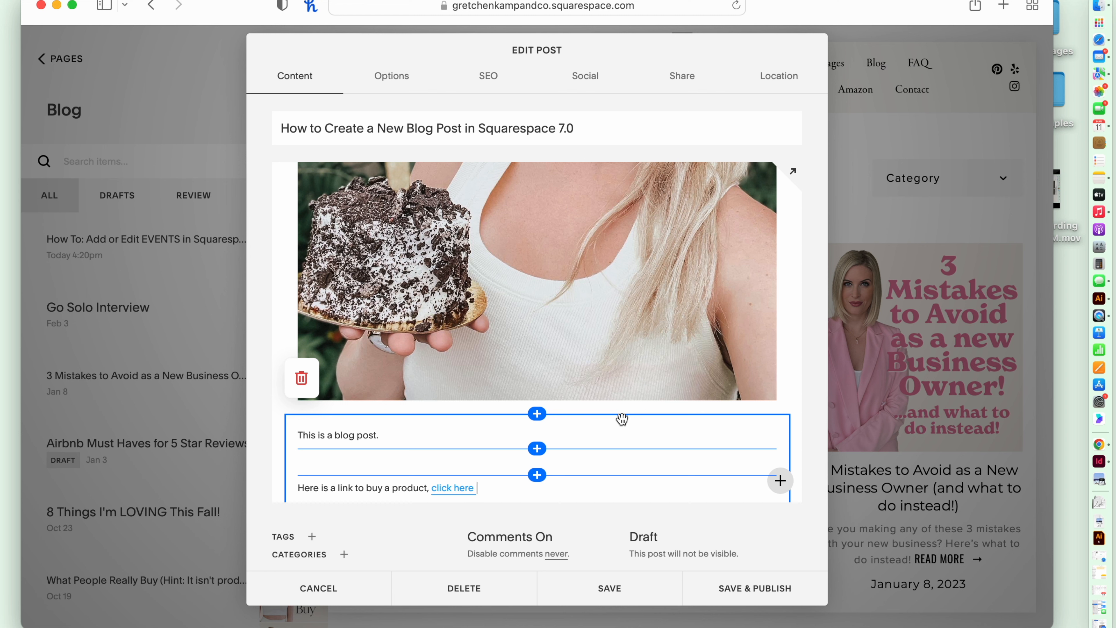
mouse_move(613, 415)
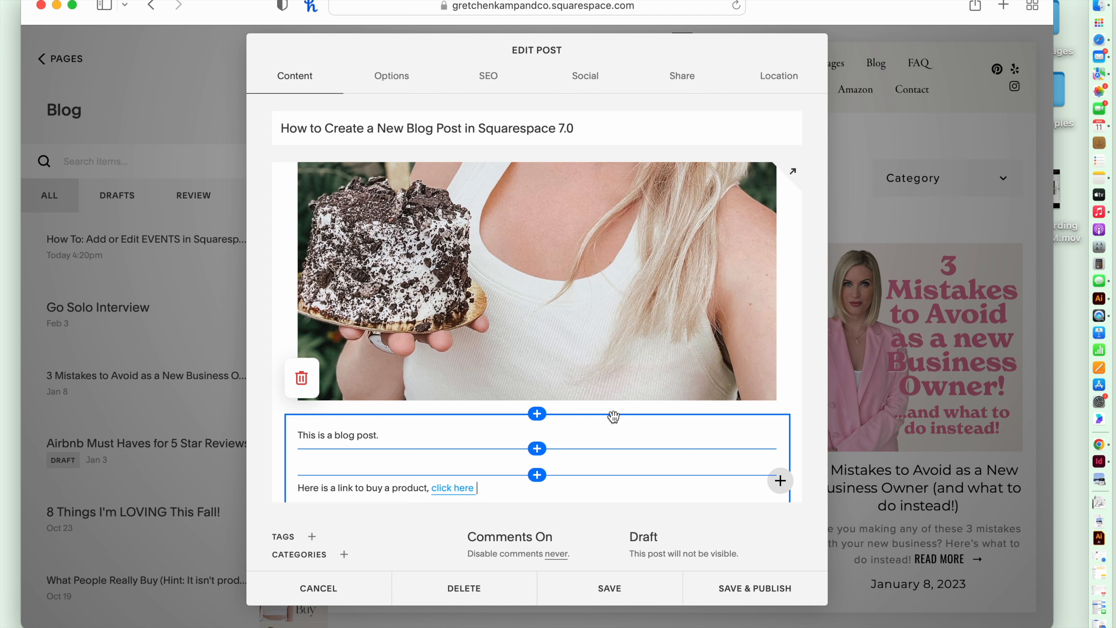
mouse_move(593, 430)
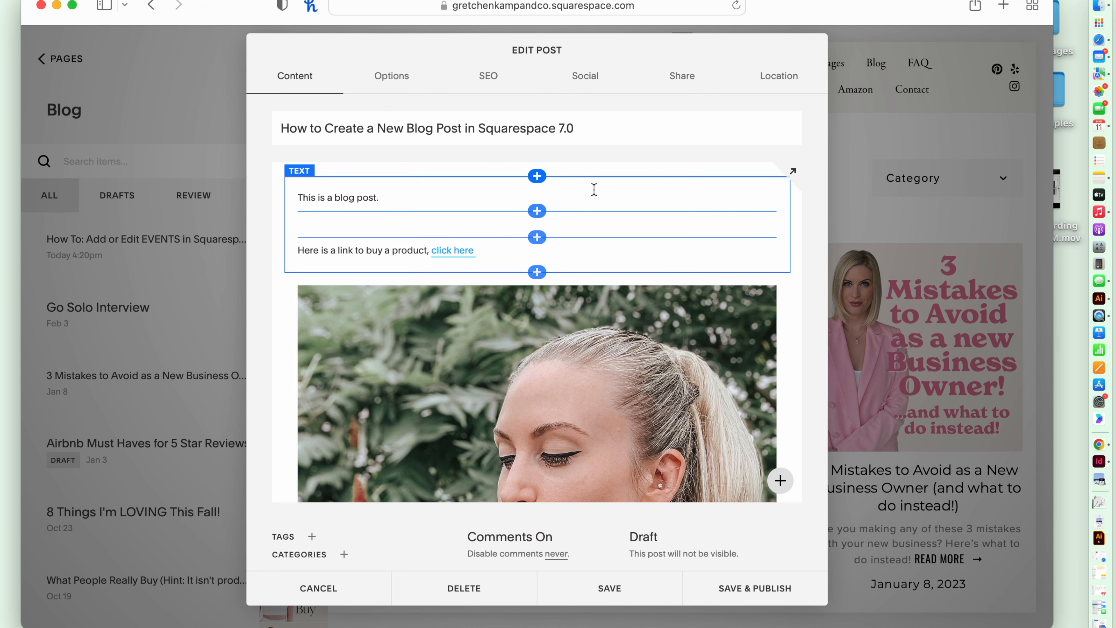
Place the text block beside the photo to form a two-column layout under the heading
click(641, 320)
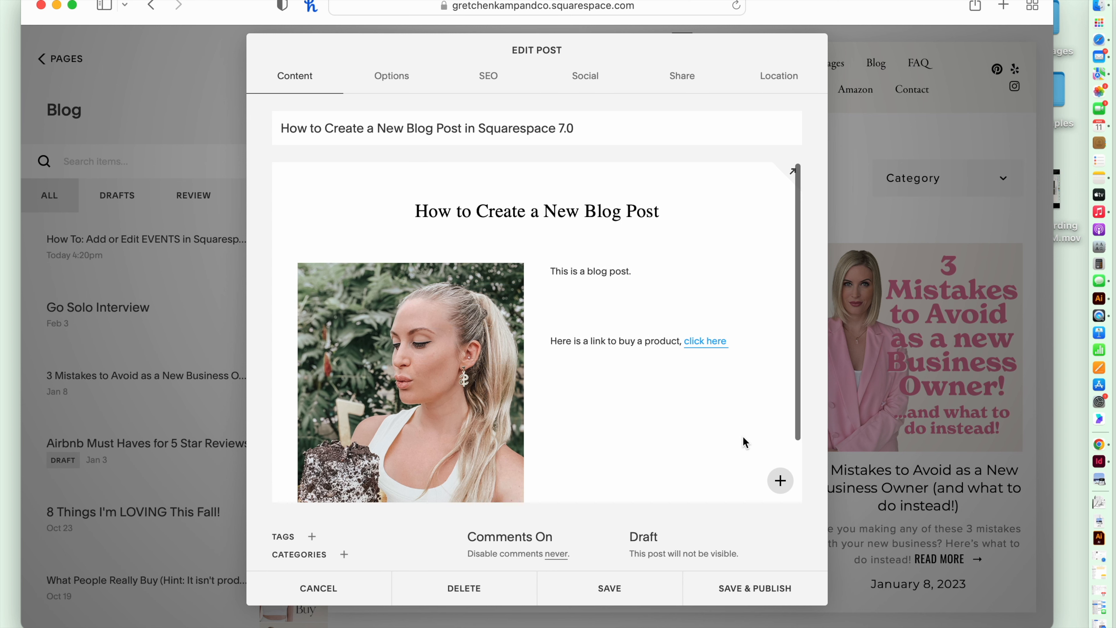
click(627, 311)
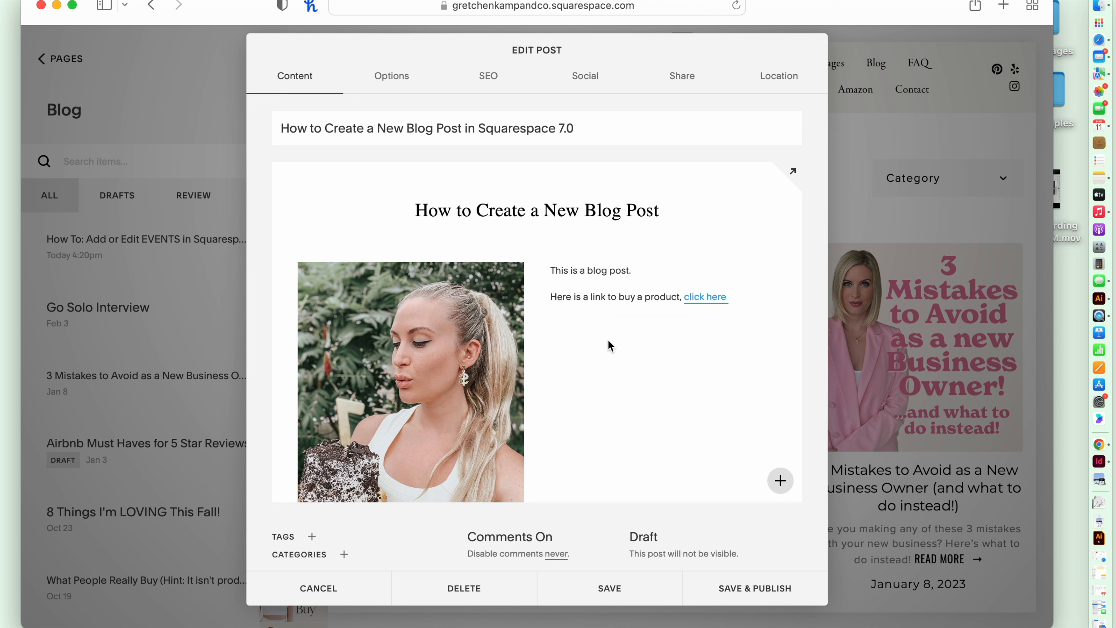
mouse_move(629, 356)
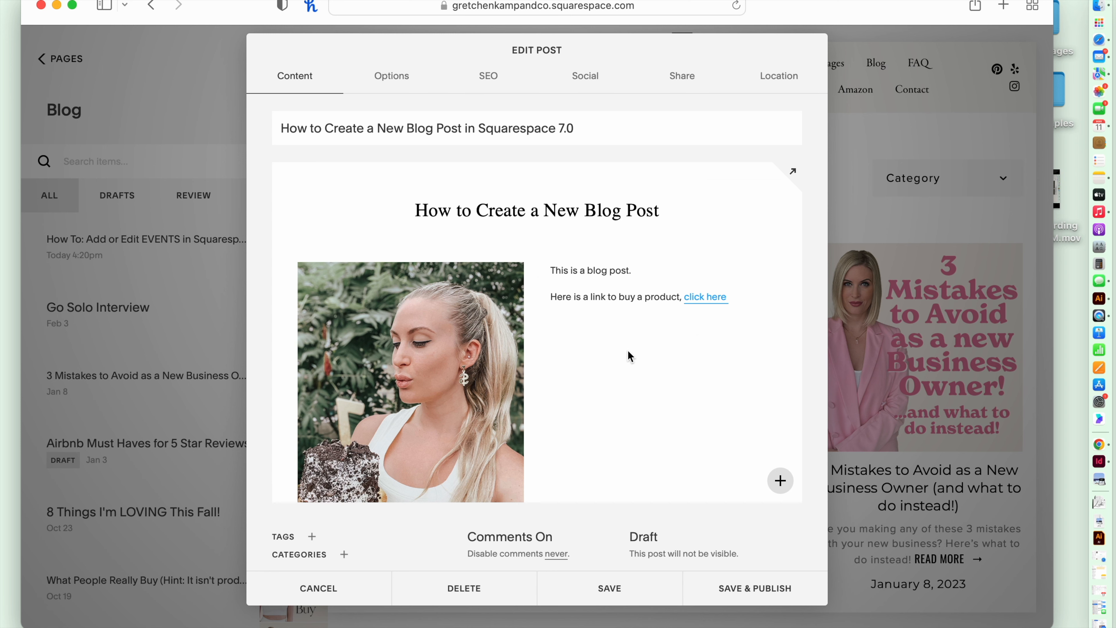
Insert an Instagram feed block from Integrations below the photo
scroll(down, 3)
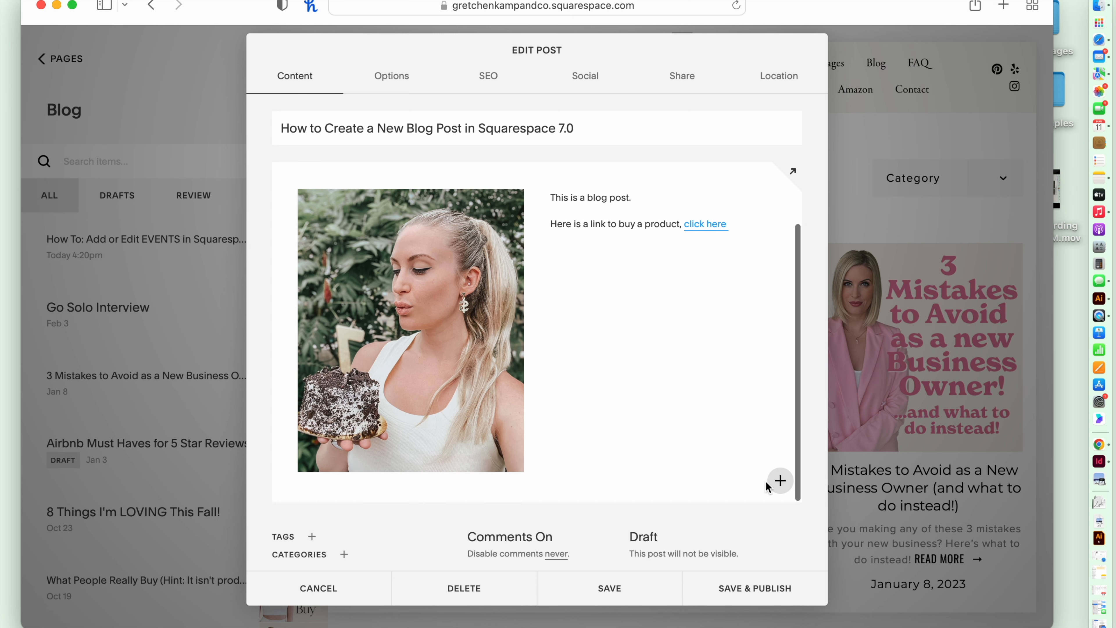
click(779, 481)
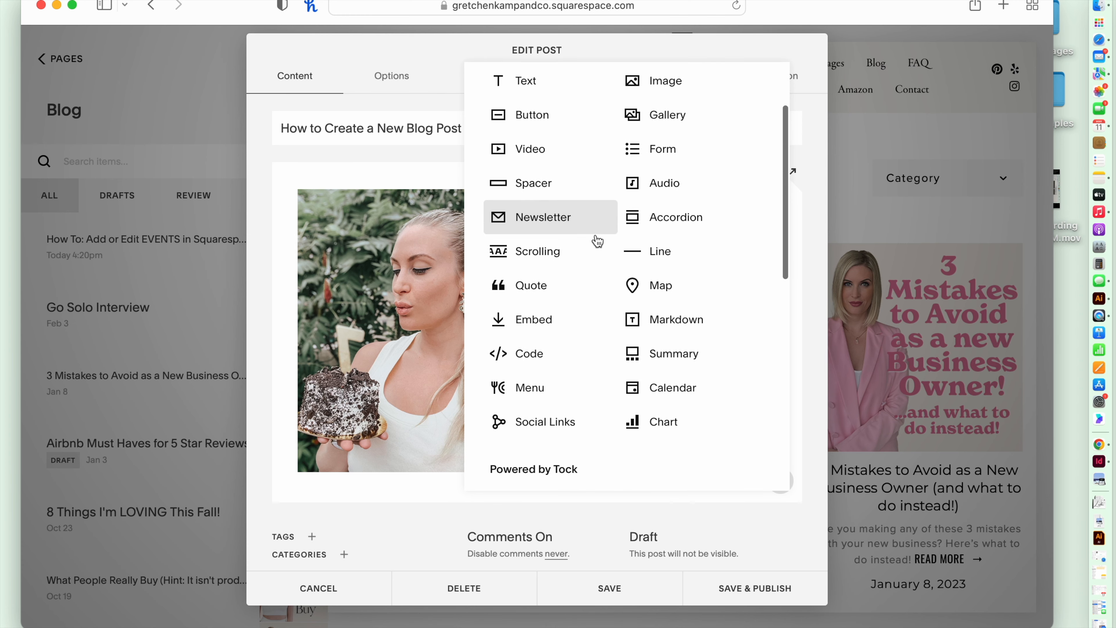
scroll(down, 3)
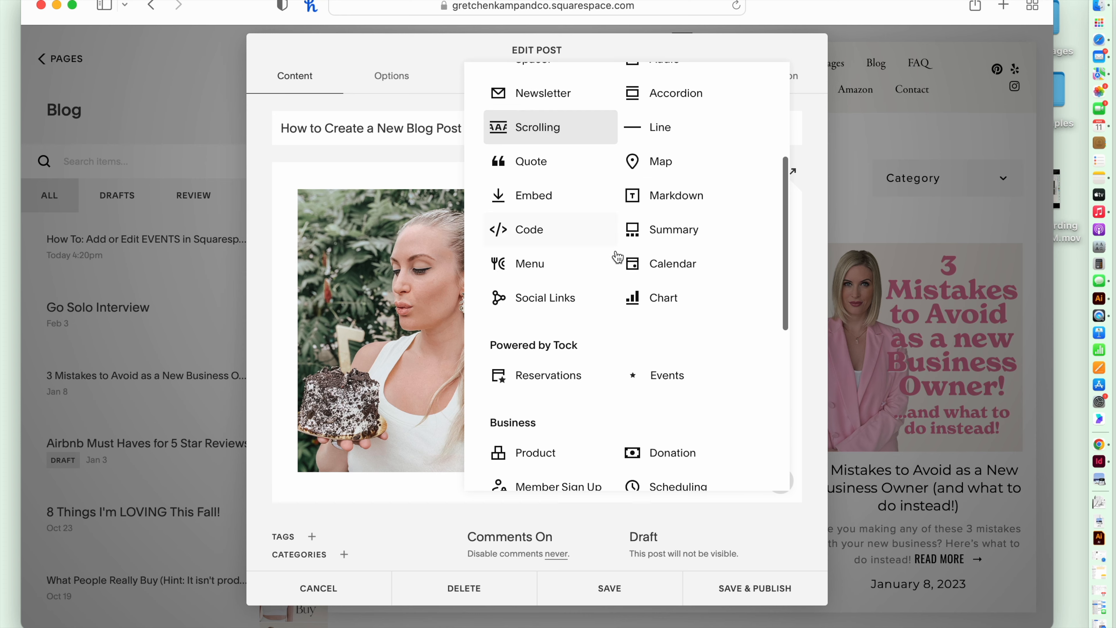
scroll(down, 3)
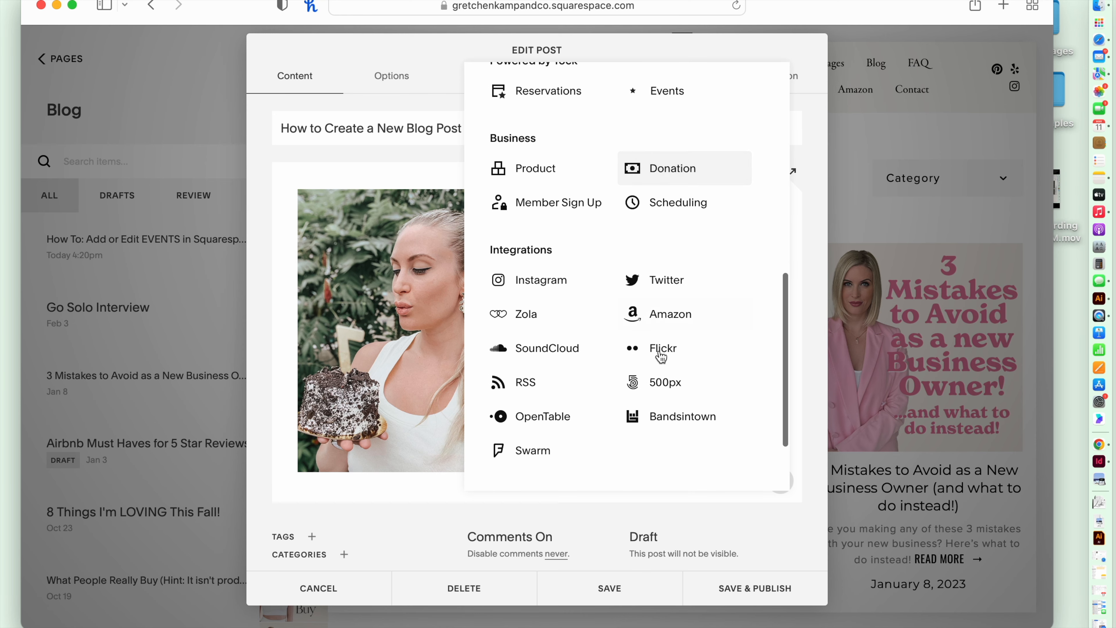
click(540, 279)
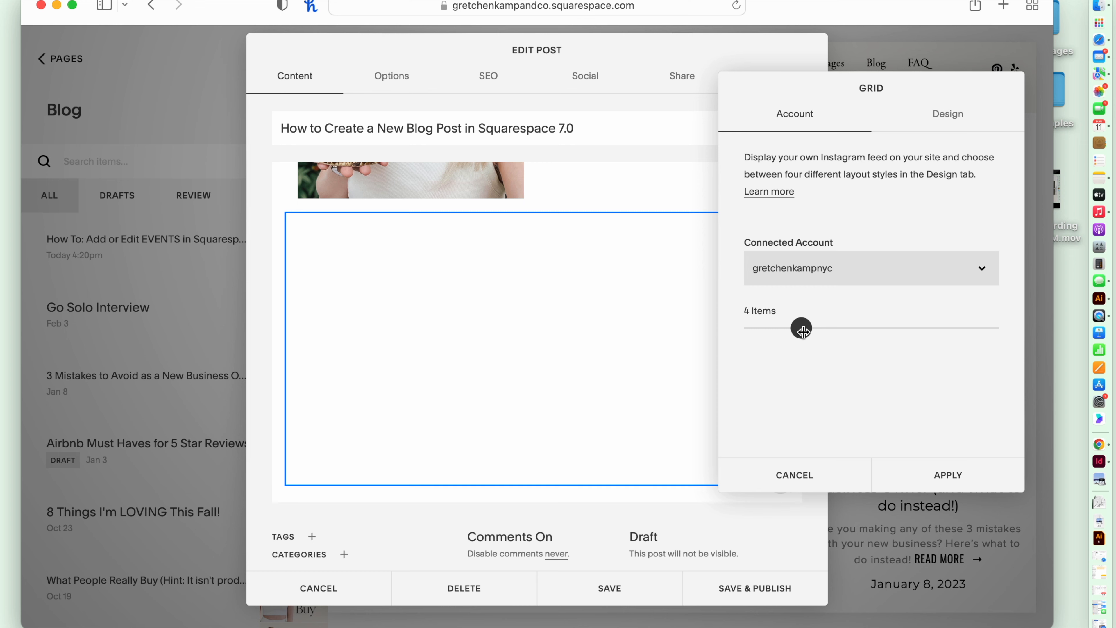
Keep the same connected Instagram account and move to the feed's Design settings
click(870, 269)
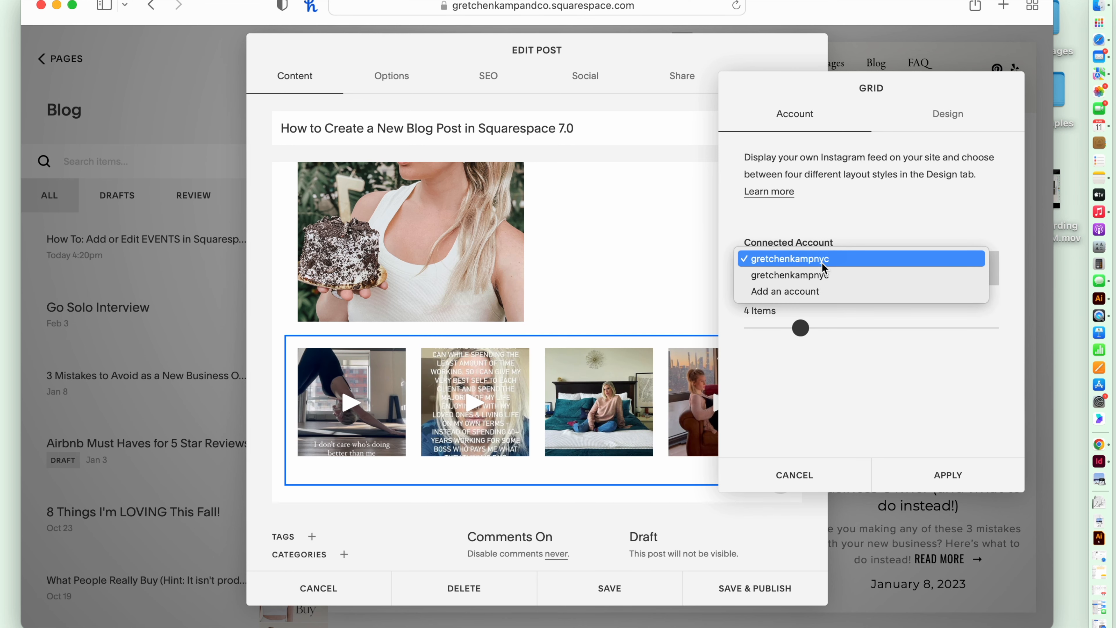
click(789, 259)
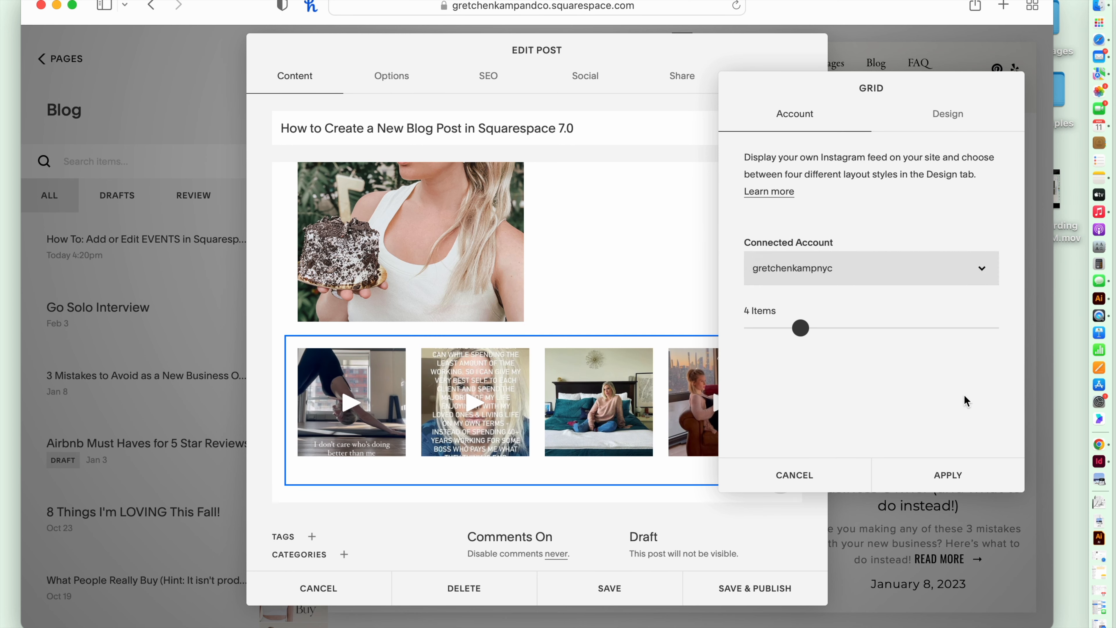
click(948, 114)
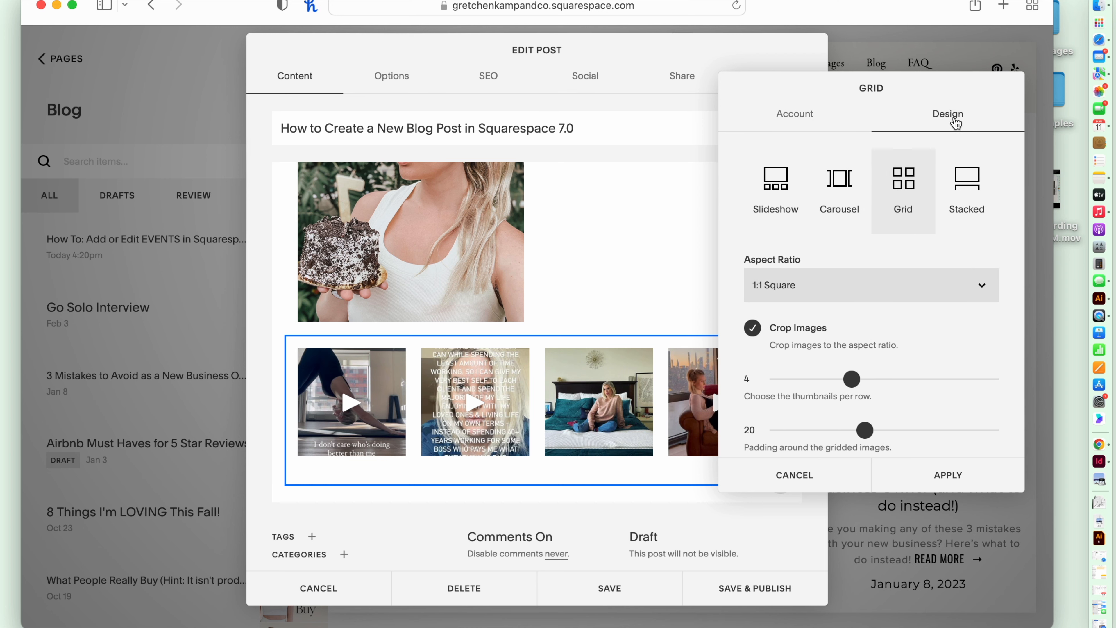
mouse_move(775, 193)
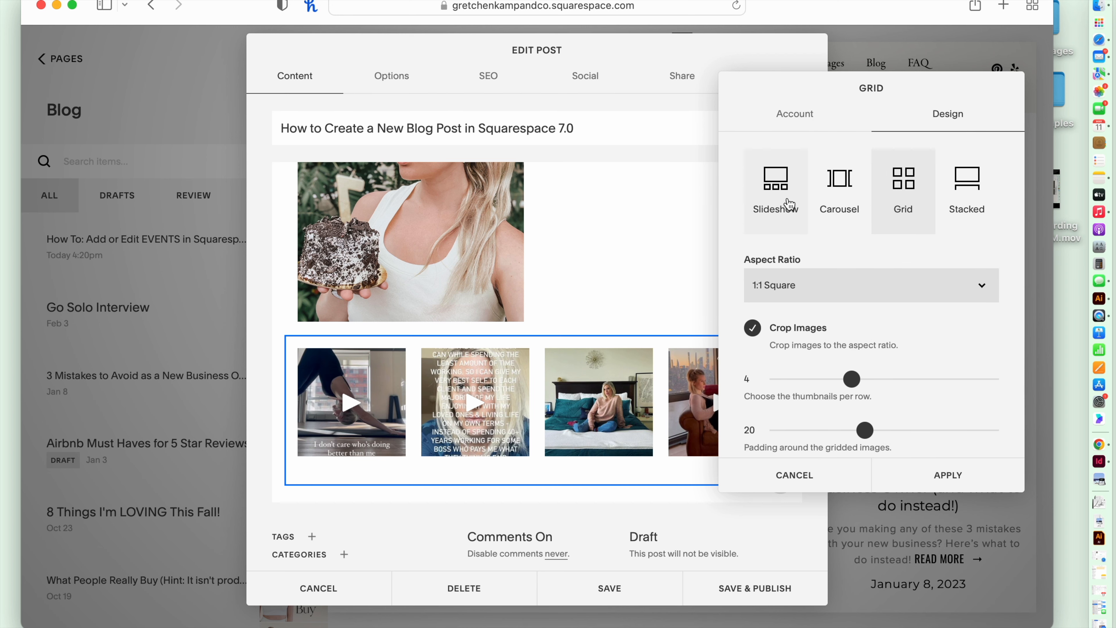
After trying Slideshow and Carousel, set a Grid layout with padding reduced to 1 and apply
click(775, 185)
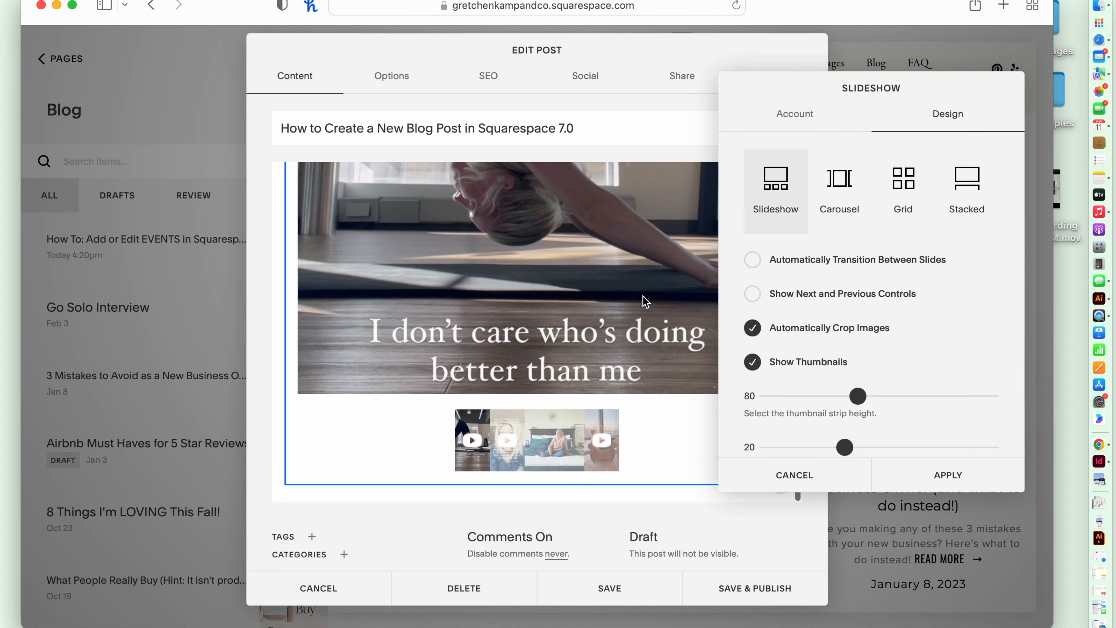
click(838, 187)
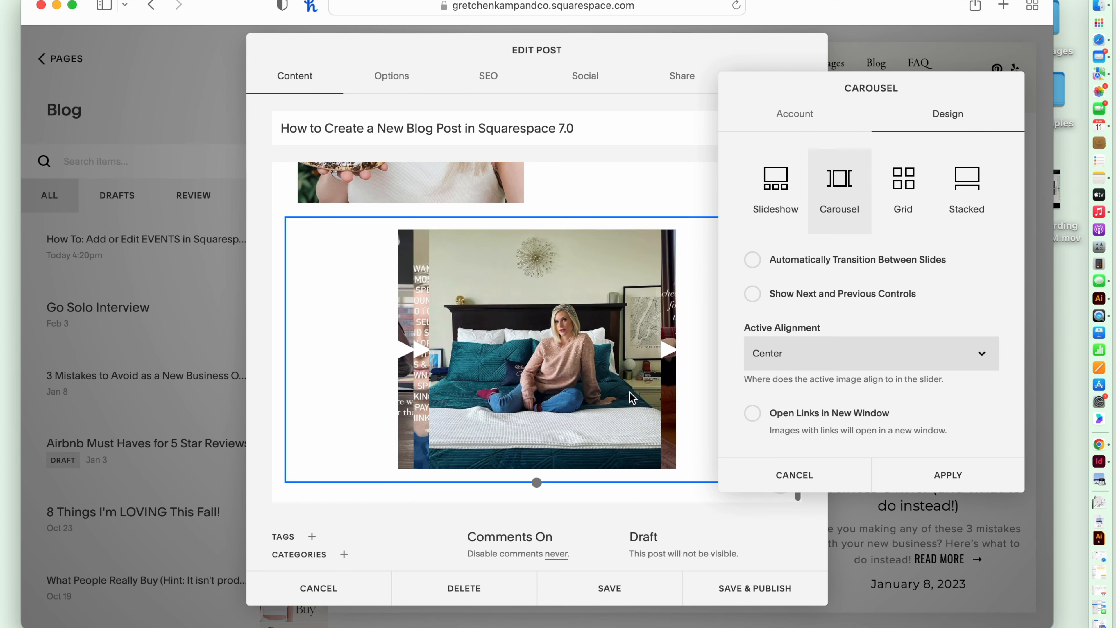
click(903, 185)
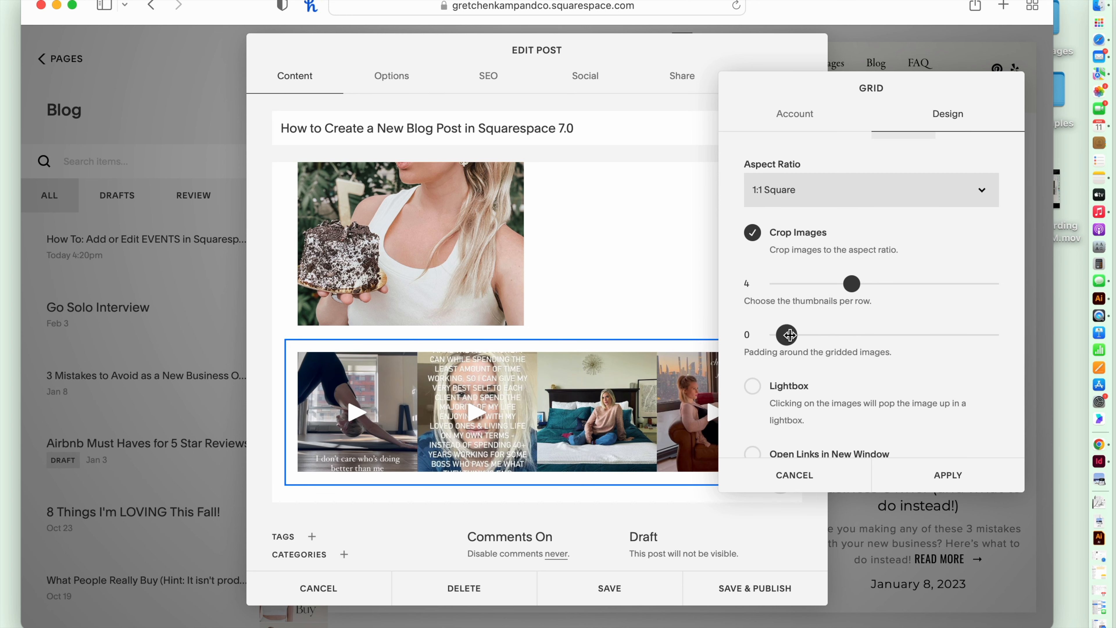
drag(787, 335, 790, 335)
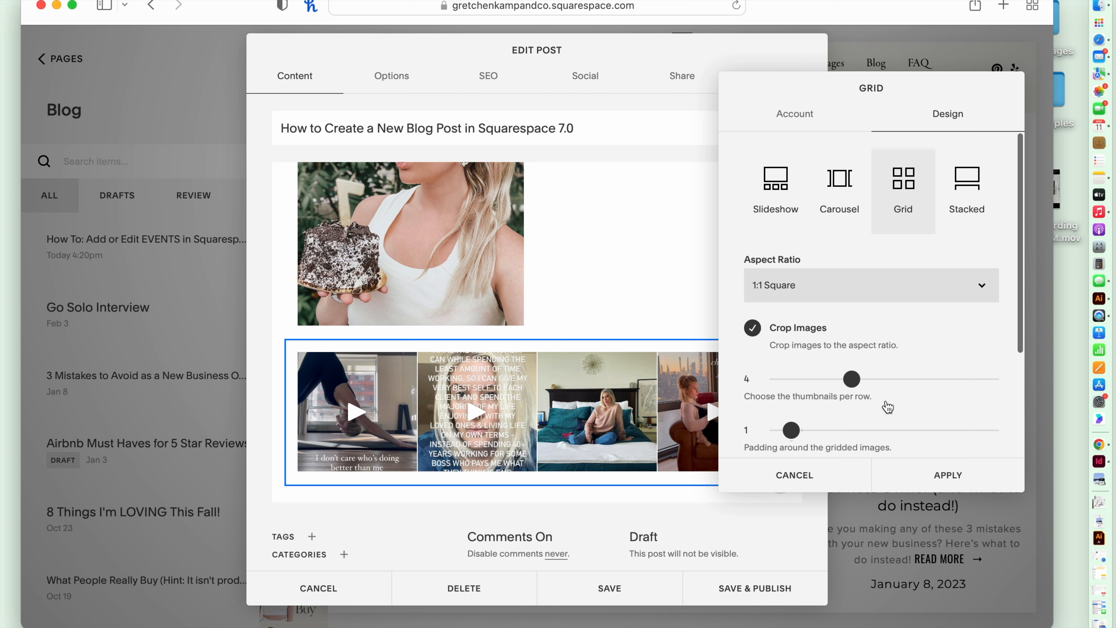
click(795, 114)
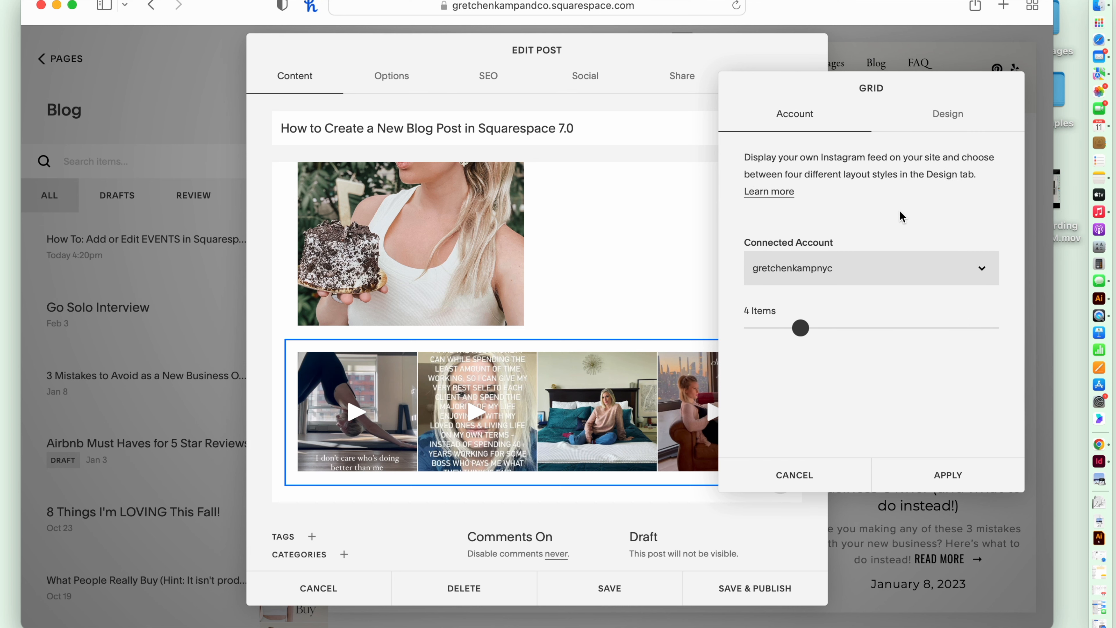
click(948, 475)
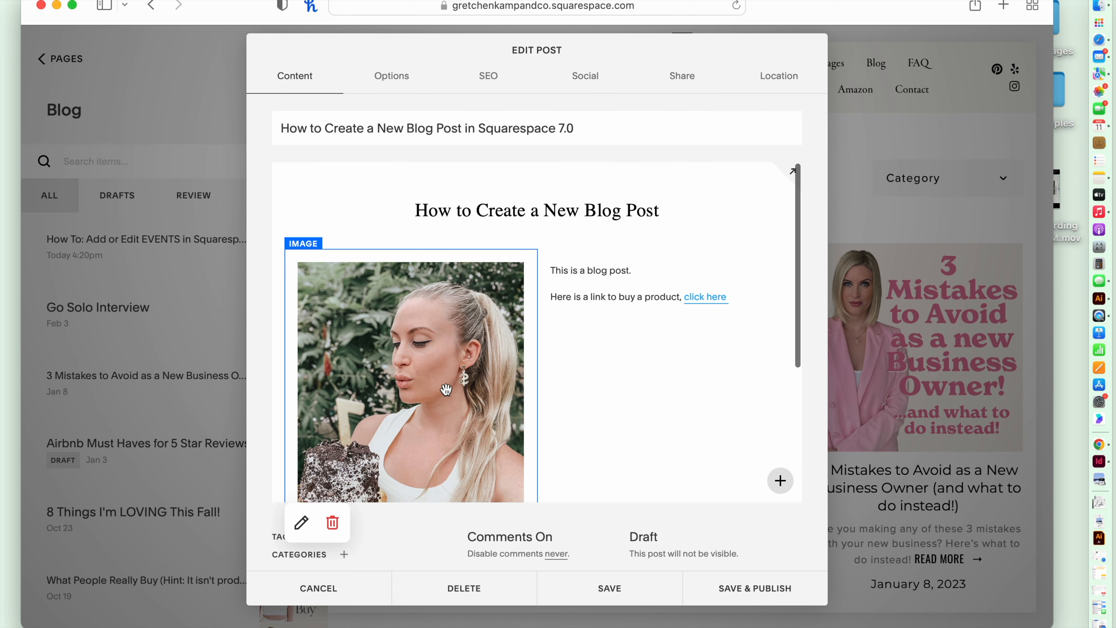
mouse_move(522, 257)
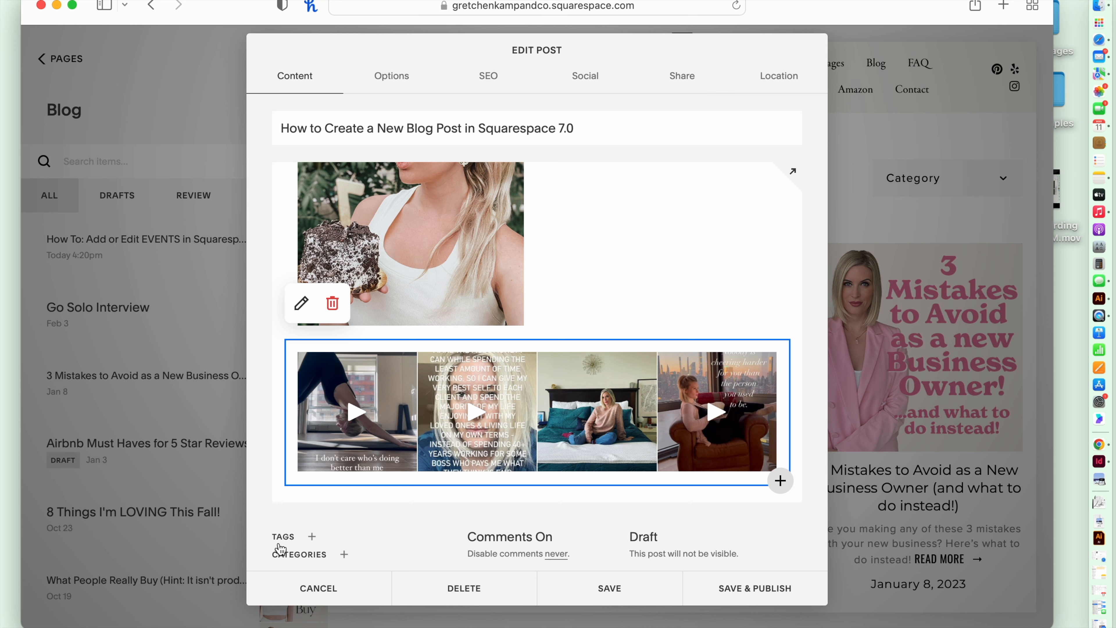
mouse_move(283, 543)
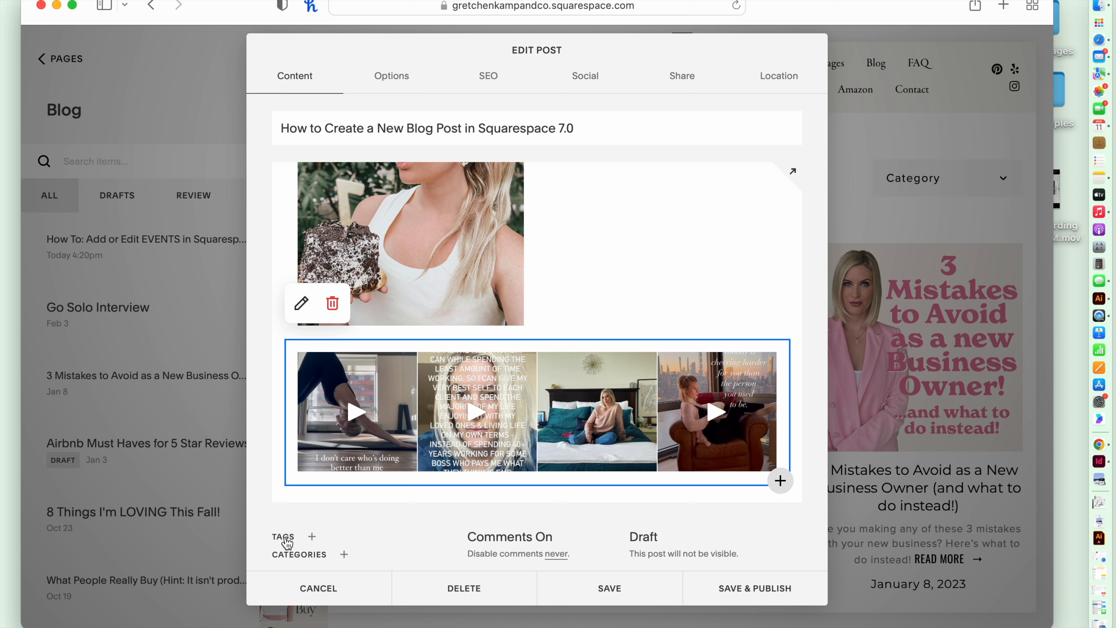
Bring up the Add Tags entry field for the post
click(311, 536)
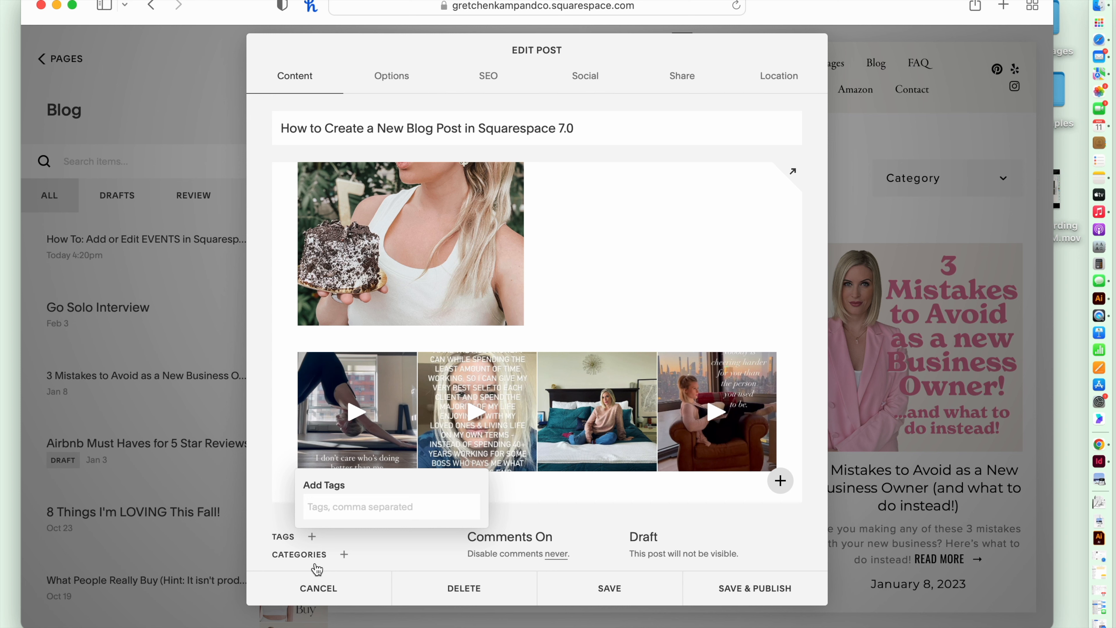
Assign the Squarespace and Branding categories to the post
click(344, 555)
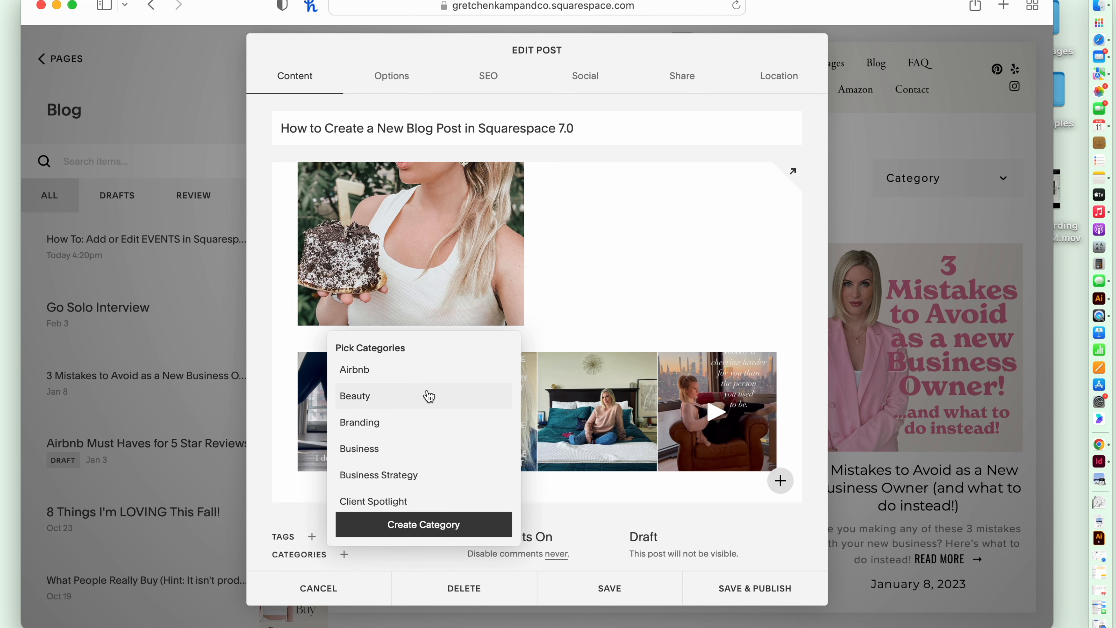
scroll(down, 3)
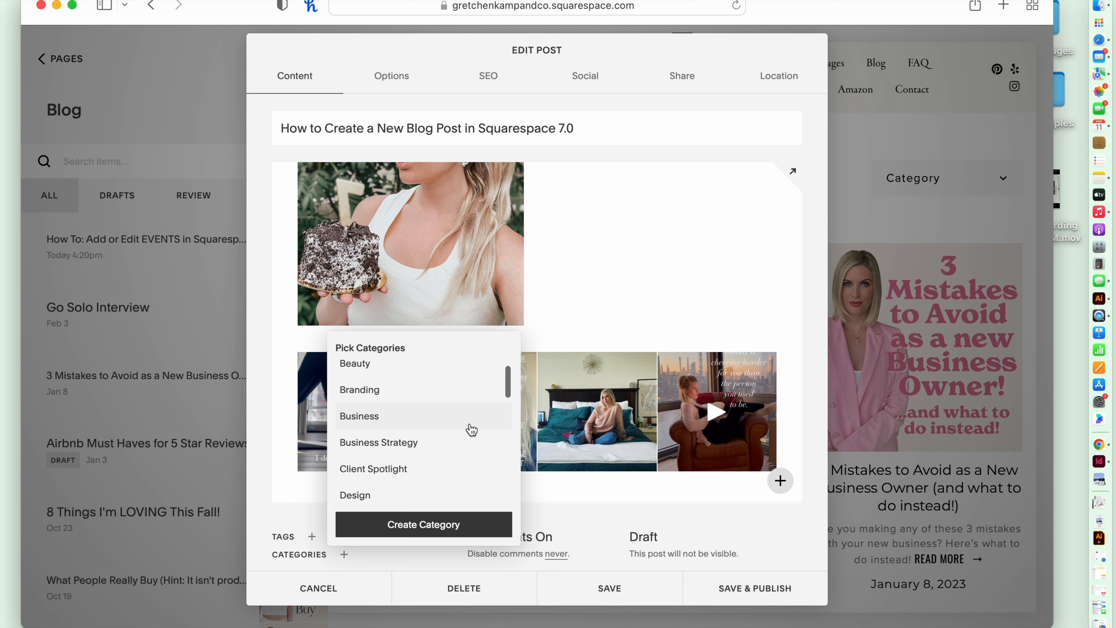
scroll(down, 3)
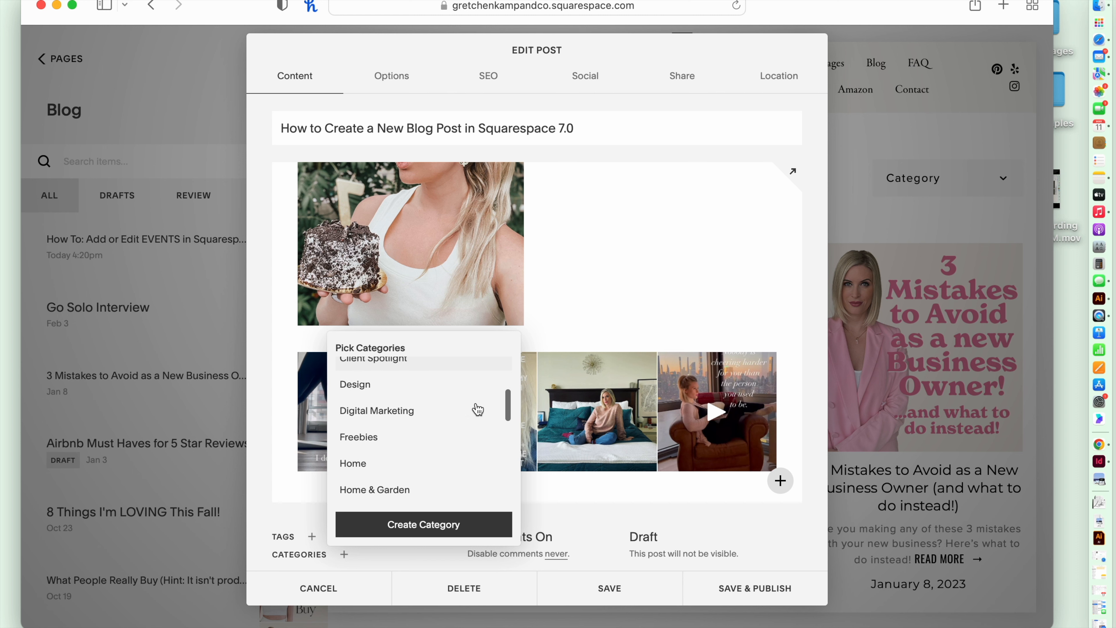
scroll(down, 3)
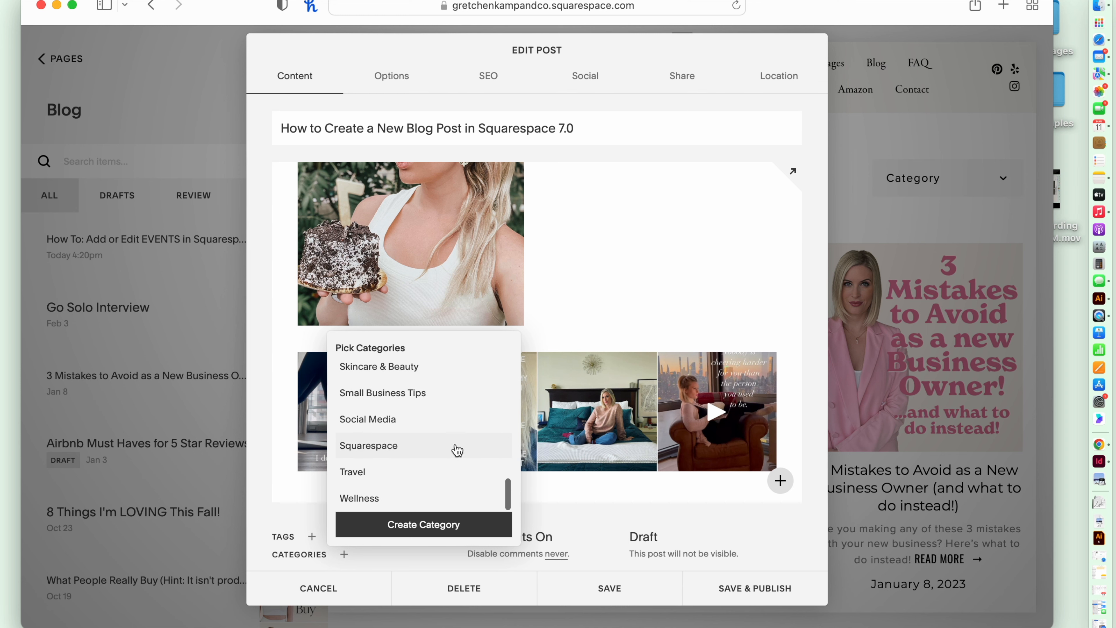
click(369, 445)
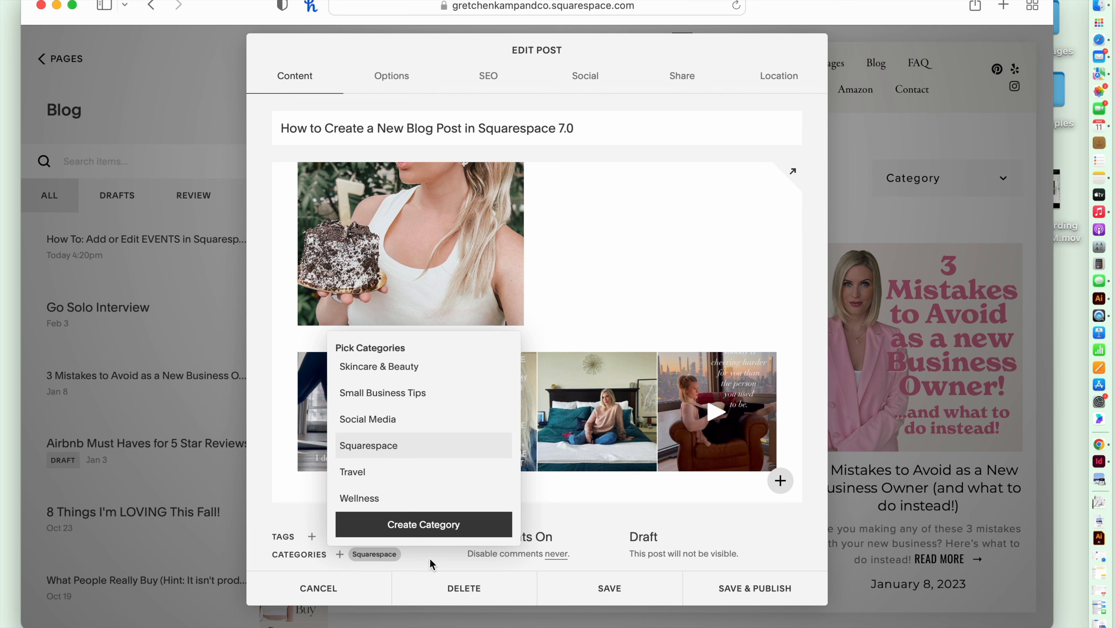
click(446, 559)
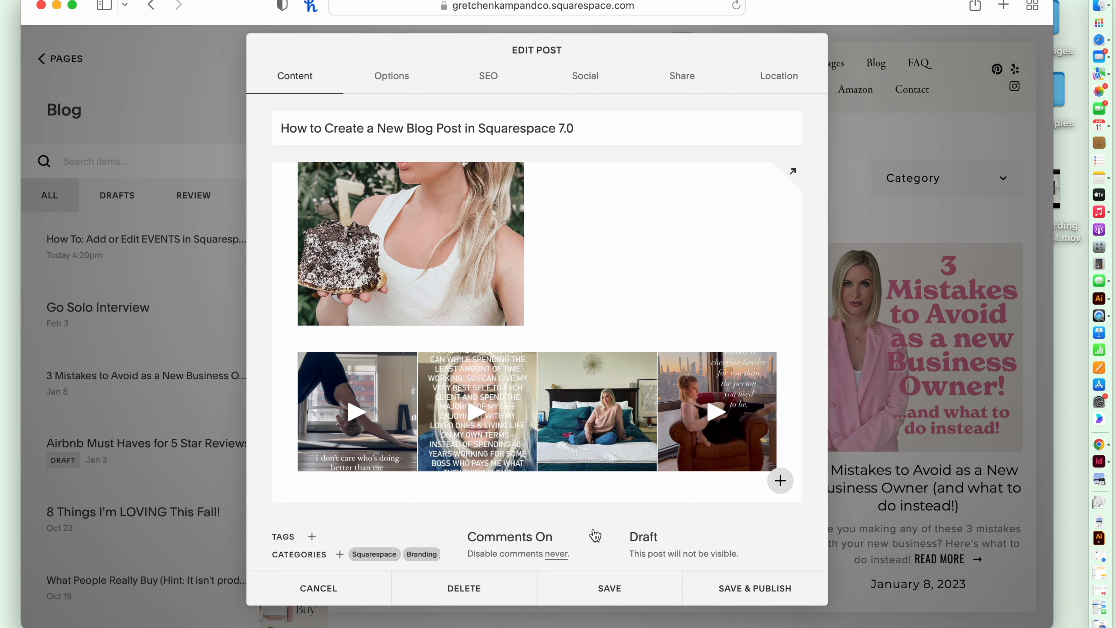
mouse_move(648, 546)
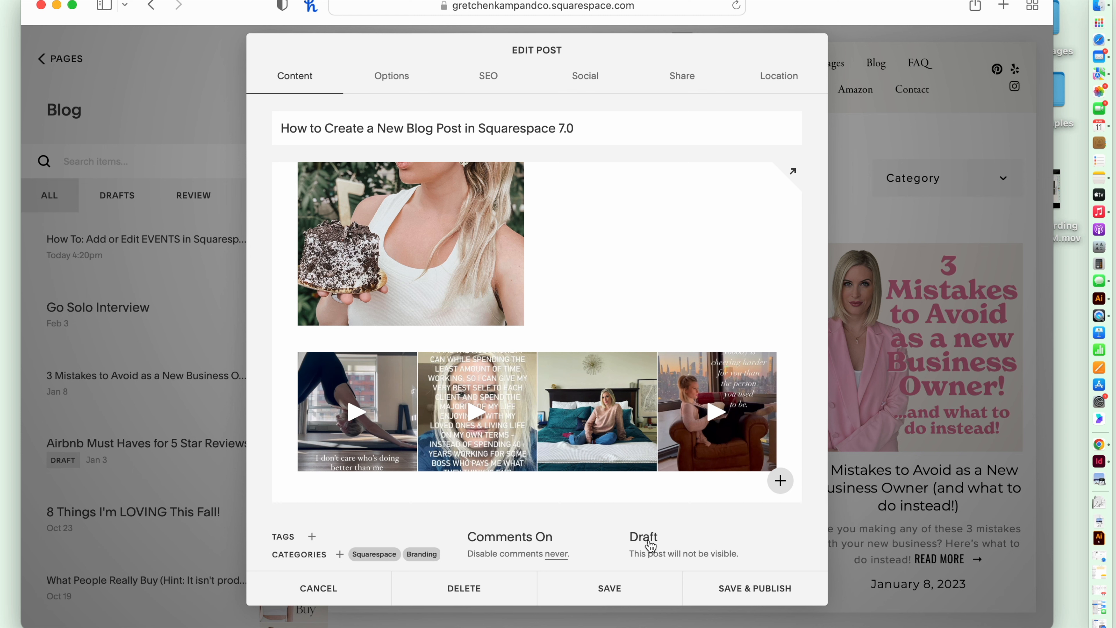
Change the post's status from Draft toward publishing and reopen the status choices
click(644, 537)
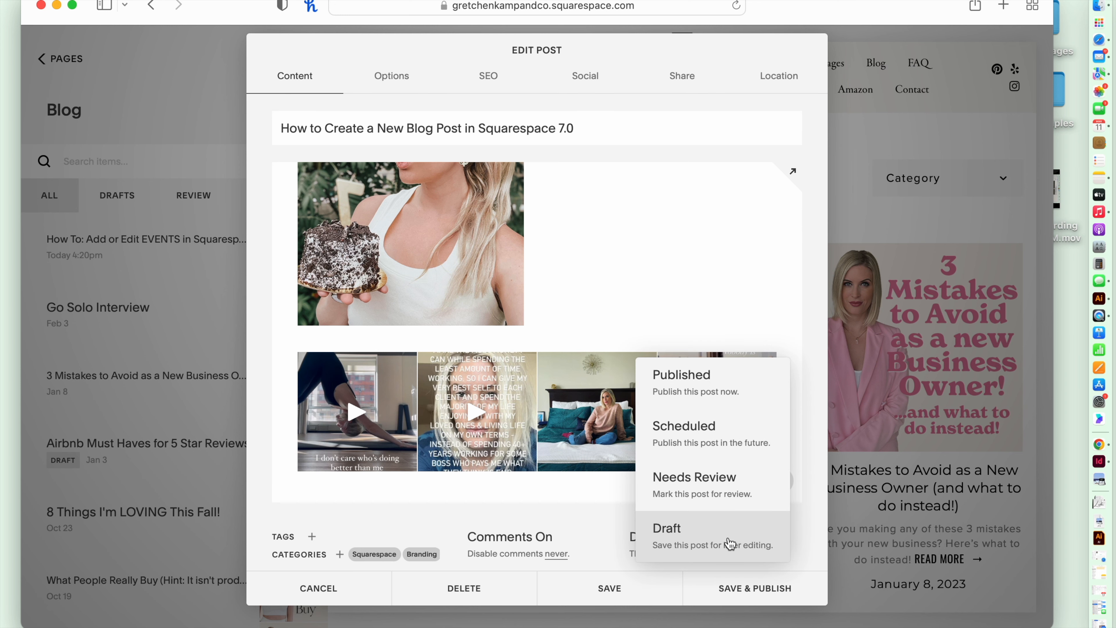
mouse_move(725, 380)
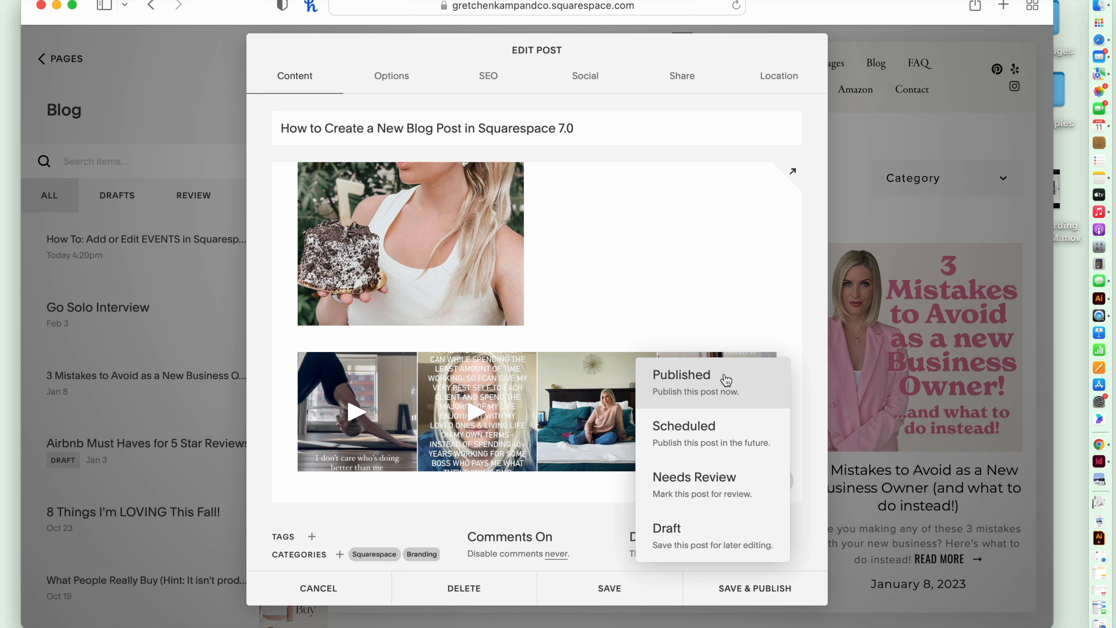
mouse_move(740, 389)
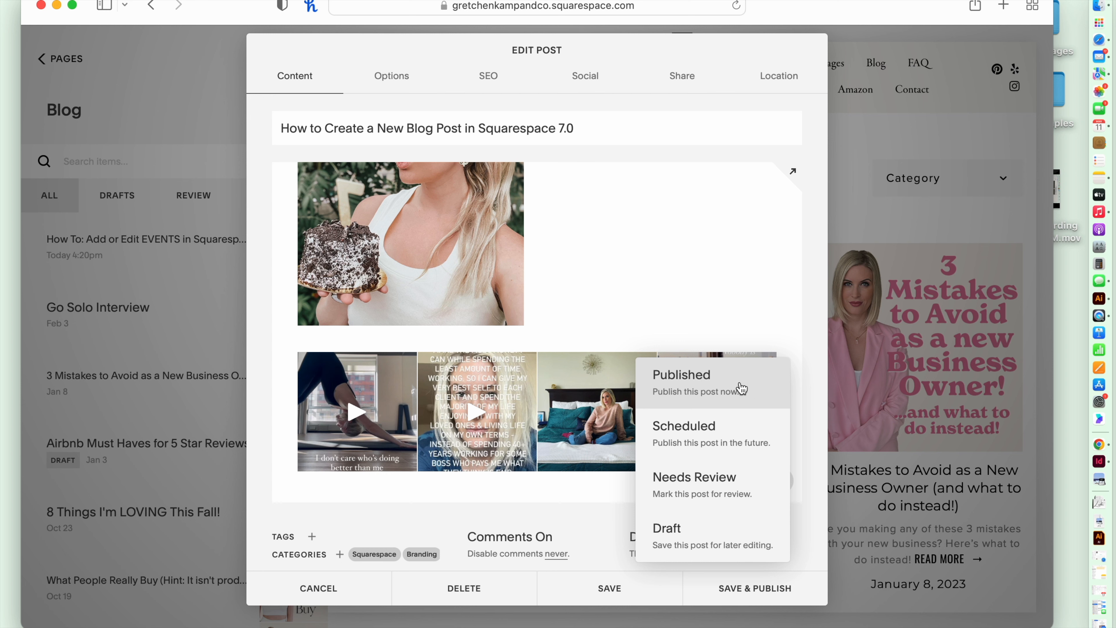
click(683, 425)
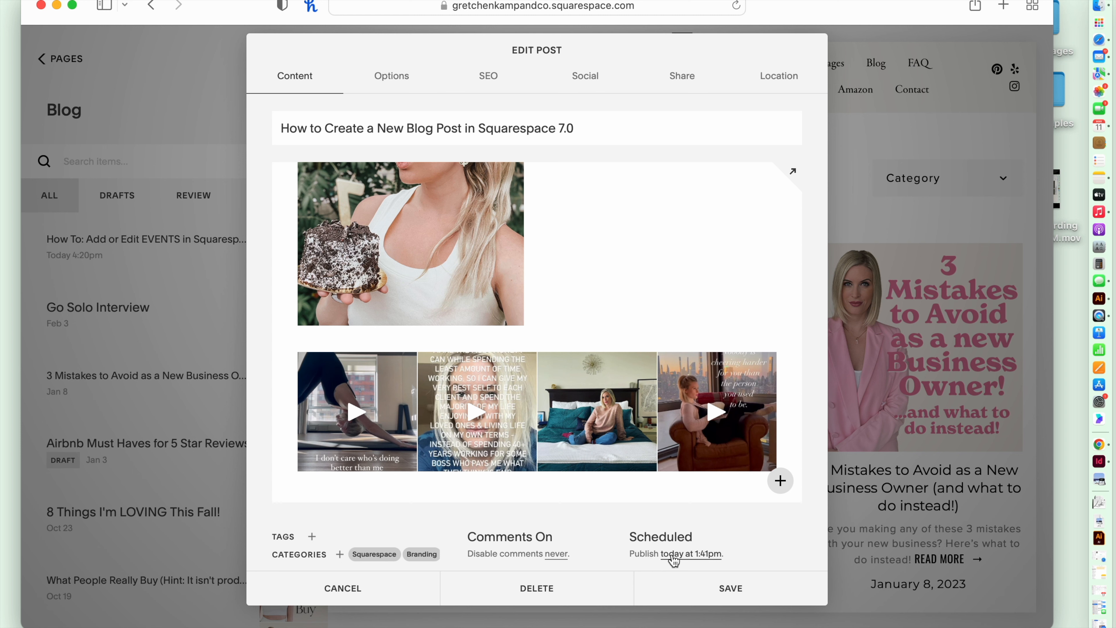
mouse_move(680, 562)
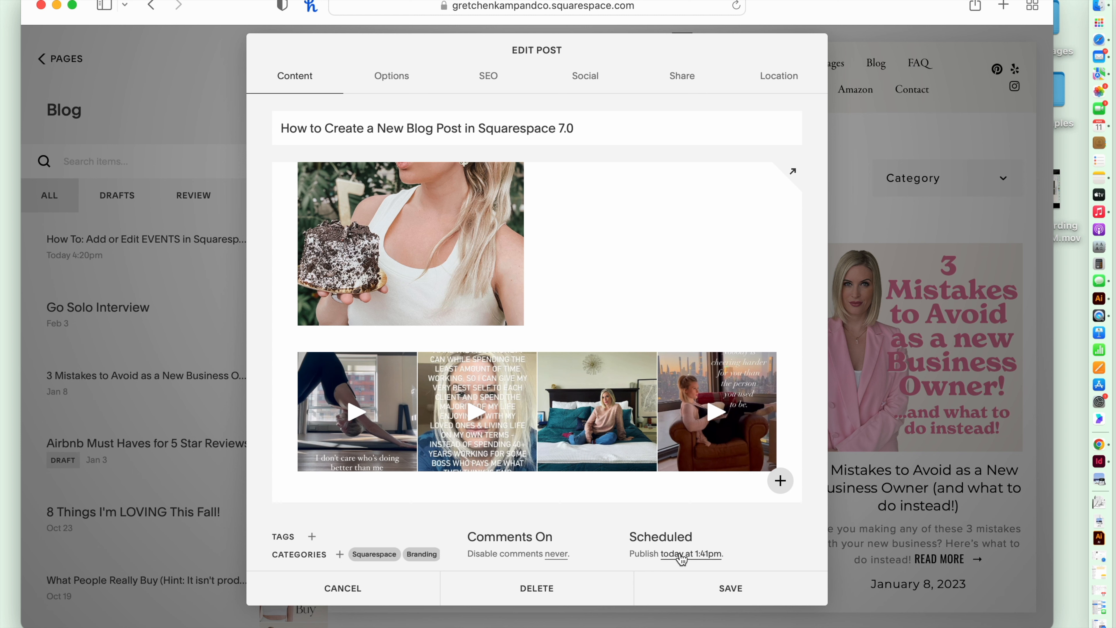
mouse_move(687, 560)
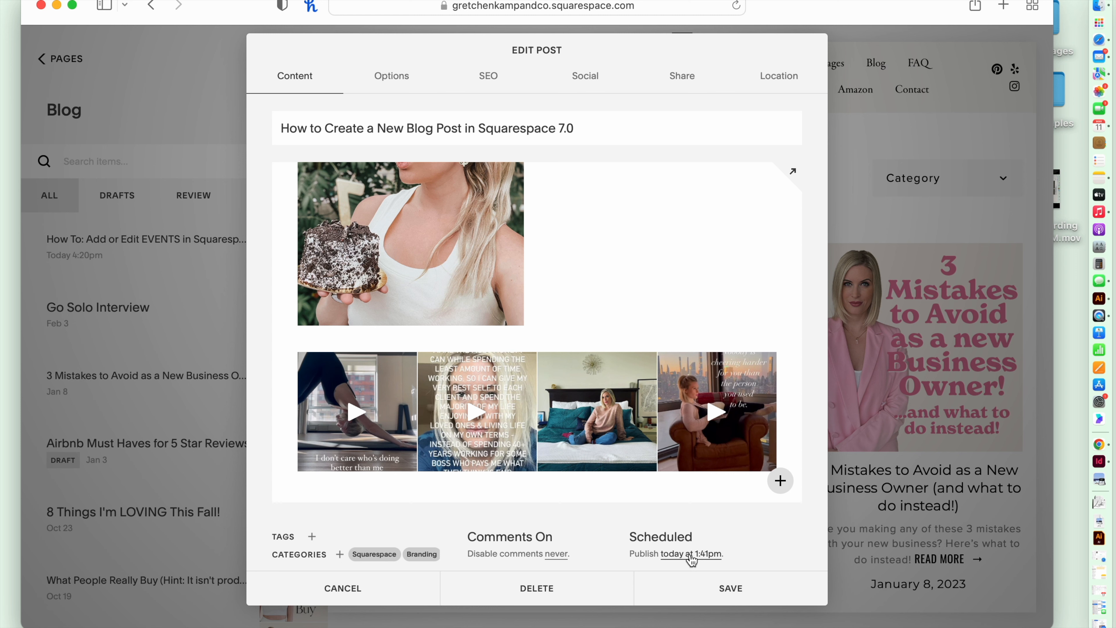
click(691, 554)
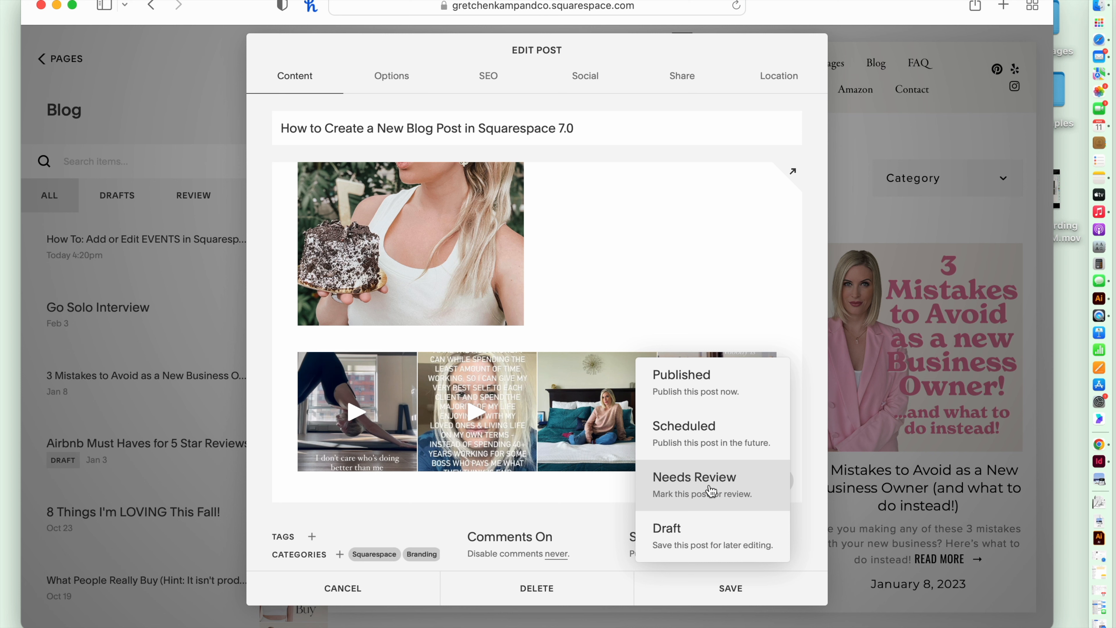
mouse_move(760, 483)
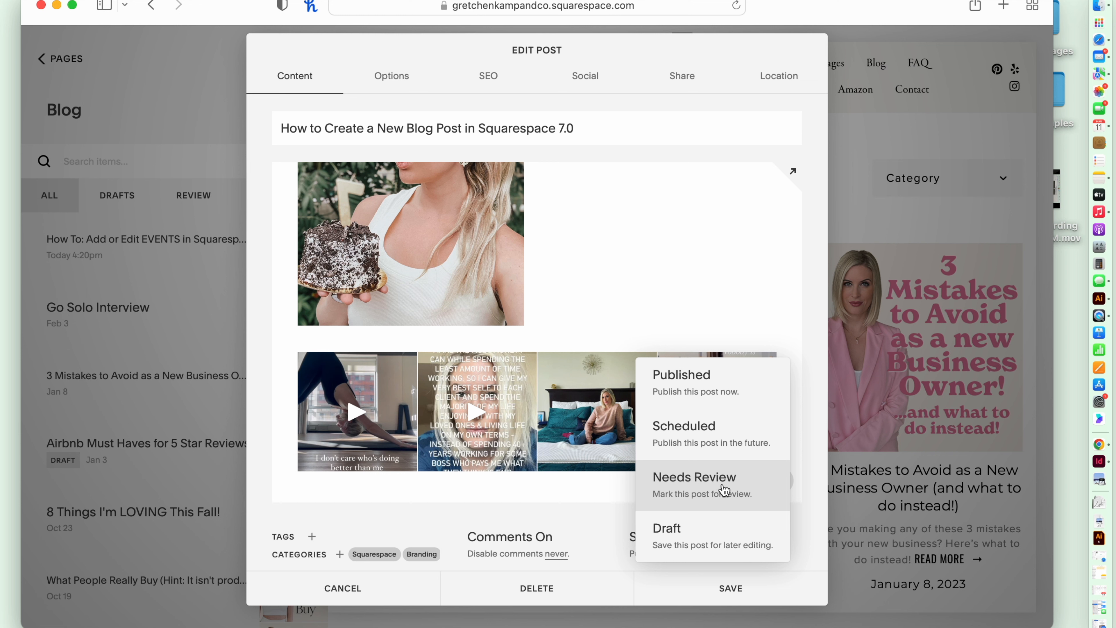
mouse_move(700, 536)
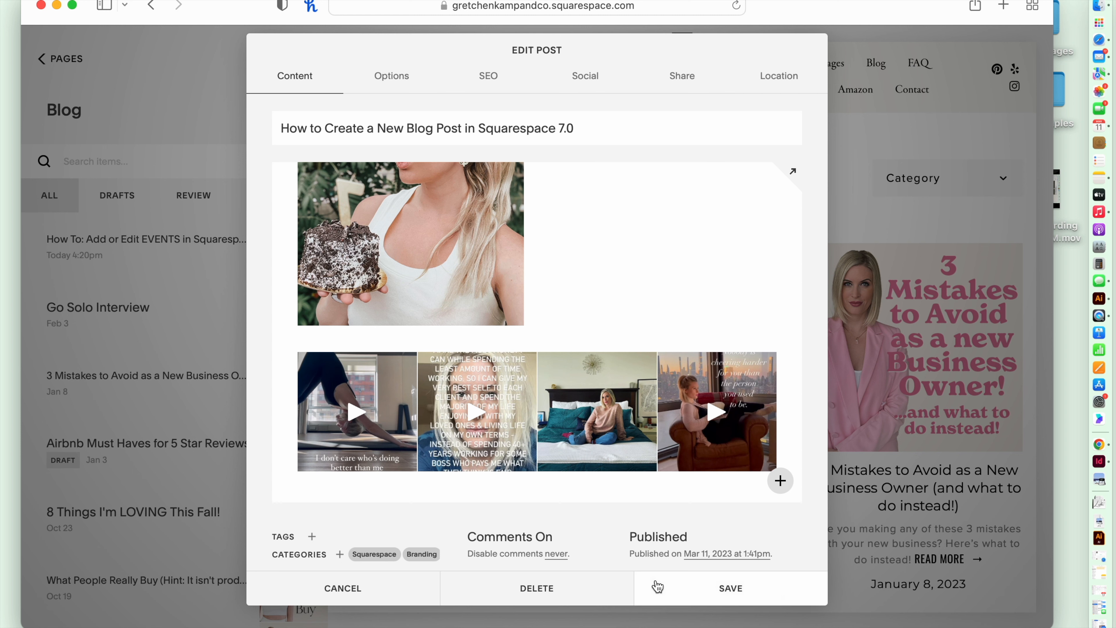
mouse_move(694, 595)
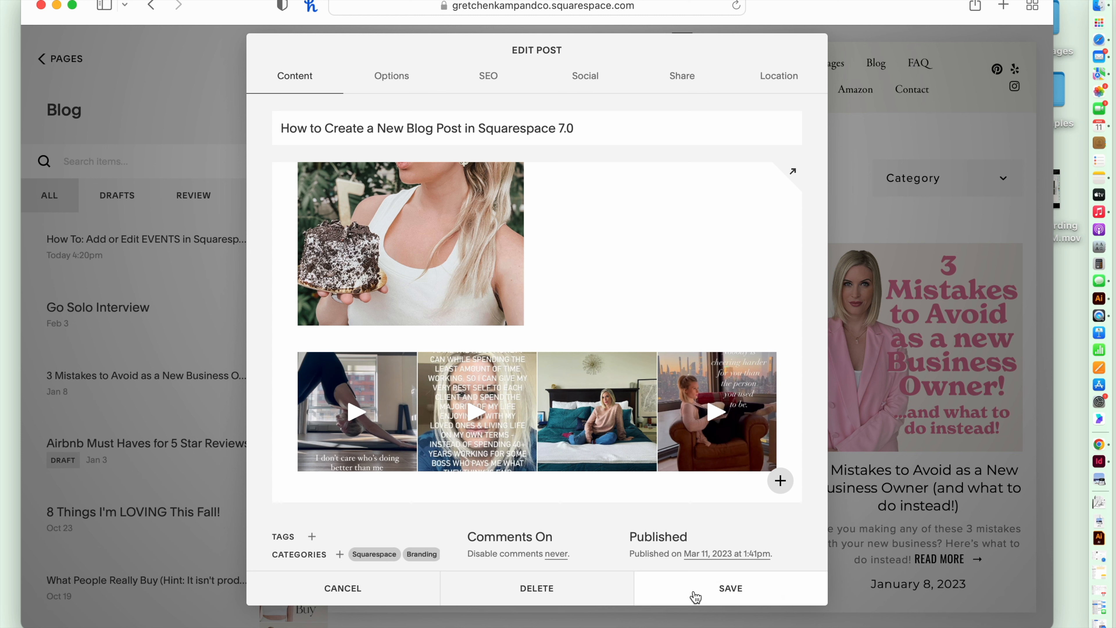
mouse_move(671, 82)
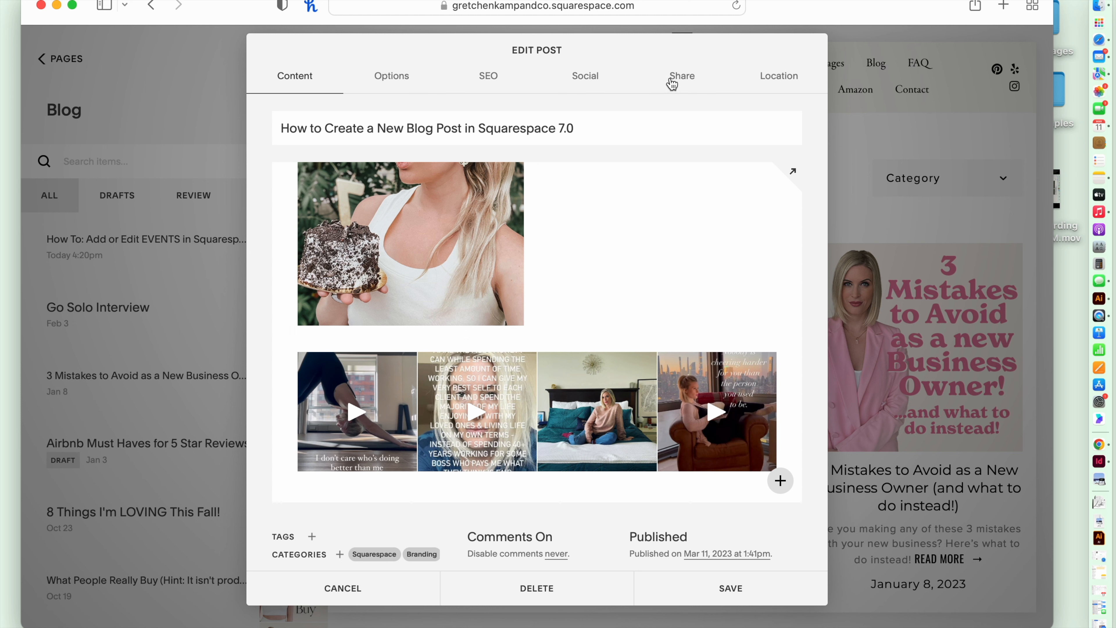
mouse_move(294, 80)
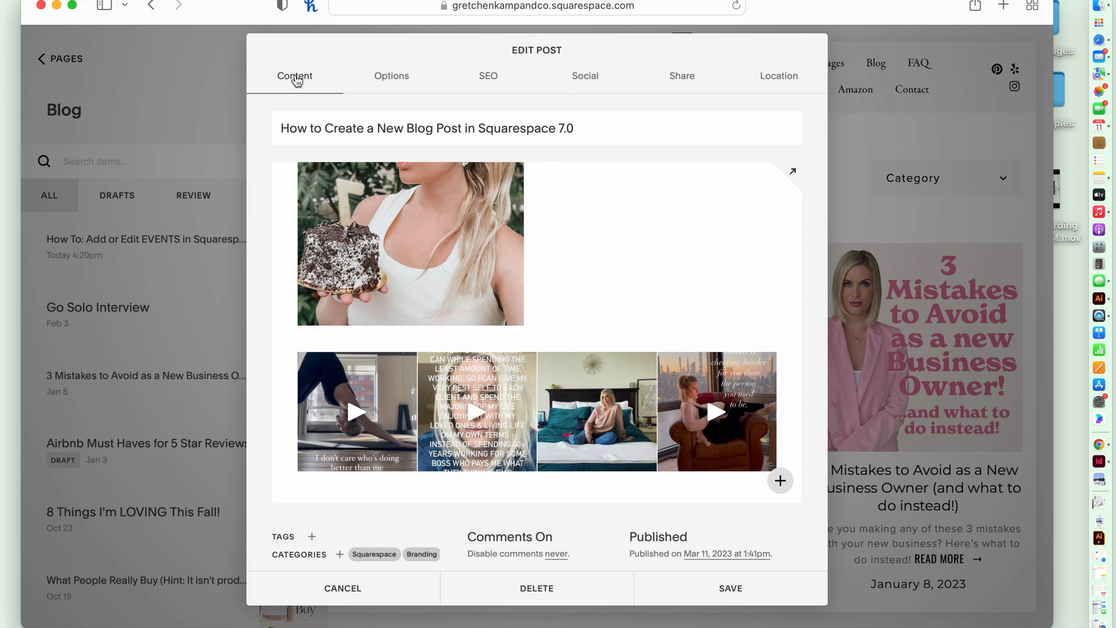
mouse_move(350, 92)
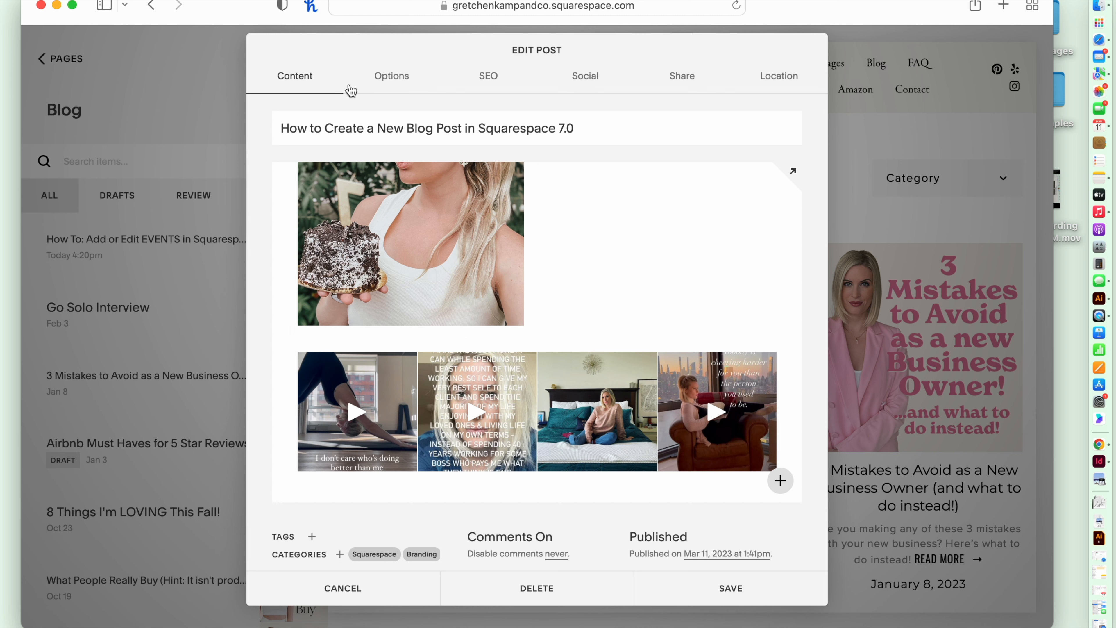
Set the Post URL to how-to-create-blog-post-squarespace in Options, leaving the author unchanged
click(390, 75)
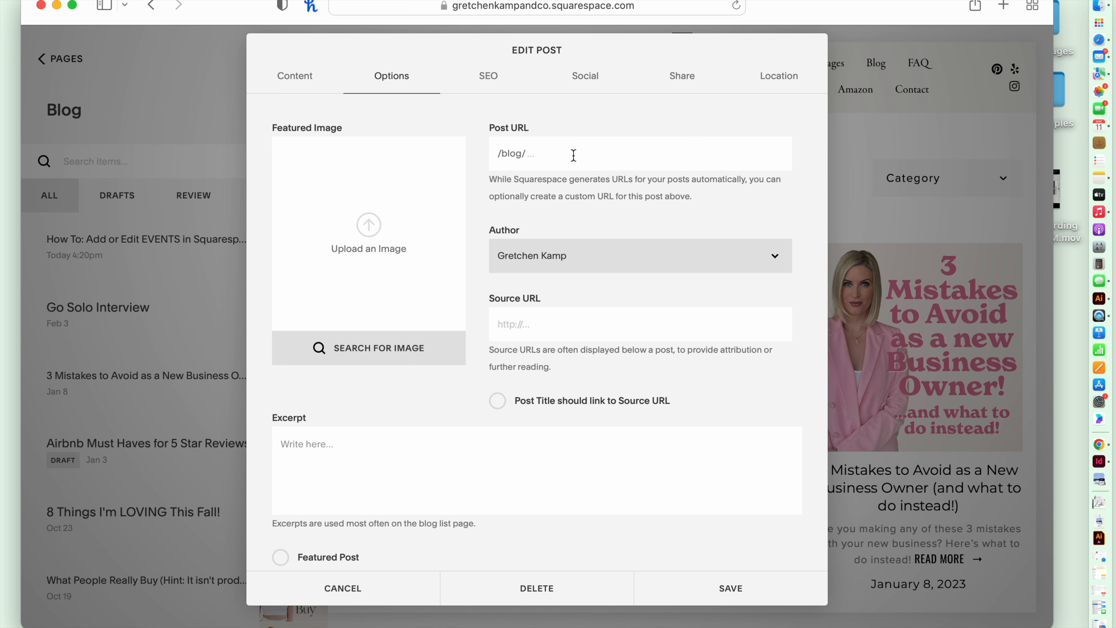
text(how-to-)
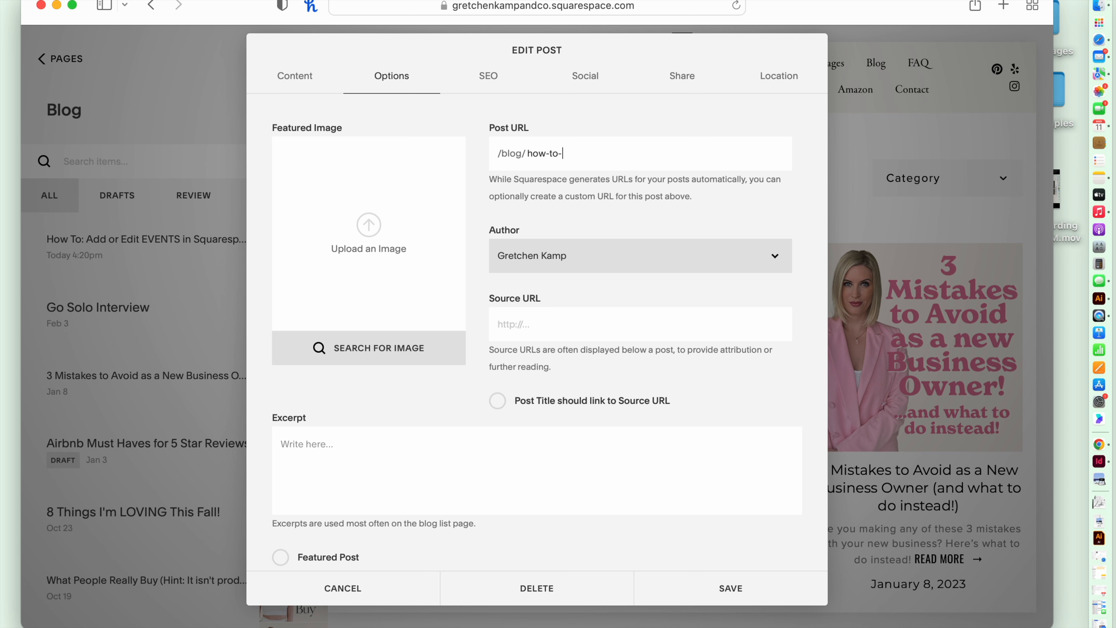
text(create-blo)
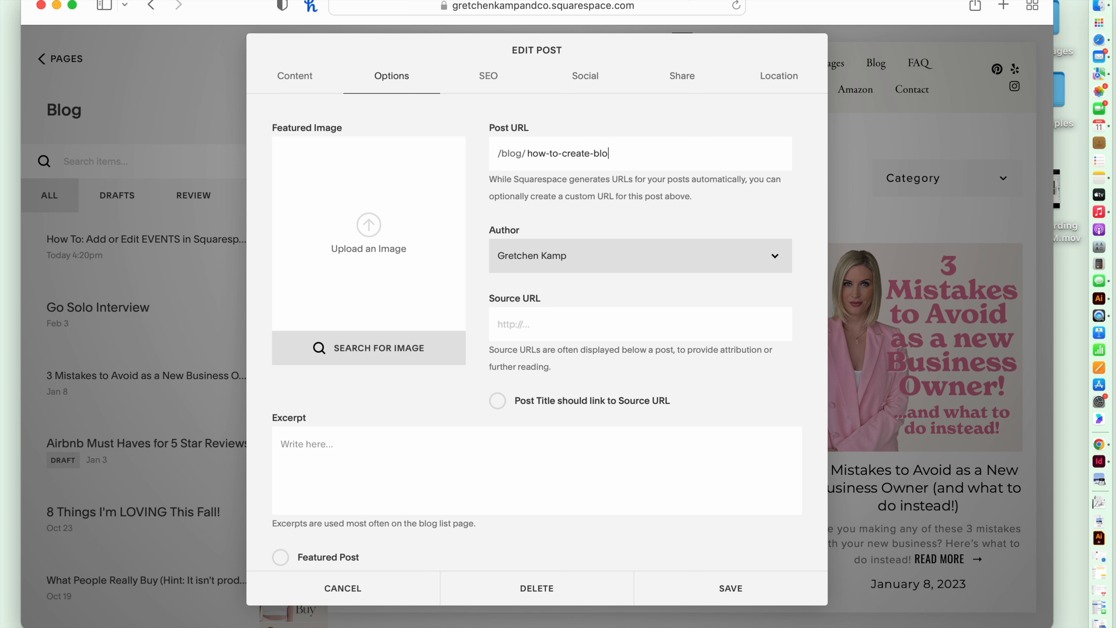
text(g-p)
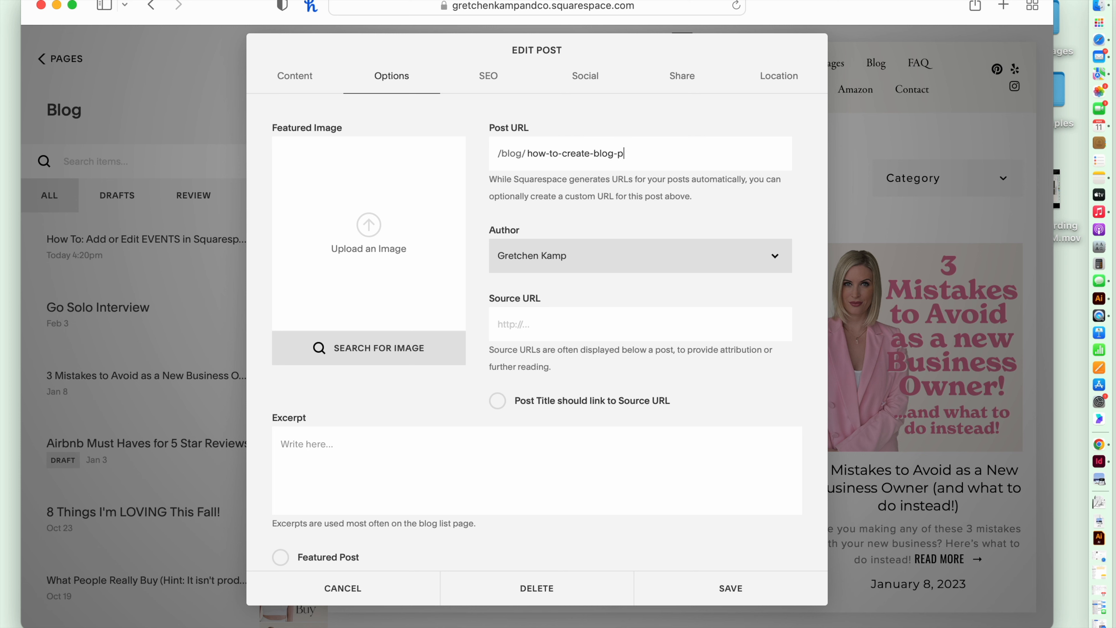
text(ost-squarespace)
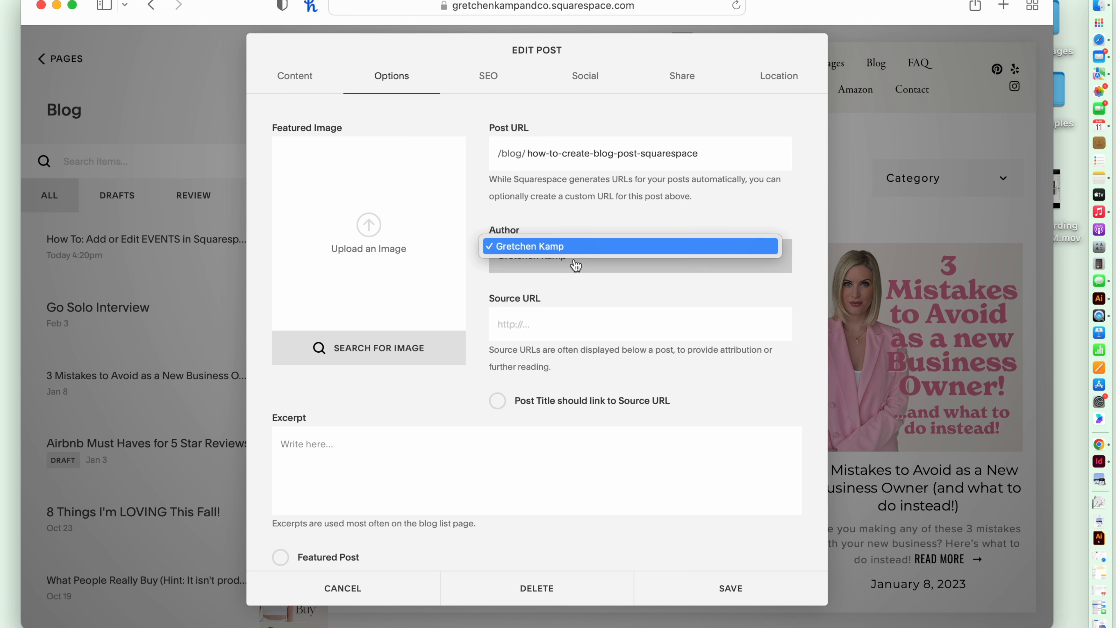
click(530, 245)
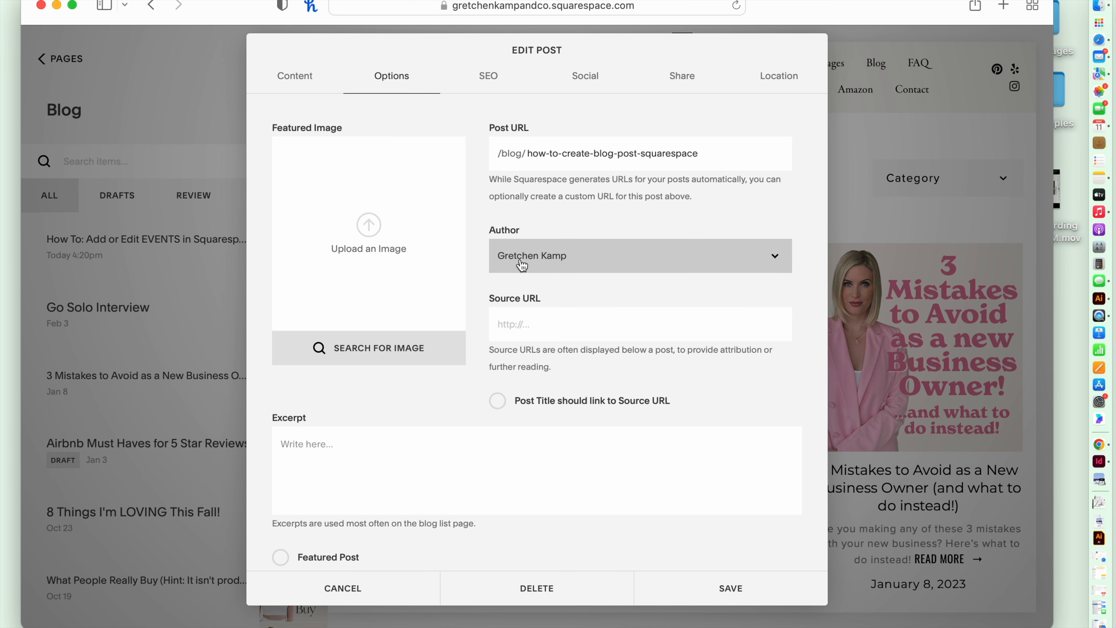
mouse_move(504, 225)
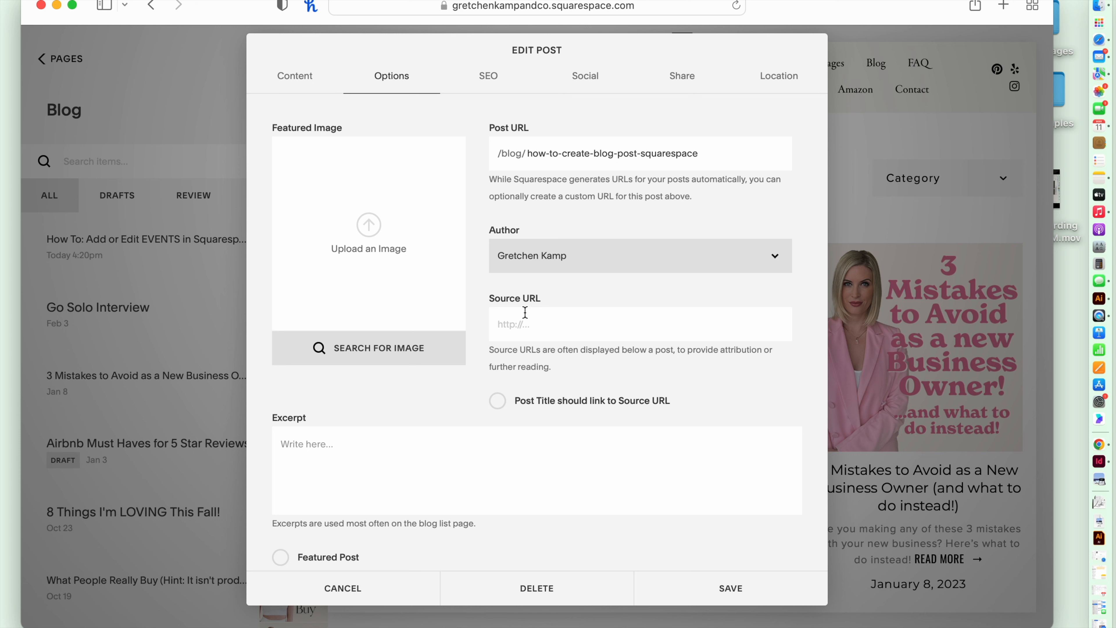
mouse_move(532, 345)
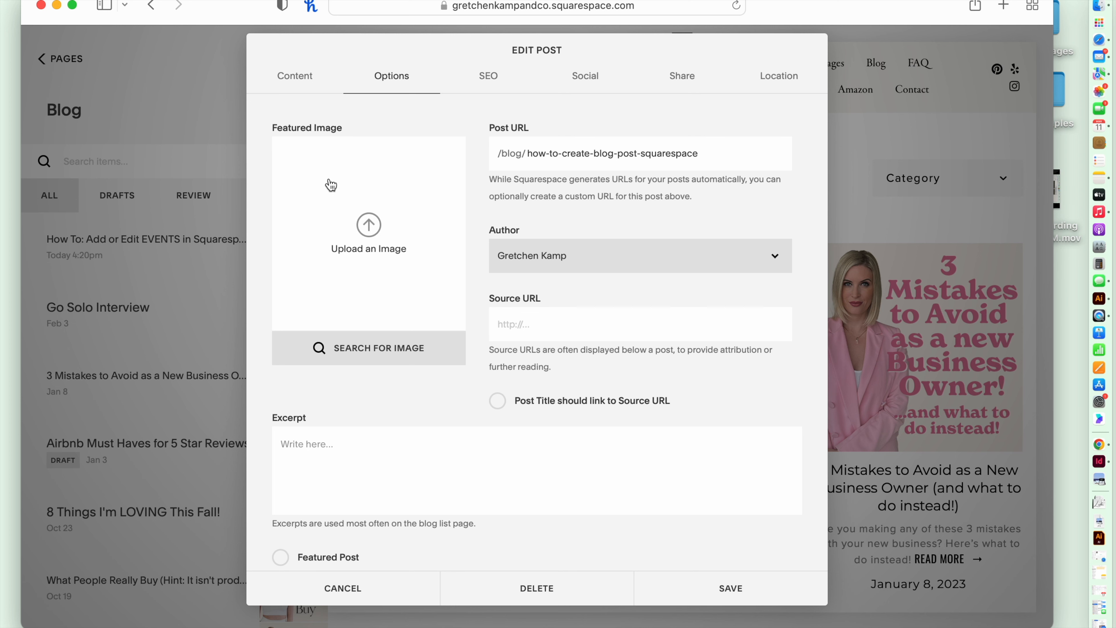
mouse_move(801, 82)
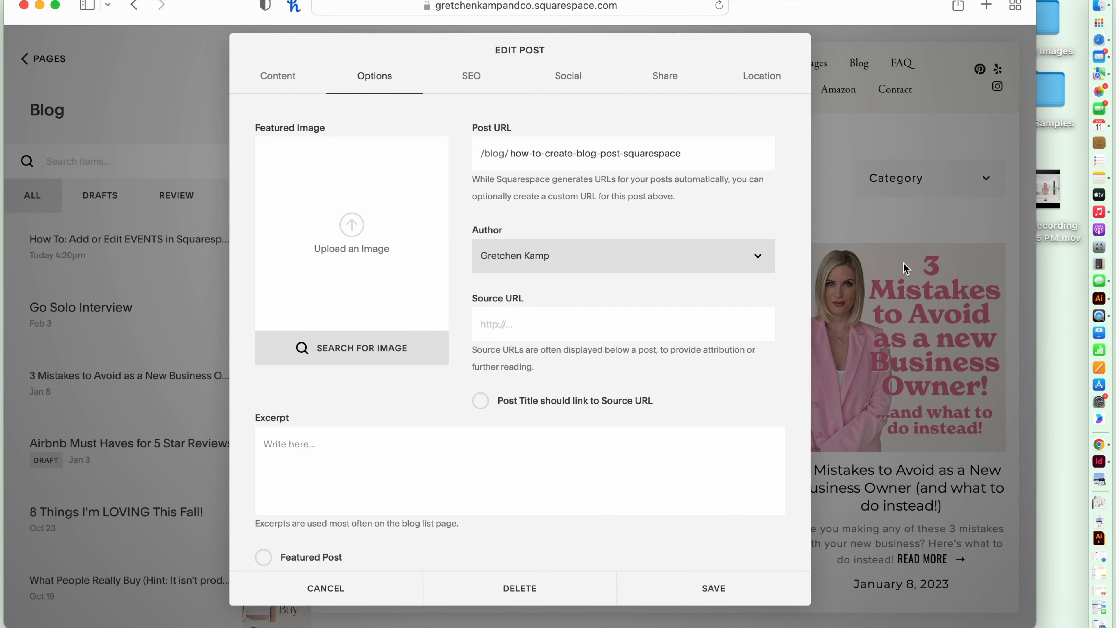
mouse_move(890, 324)
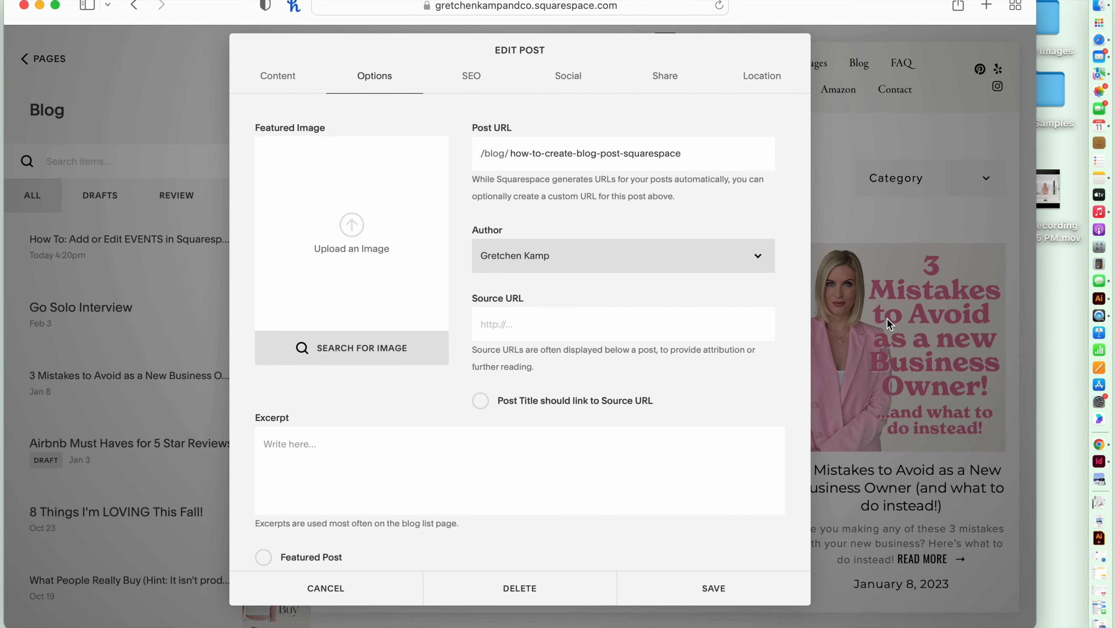
mouse_move(903, 263)
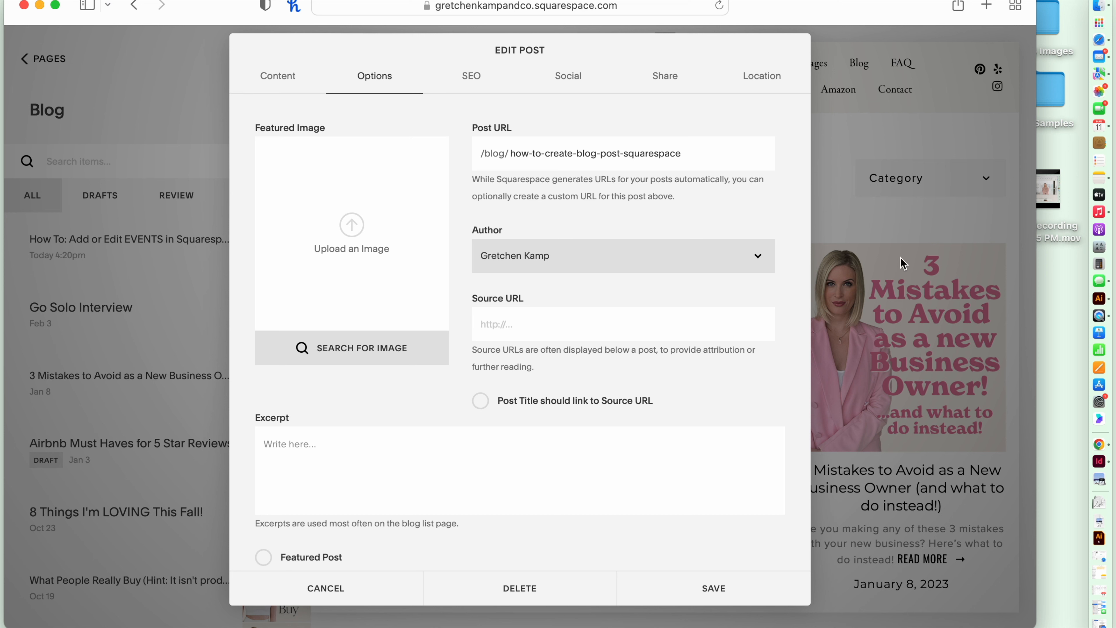
mouse_move(875, 365)
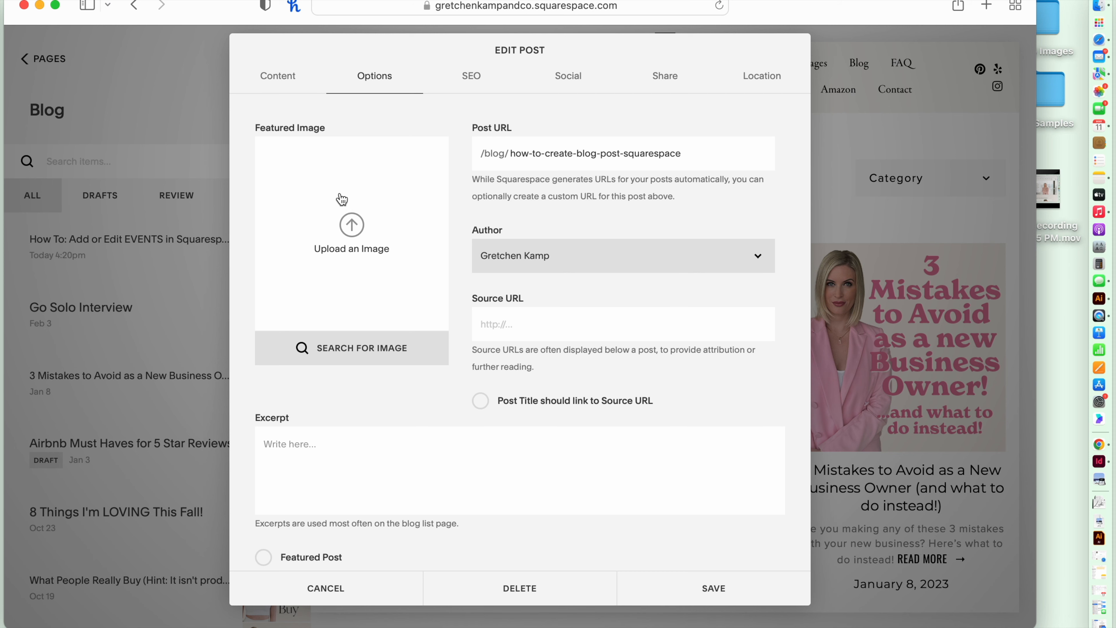
Upload the Elevate Your Online Presence PNG from Blog 2022 as the featured image
click(351, 225)
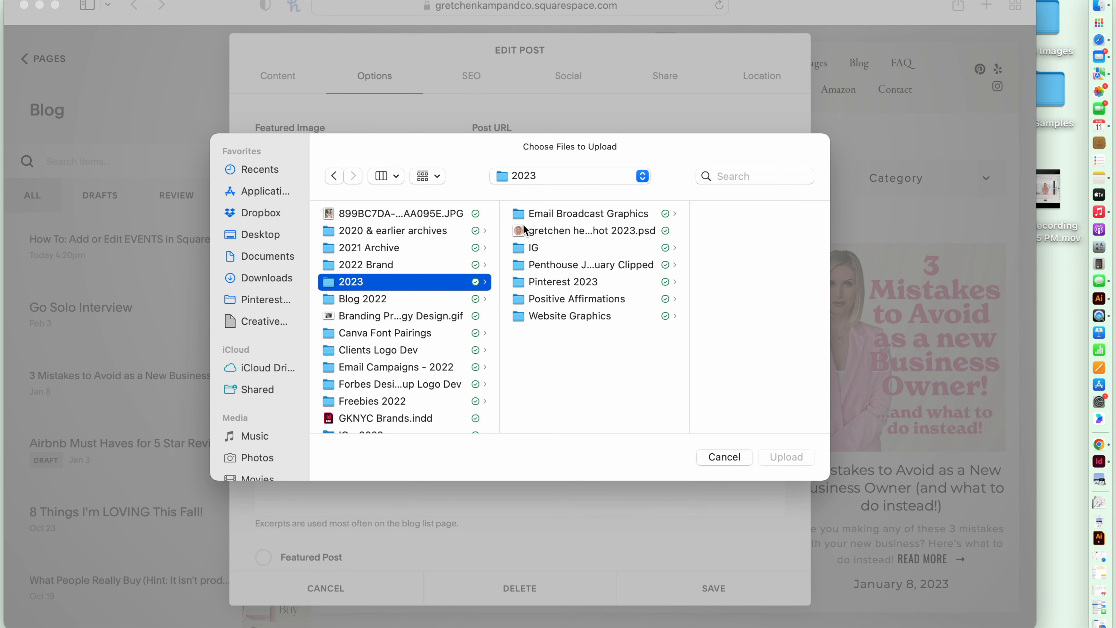
click(367, 264)
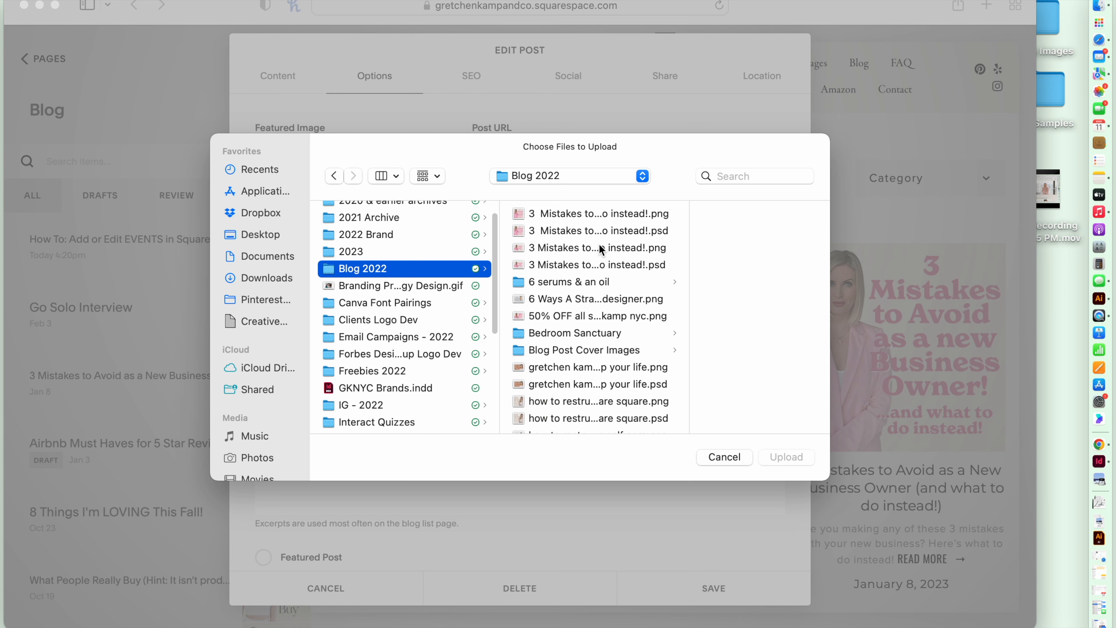
scroll(down, 3)
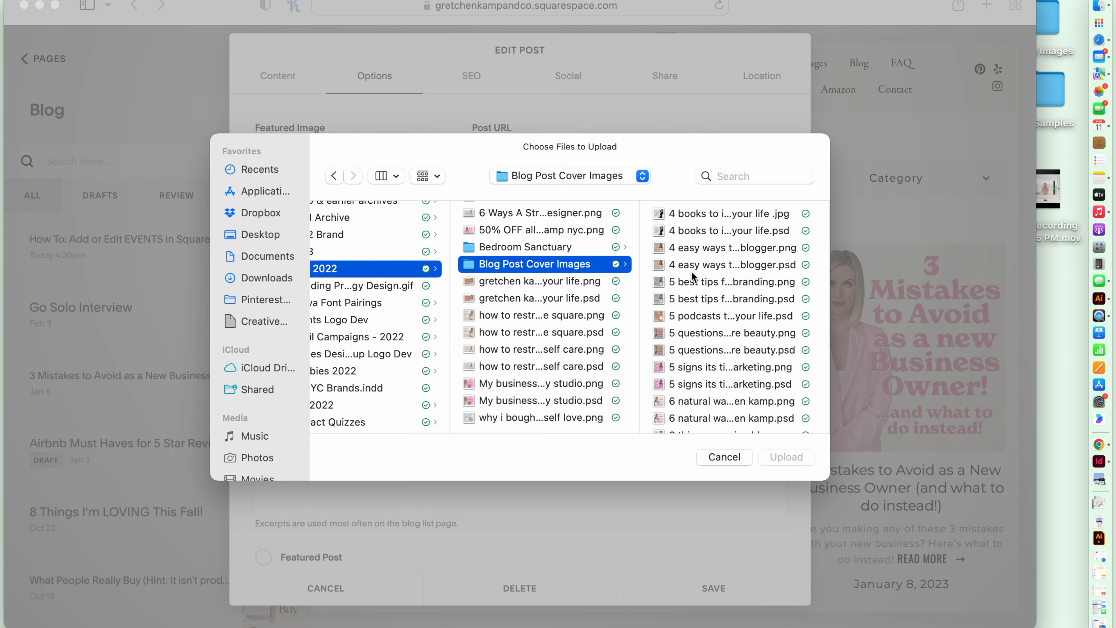
click(730, 247)
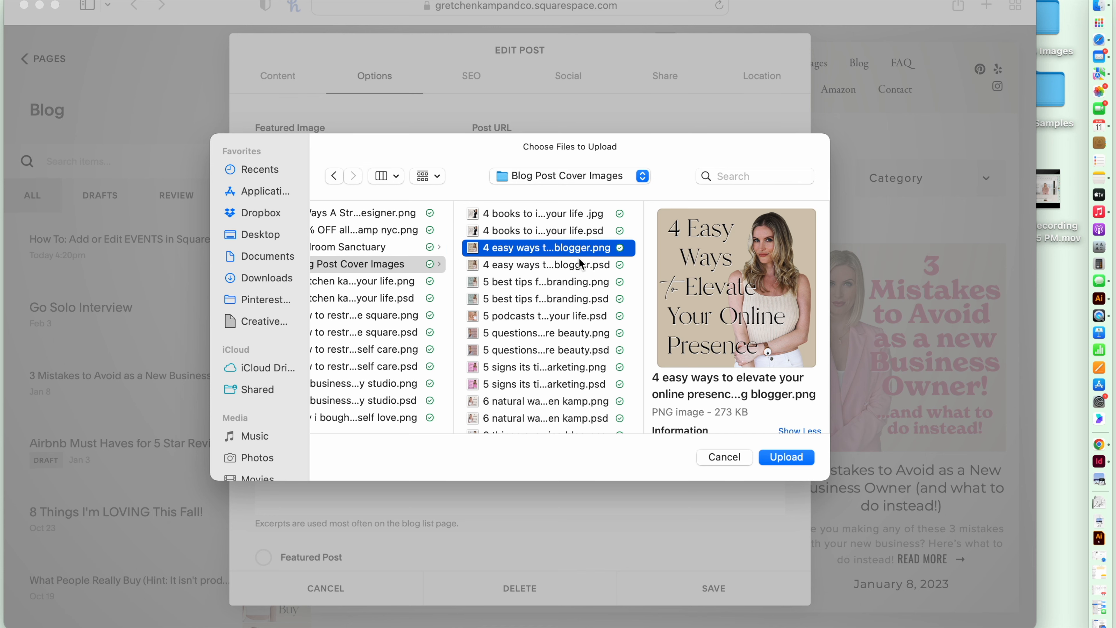
mouse_move(606, 308)
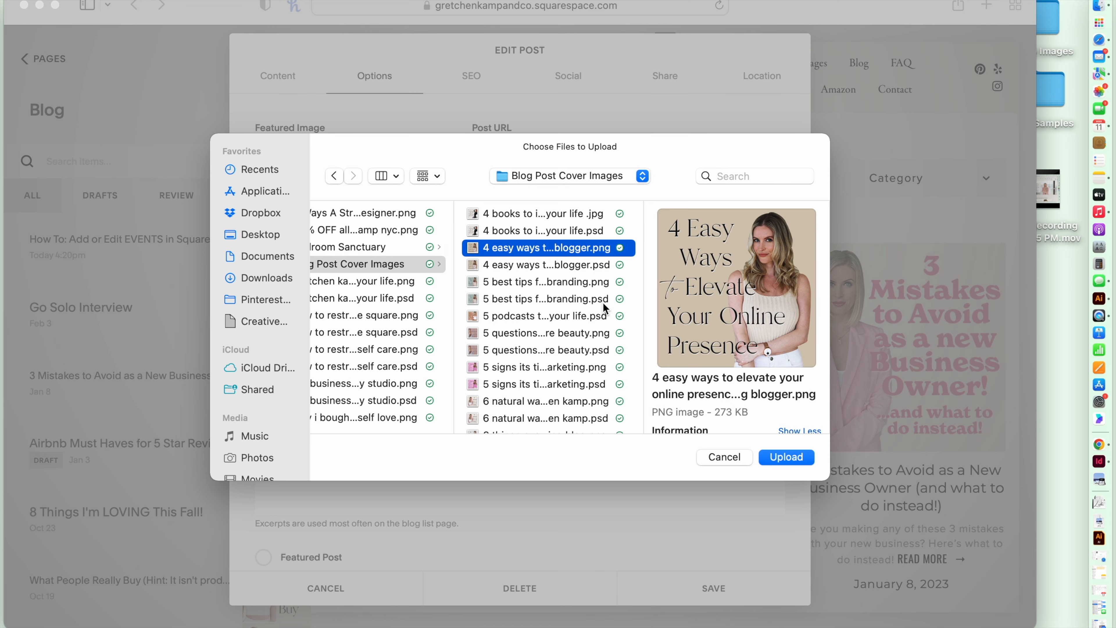
click(786, 457)
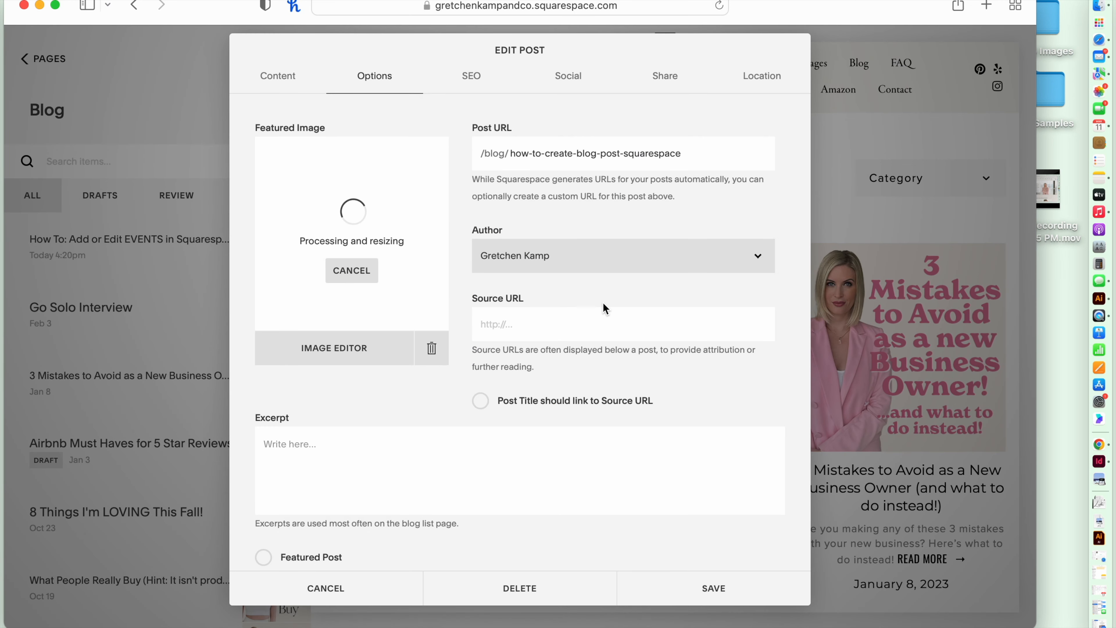
mouse_move(345, 456)
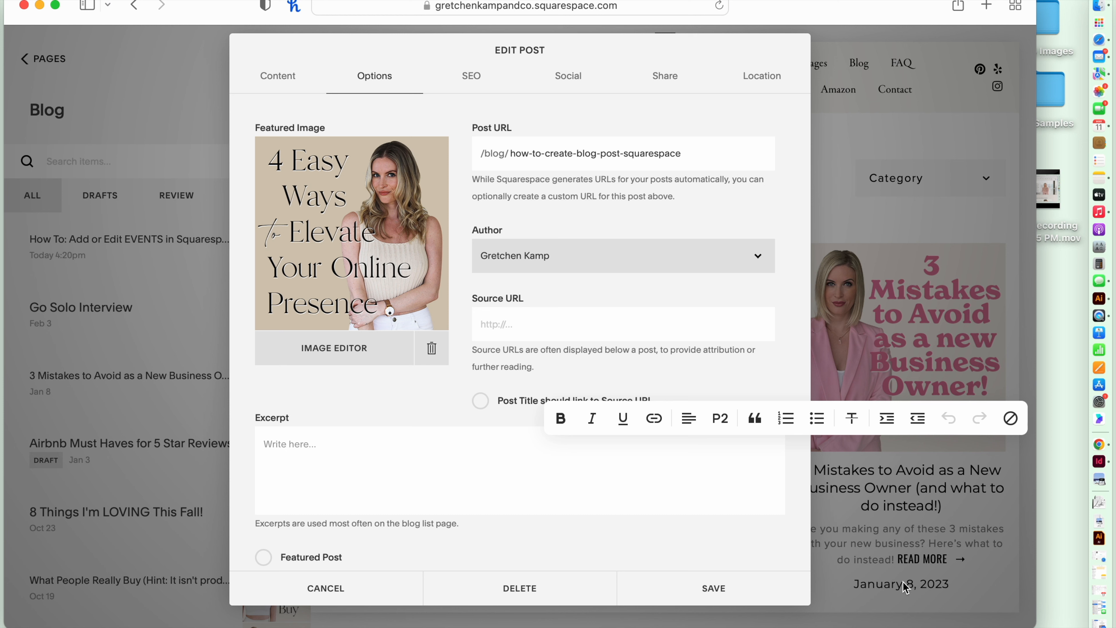
mouse_move(914, 514)
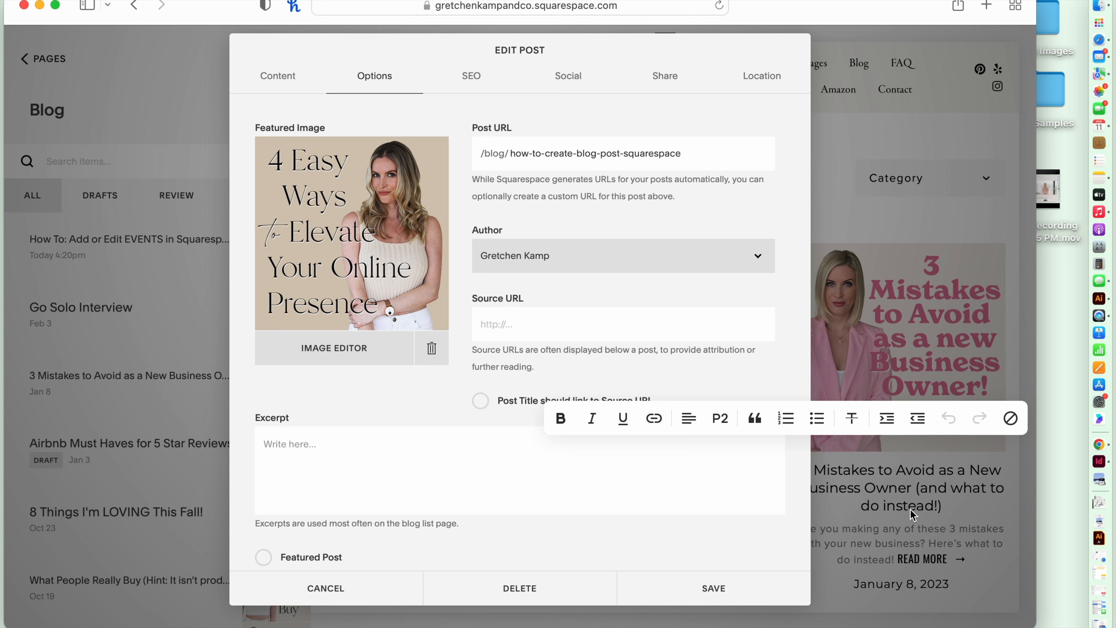
mouse_move(924, 591)
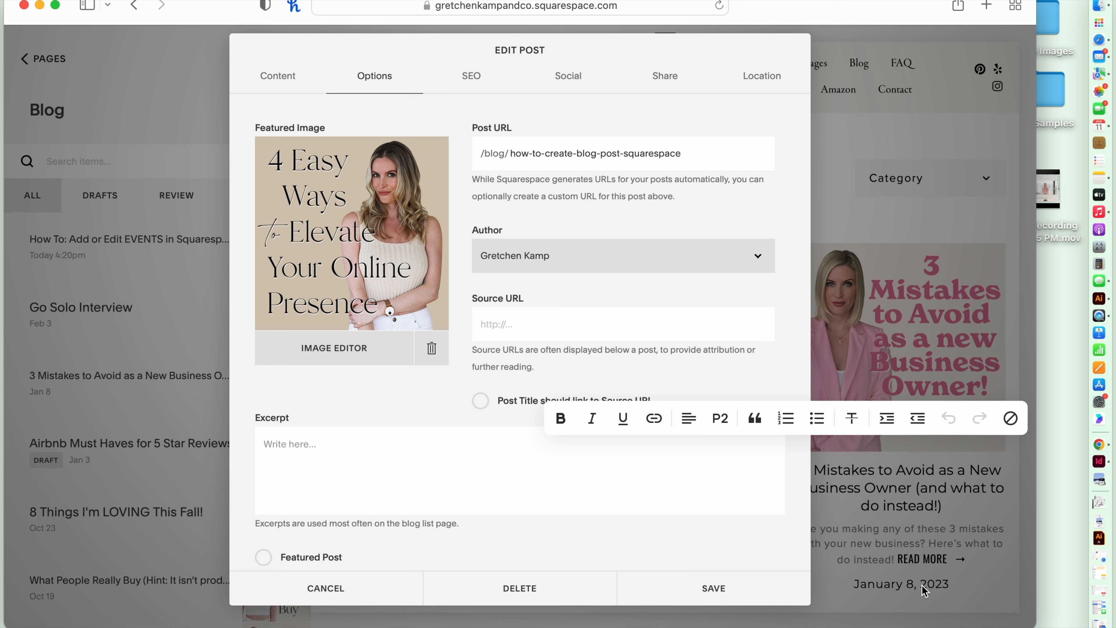
mouse_move(843, 577)
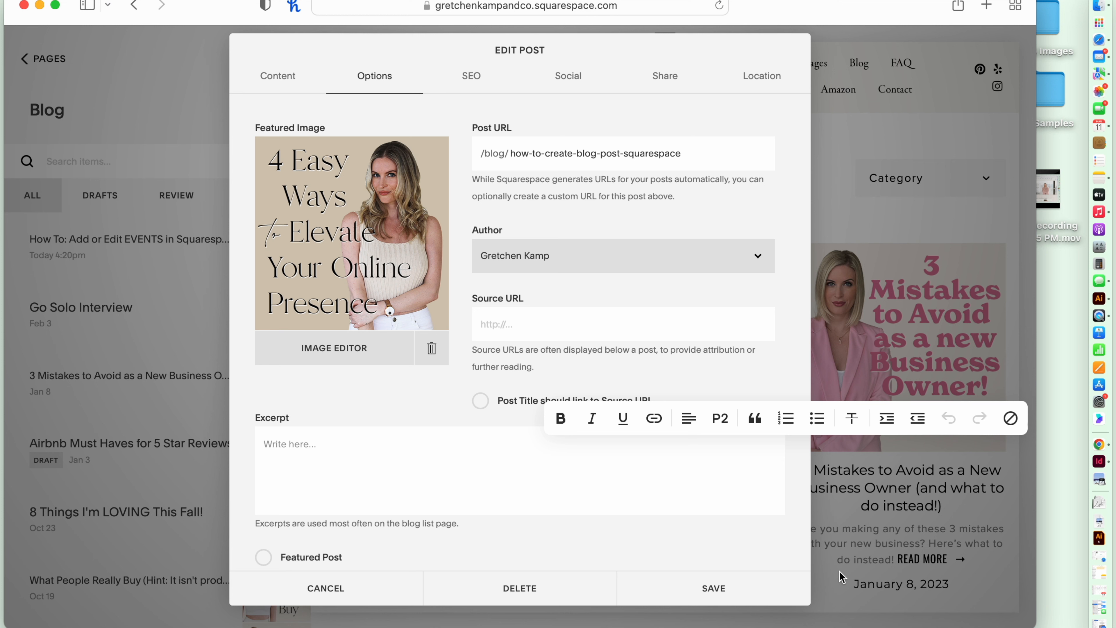
mouse_move(905, 507)
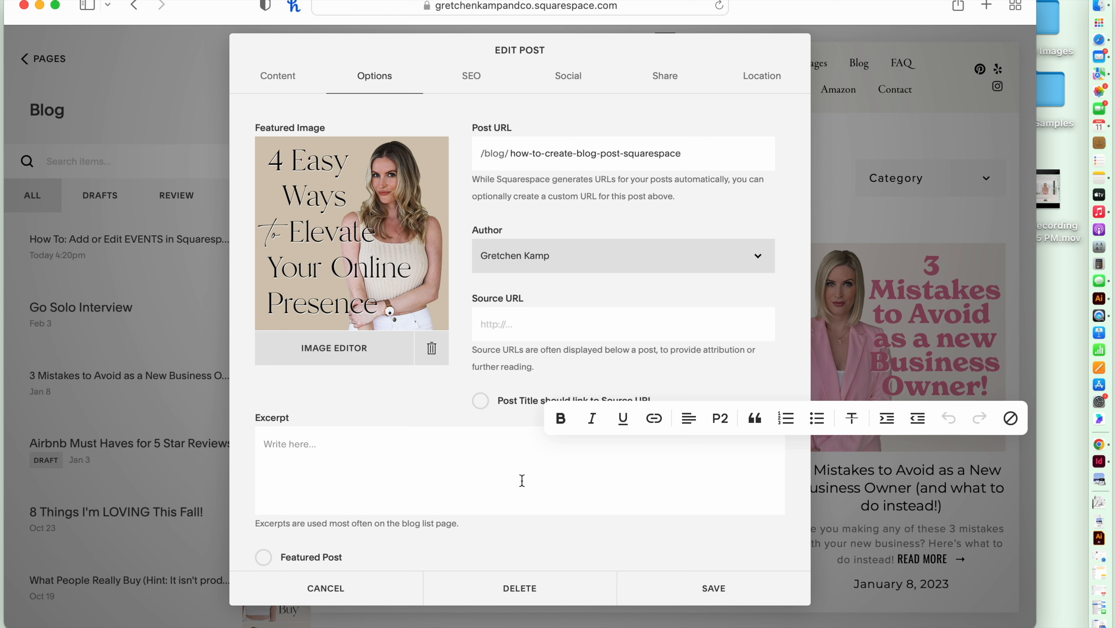
Write the excerpt describing a quick 5-minute video tutorial on creating a new blog post in Squarespace
text(In this quick 5 minutes video tut)
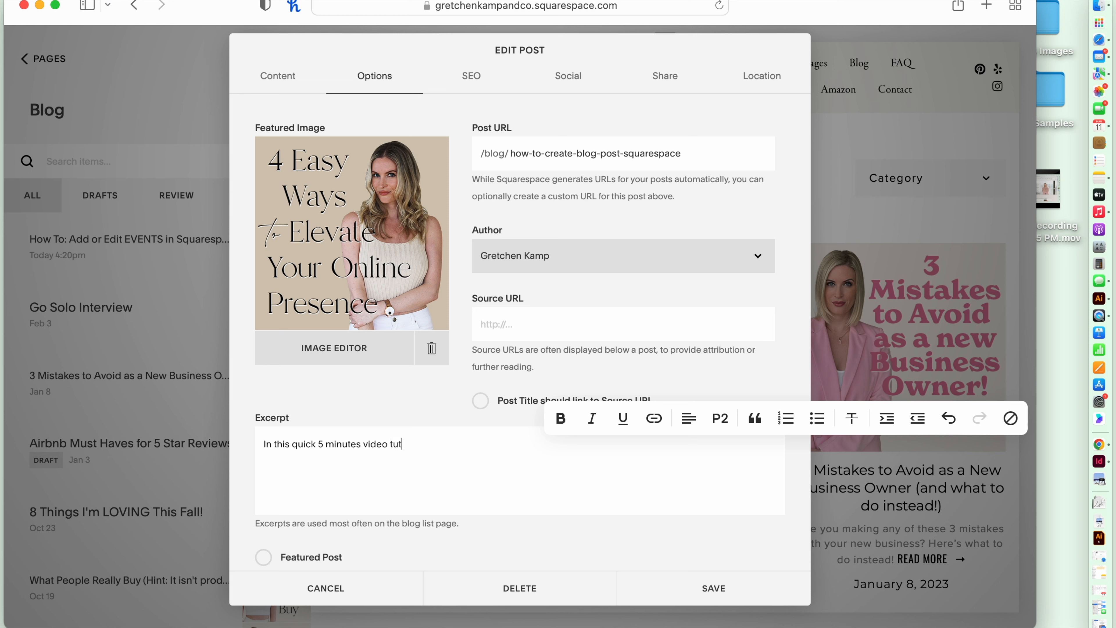
text(orial, I'll show you how to create a n)
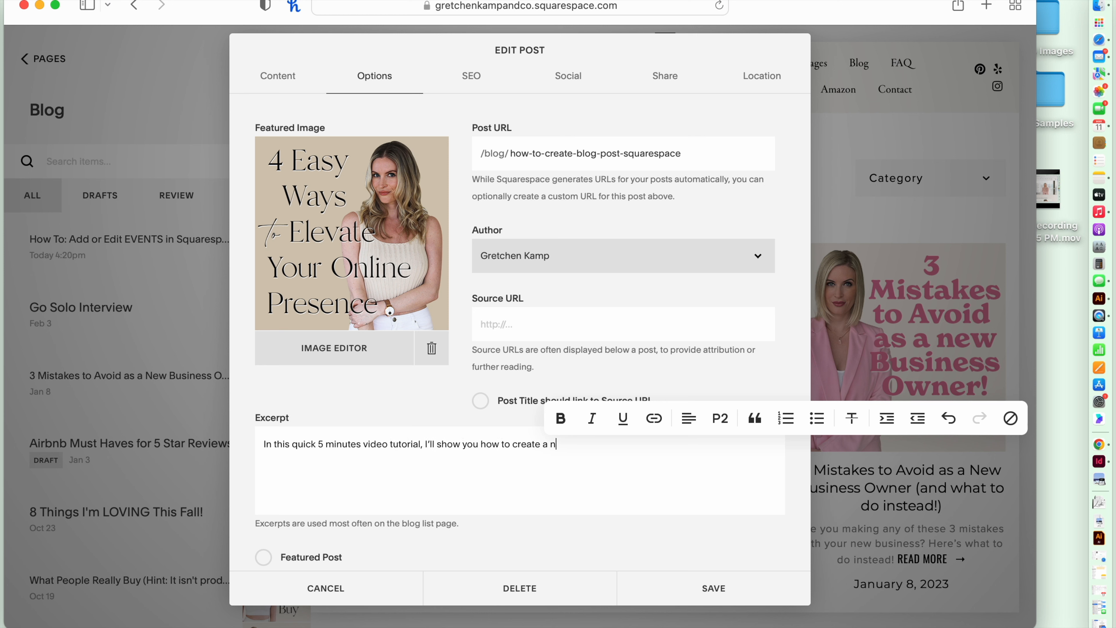
text(ew blog post in)
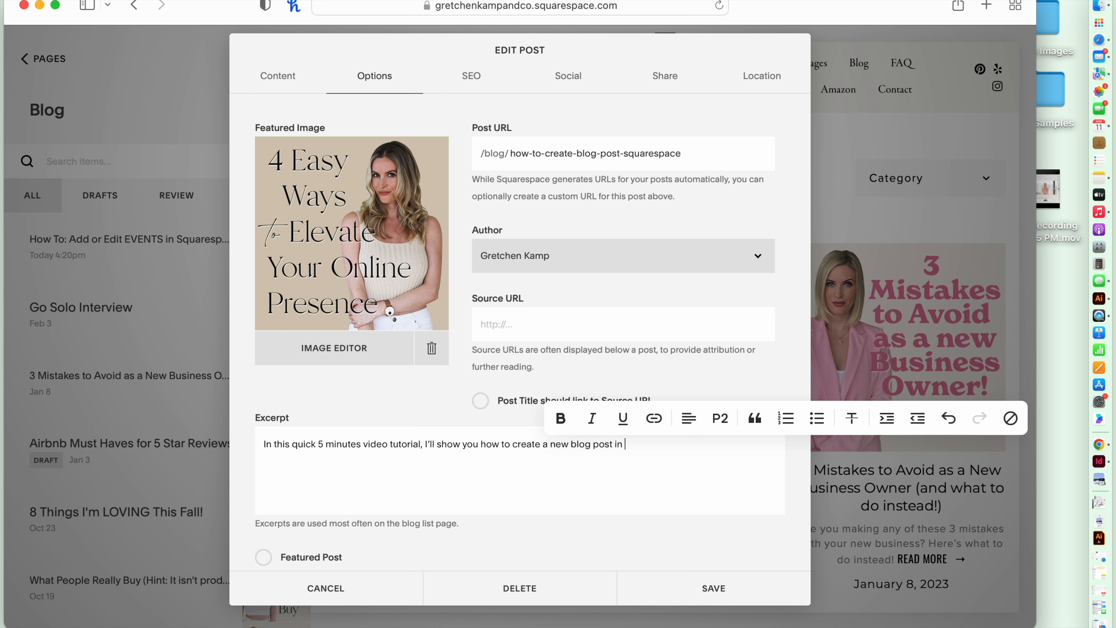
text(Squarespace 7.0.)
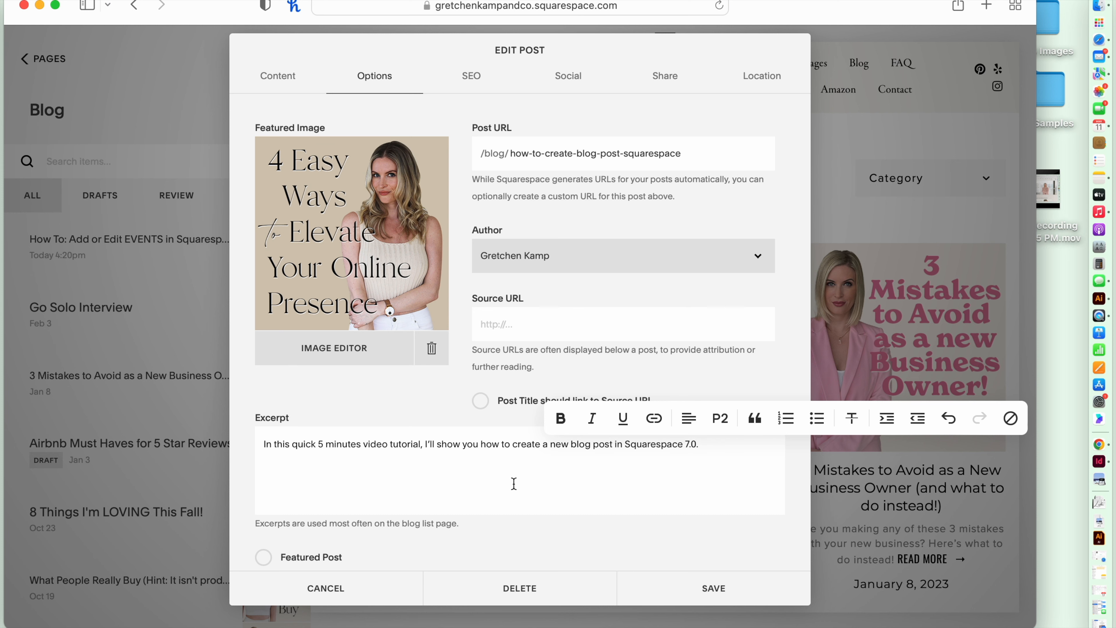
scroll(down, 3)
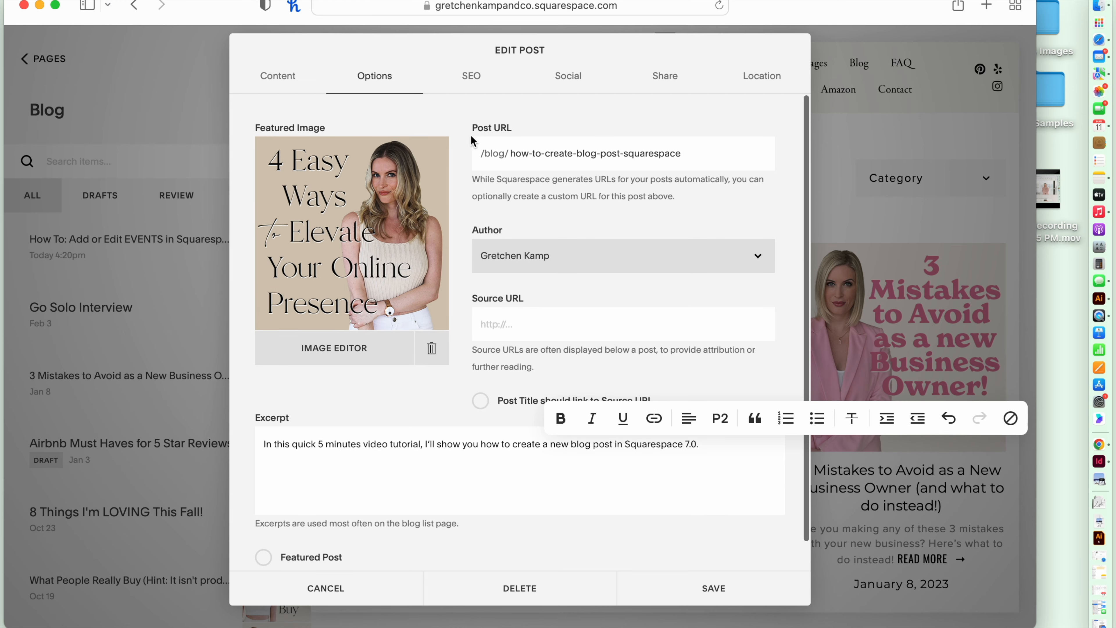
Review the Post URL and excerpt in Options, then save the post
click(277, 76)
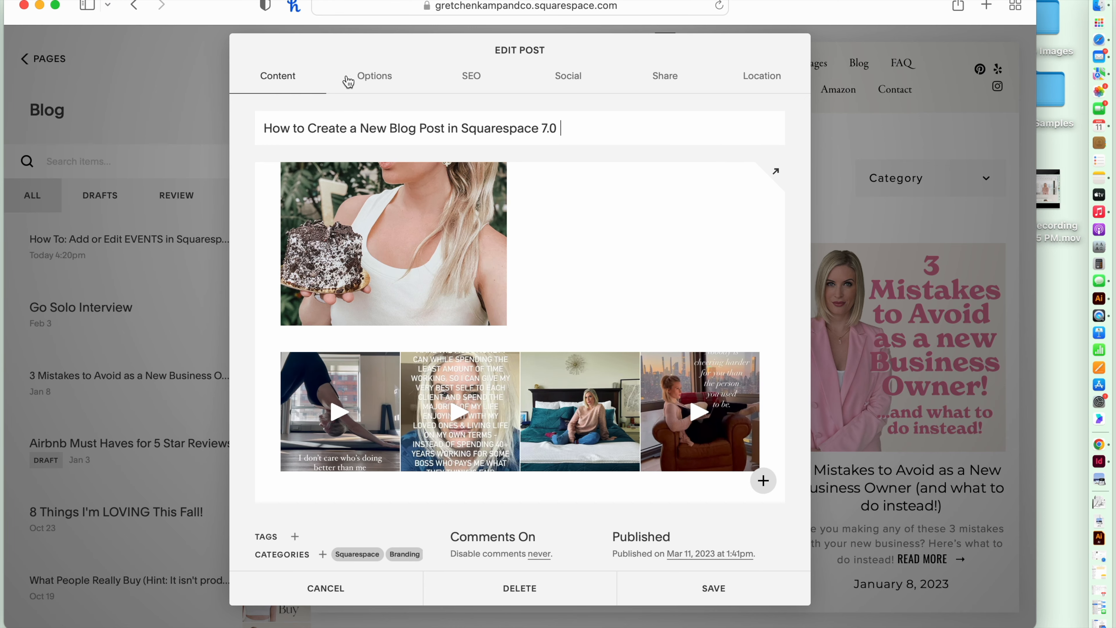
click(374, 75)
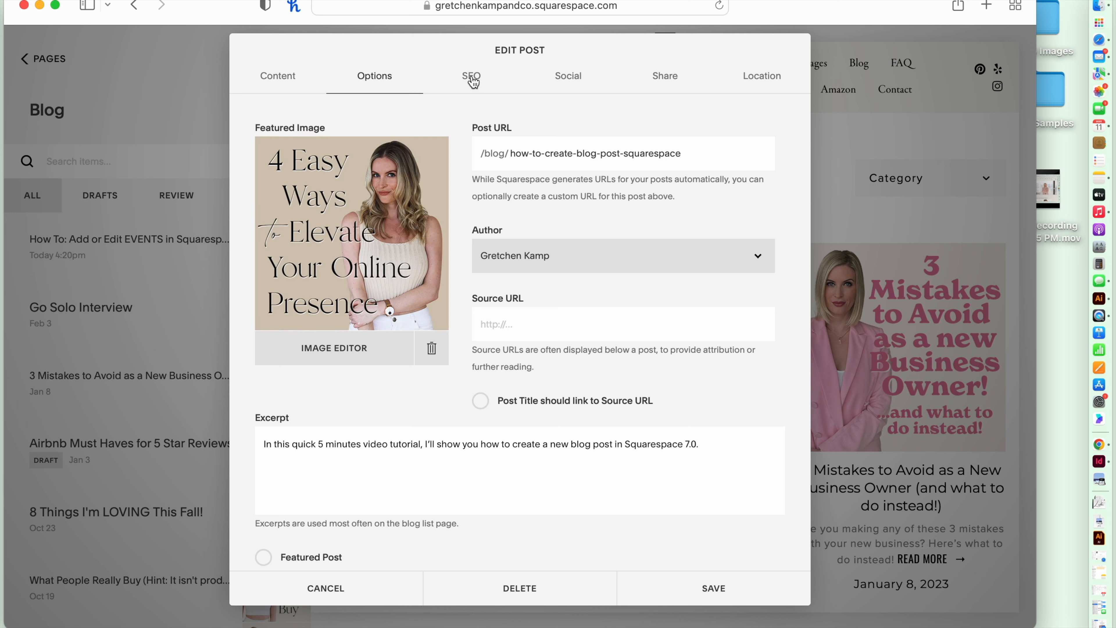
mouse_move(504, 119)
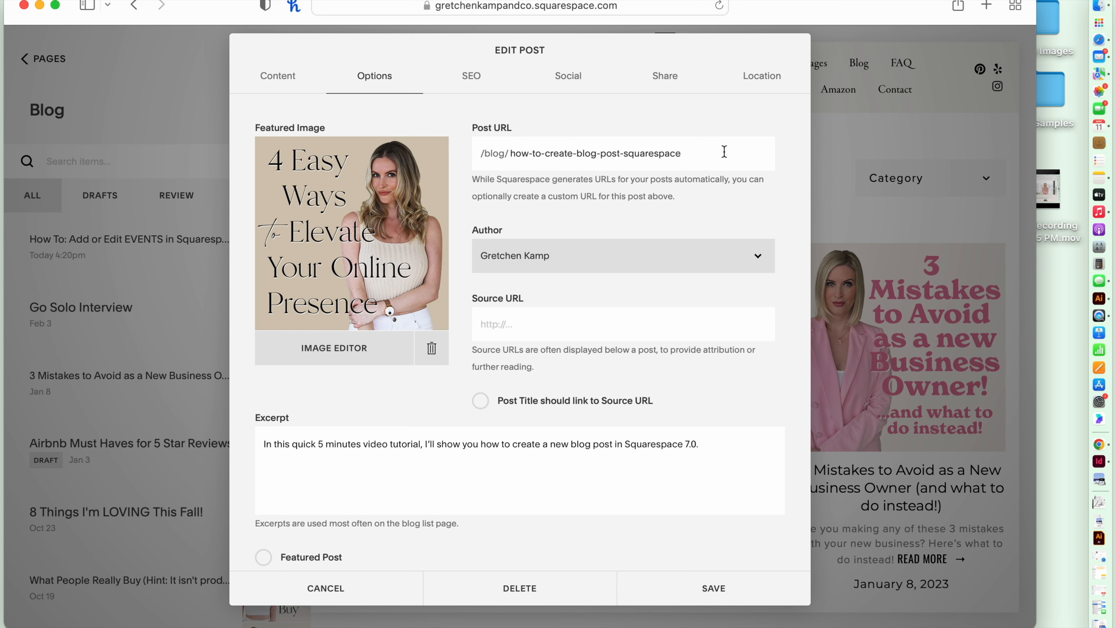
mouse_move(307, 450)
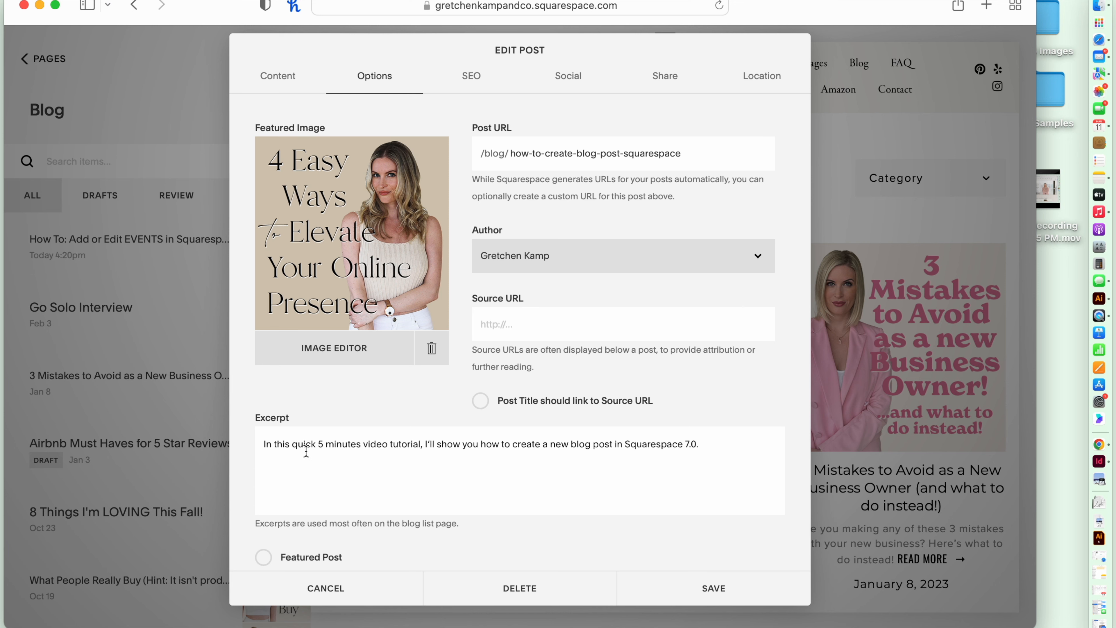
mouse_move(645, 447)
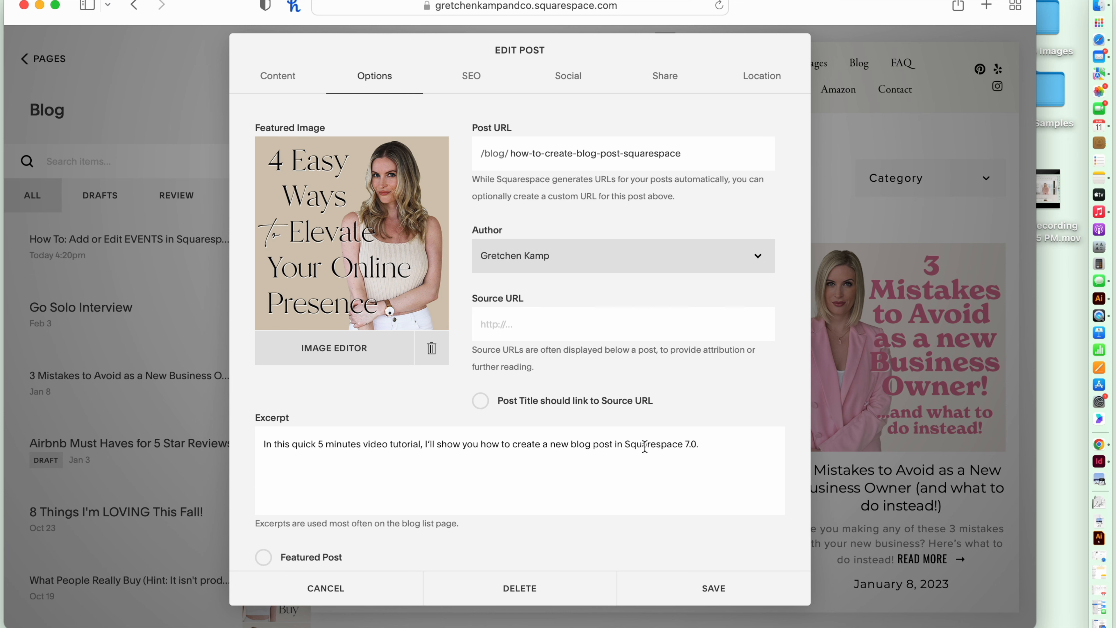
click(645, 443)
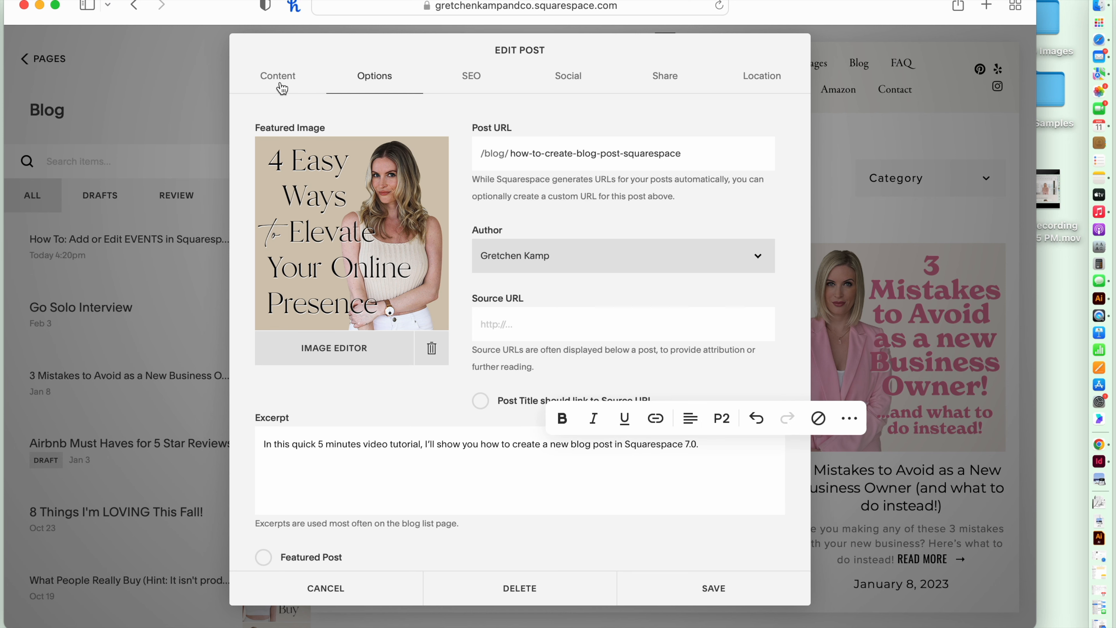
click(277, 75)
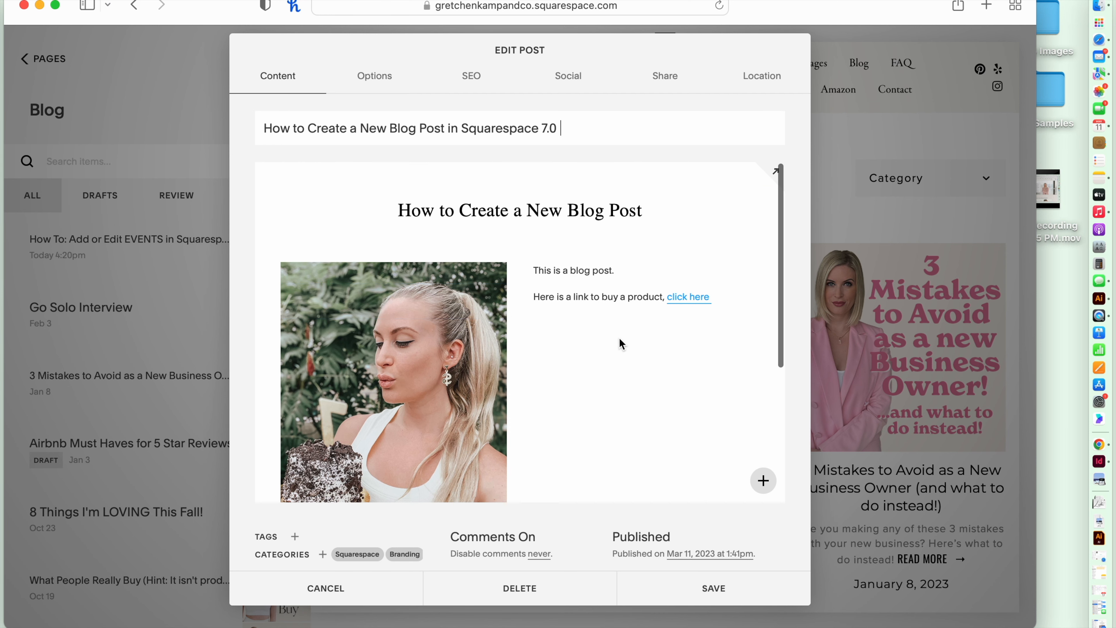
mouse_move(621, 392)
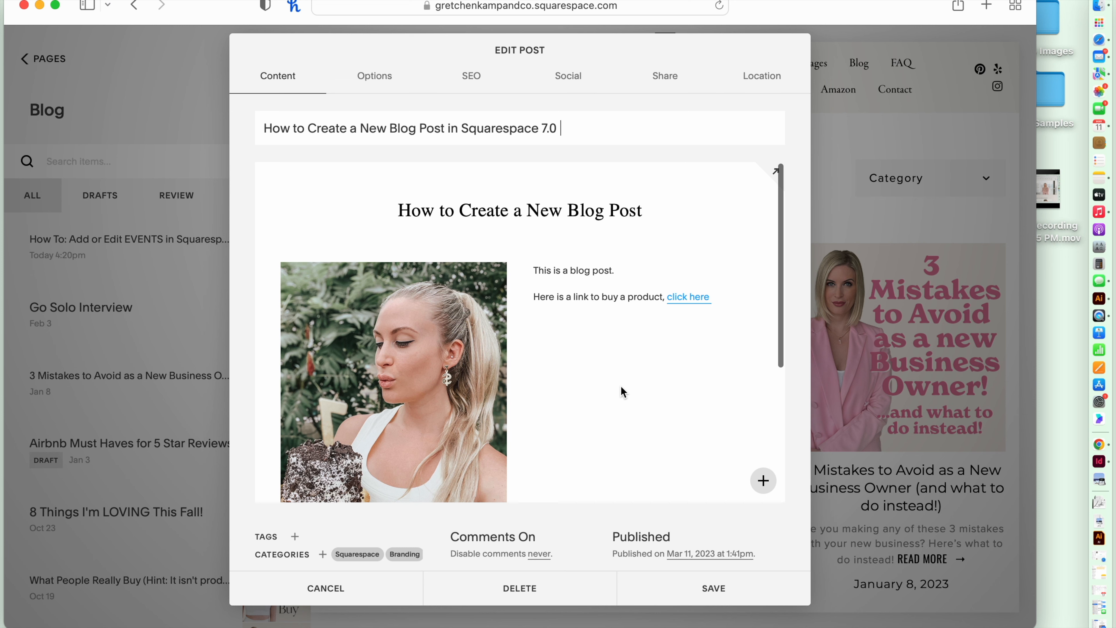
mouse_move(618, 400)
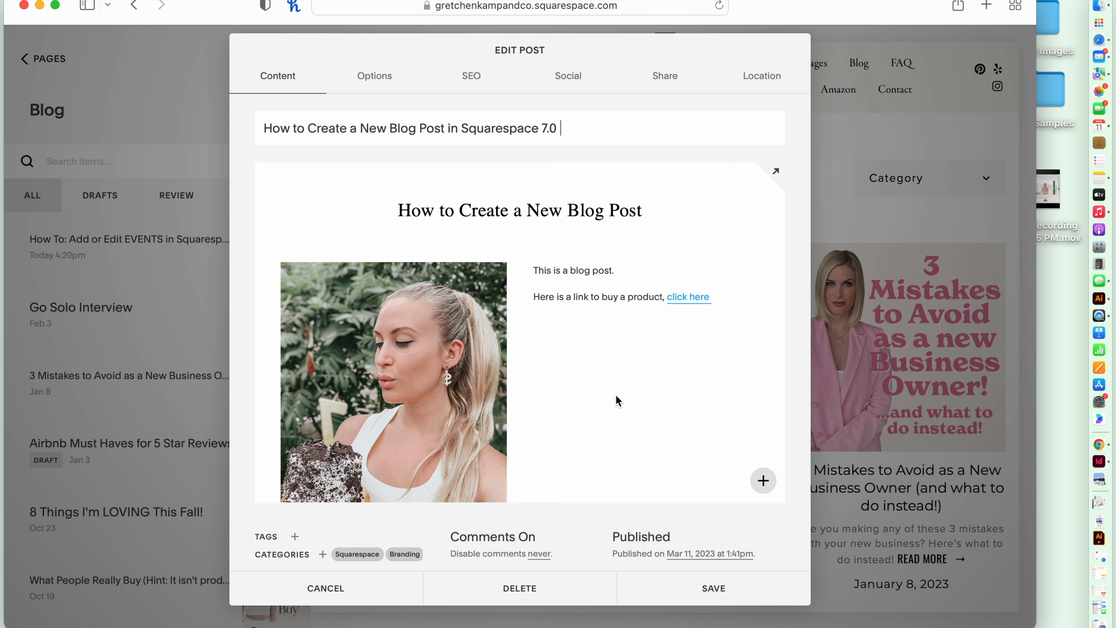
click(712, 588)
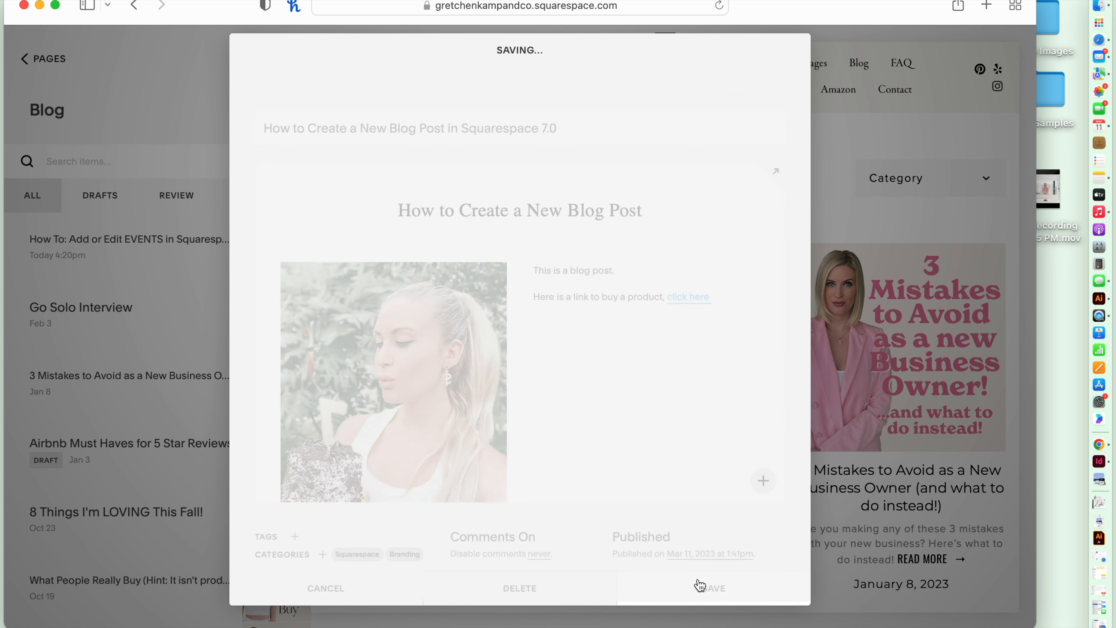
Preview the saved post at the top of the Blog list and scroll through its content
click(710, 588)
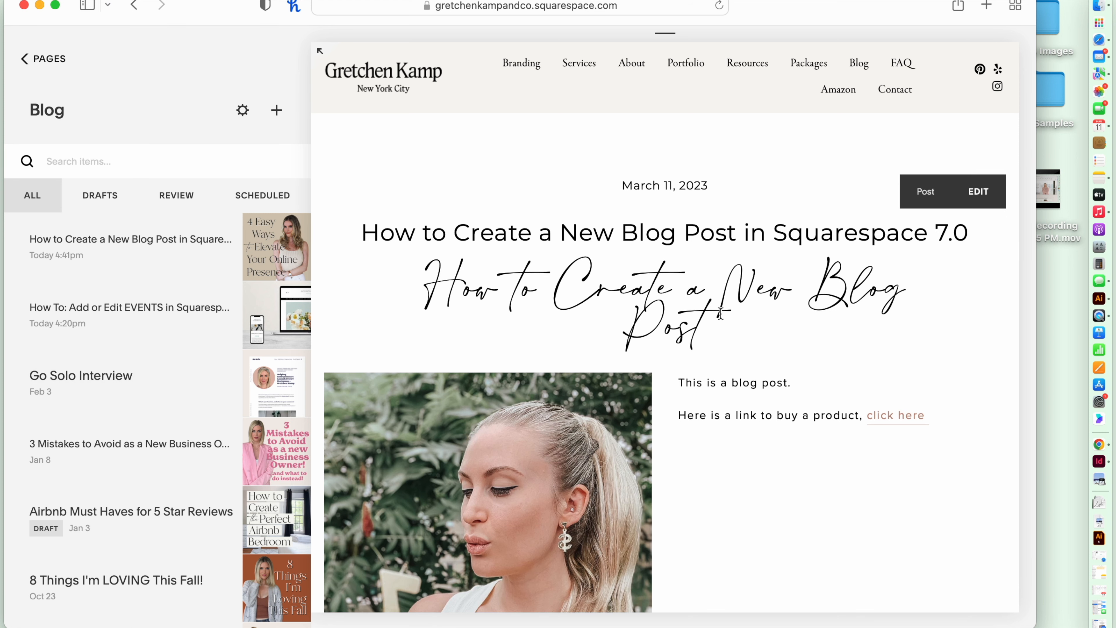
mouse_move(814, 143)
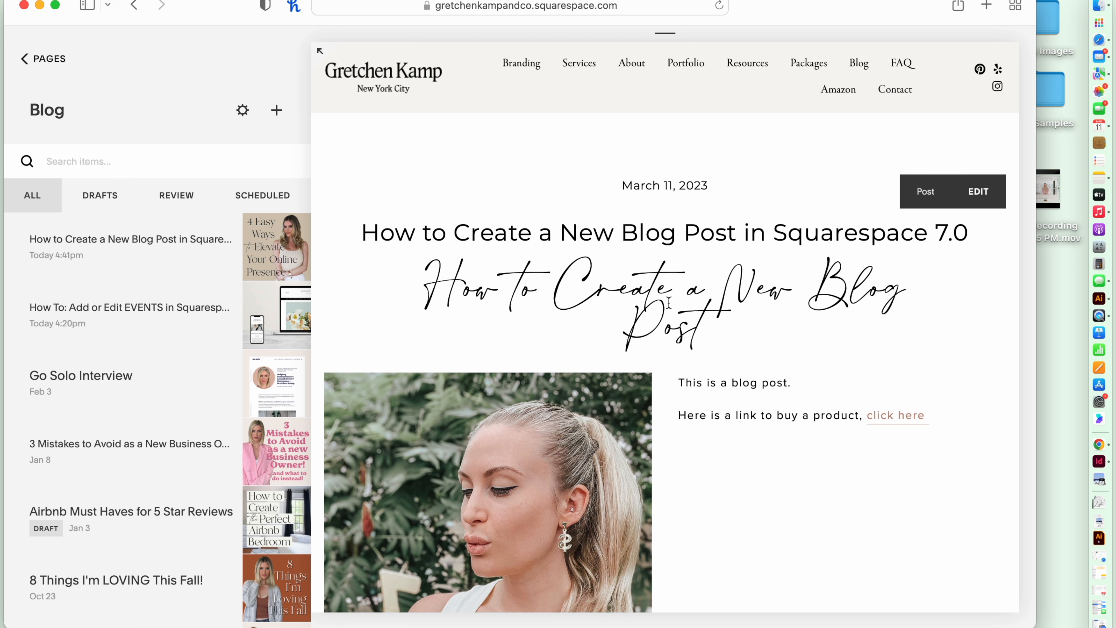
mouse_move(777, 159)
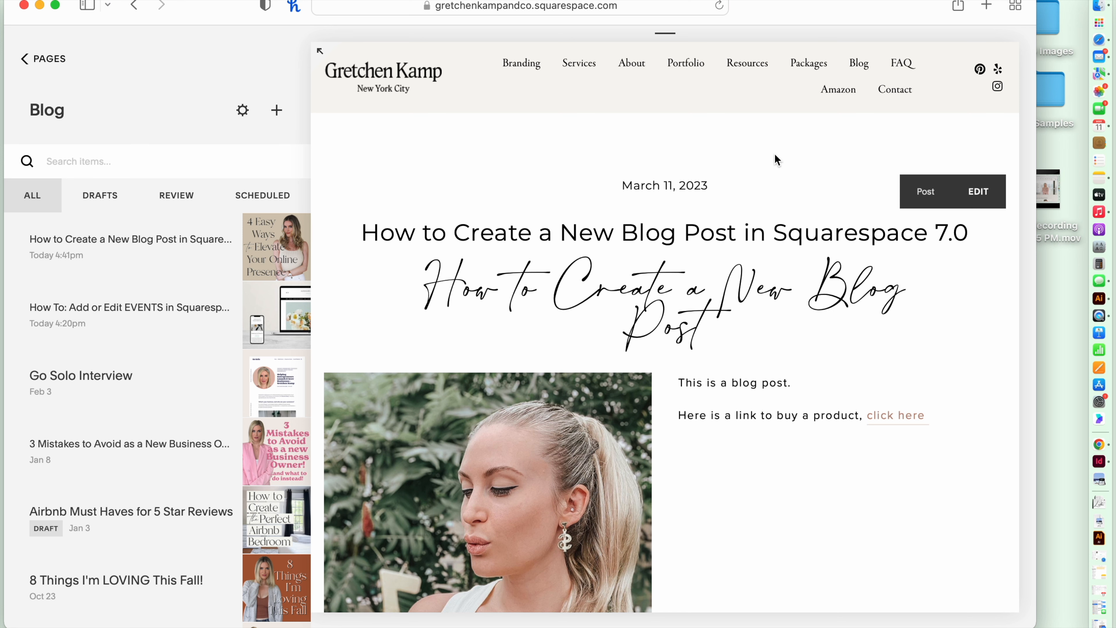
mouse_move(801, 240)
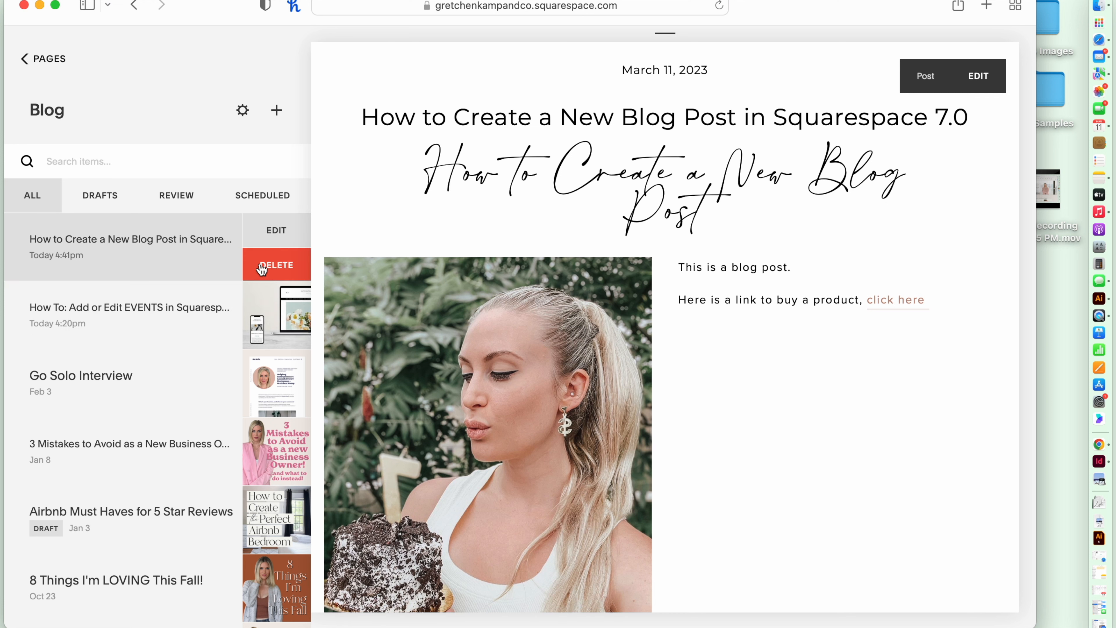
mouse_move(208, 244)
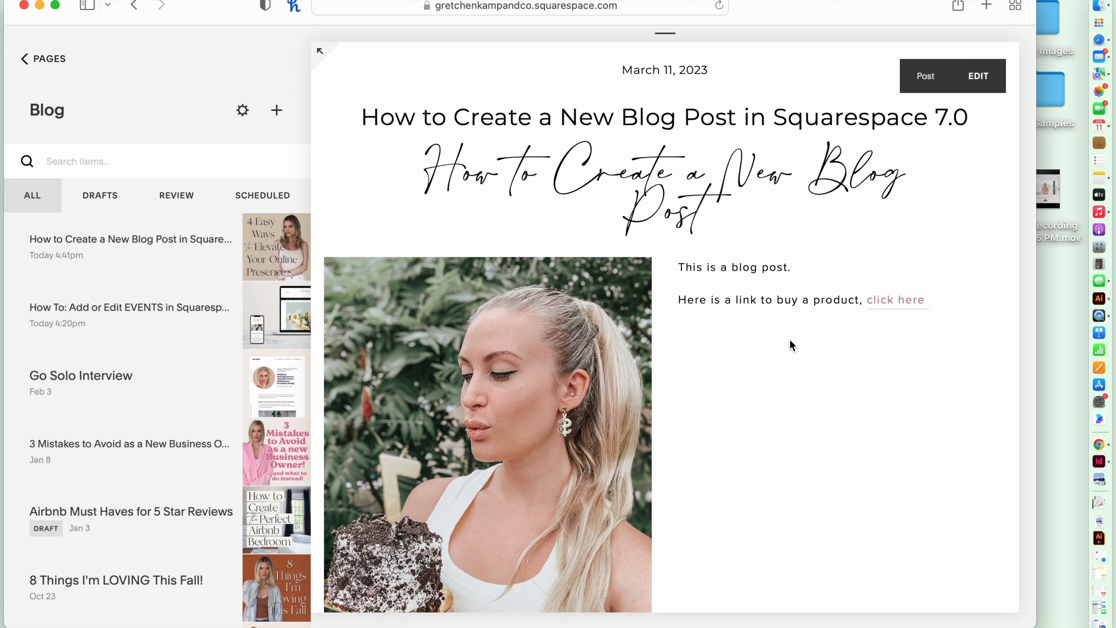
mouse_move(789, 396)
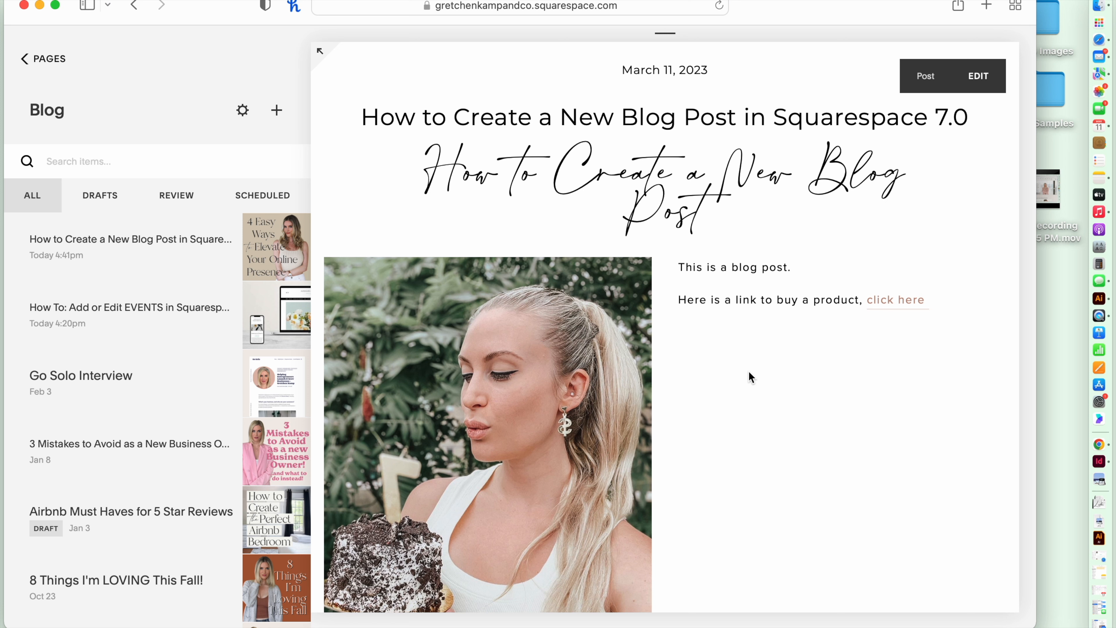
mouse_move(795, 362)
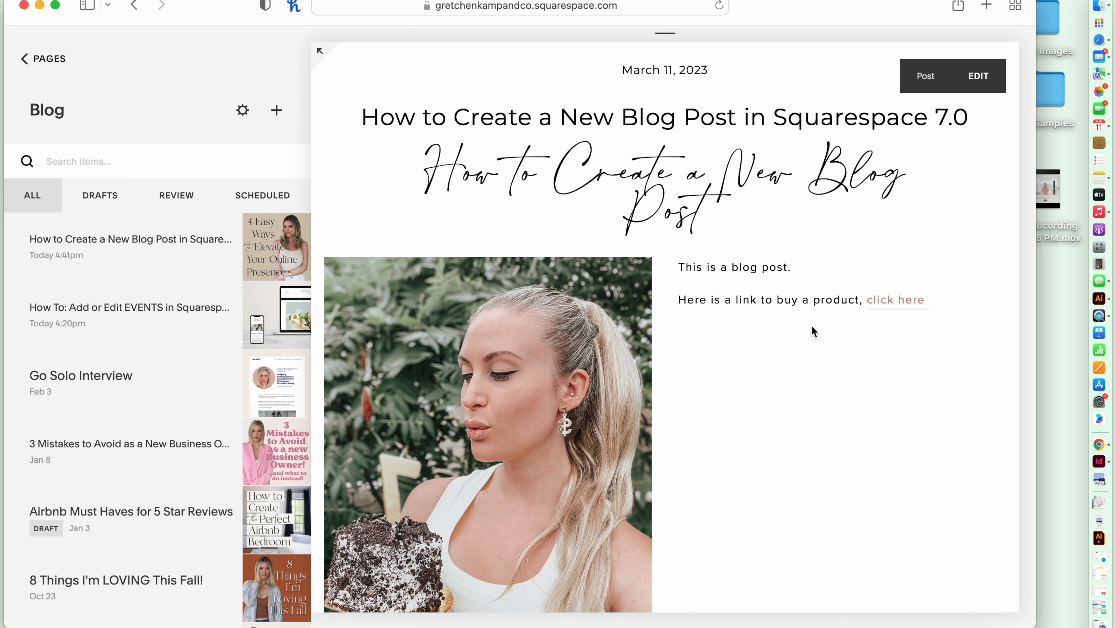
scroll(down, 3)
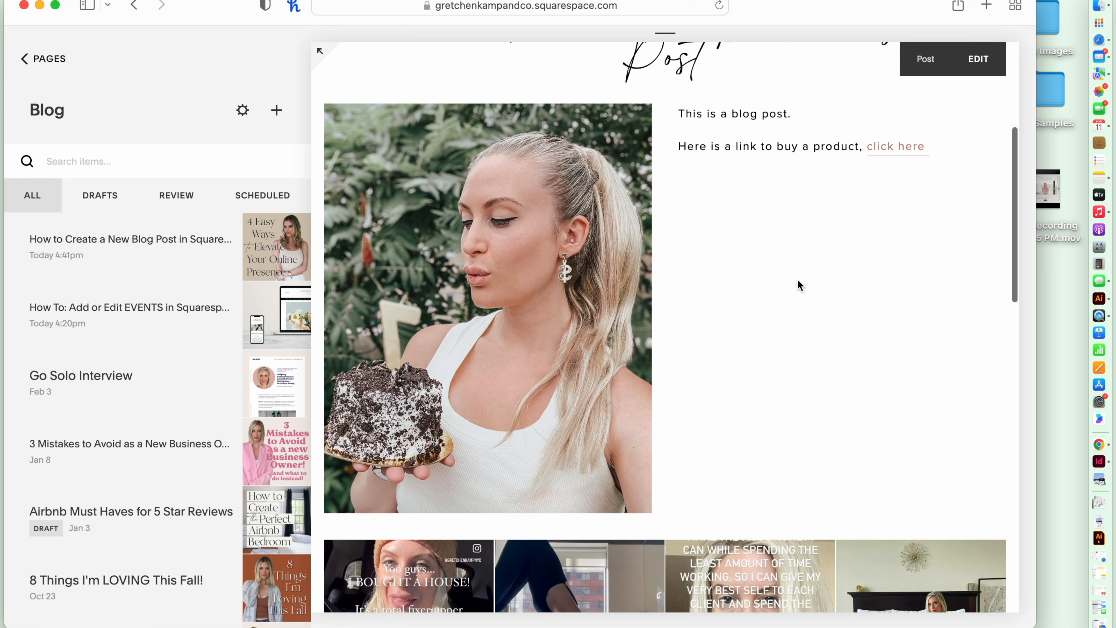
scroll(down, 3)
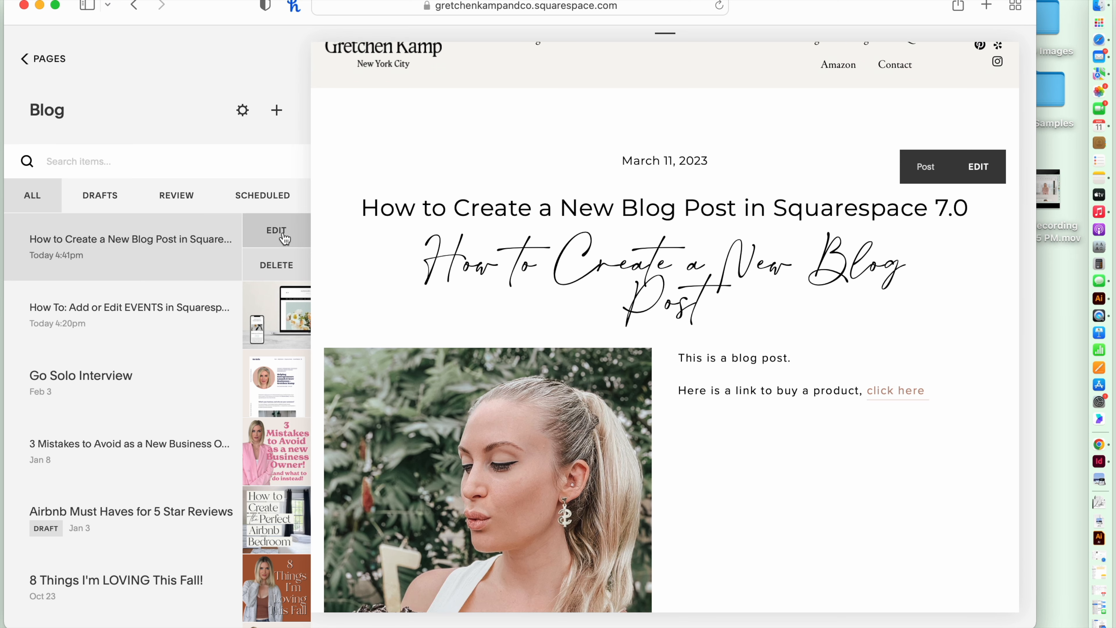
click(276, 231)
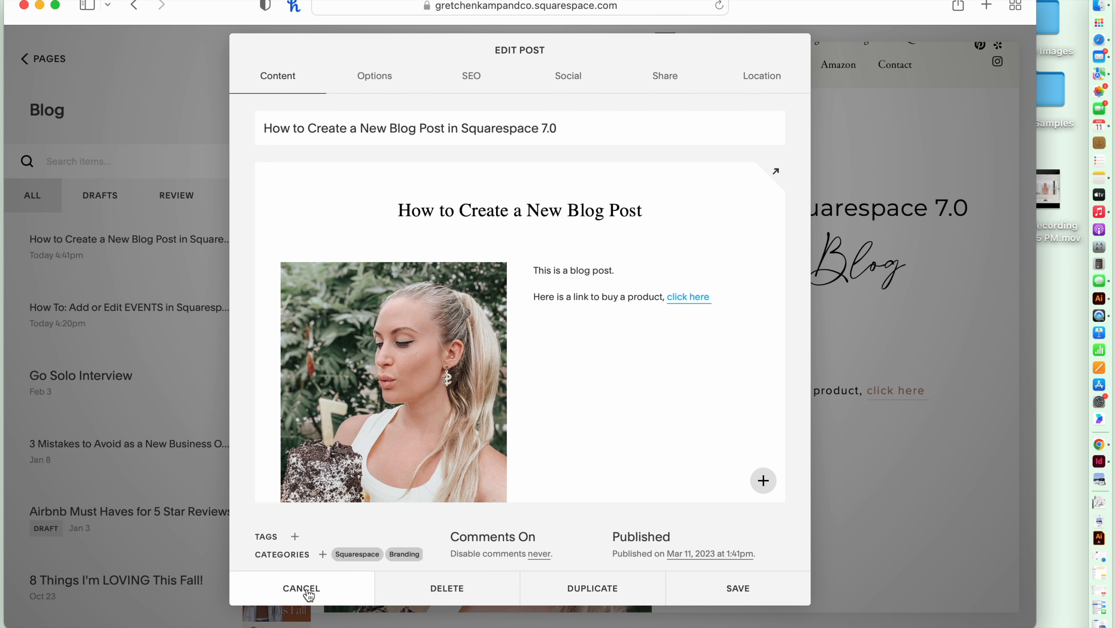
click(301, 588)
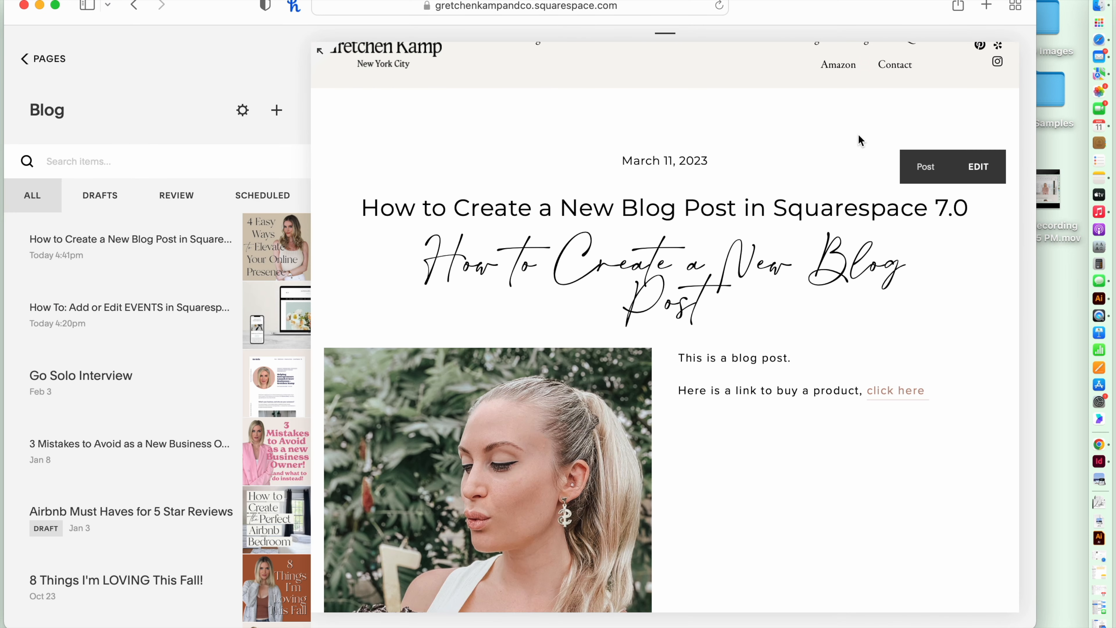
mouse_move(913, 475)
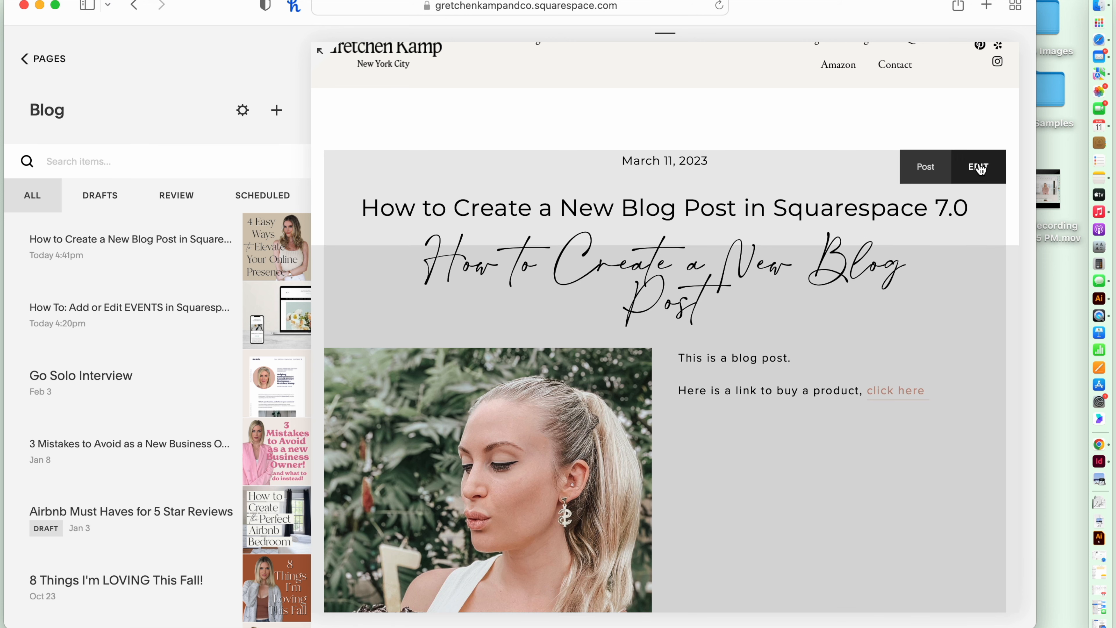
Restyle the 'How to Create a New Blog Post' script heading as Heading 2 in the inline editor
click(978, 167)
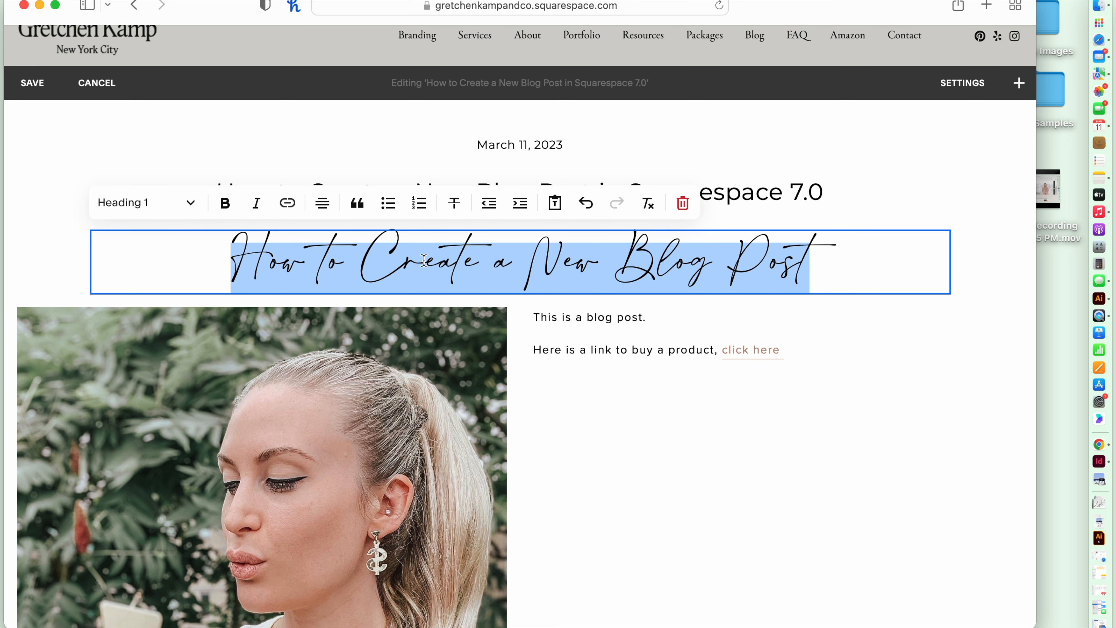
click(146, 202)
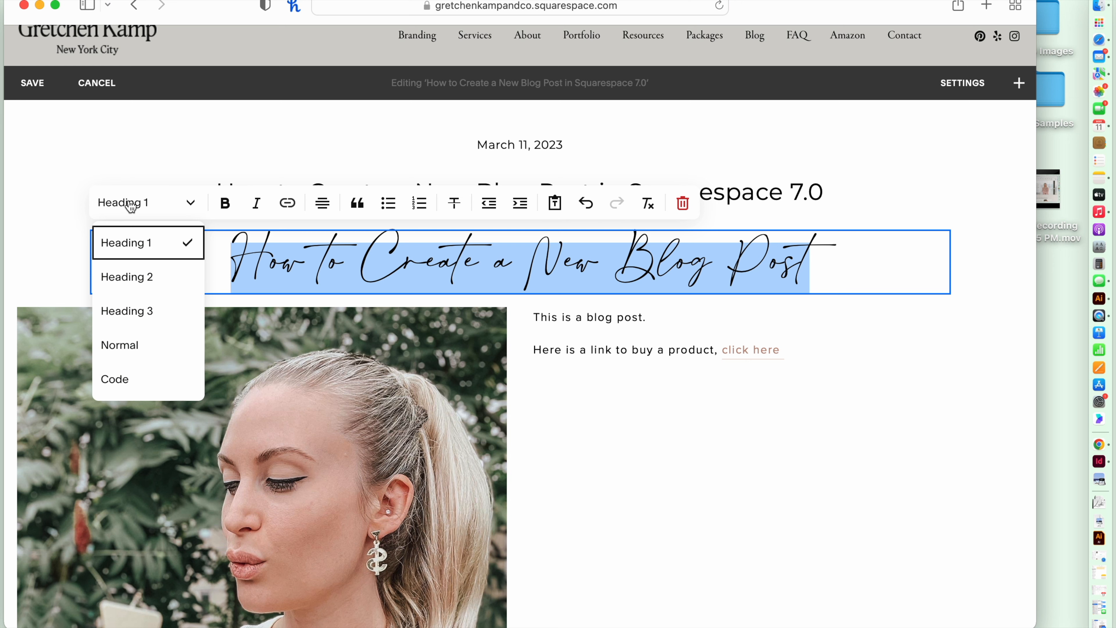
mouse_move(148, 243)
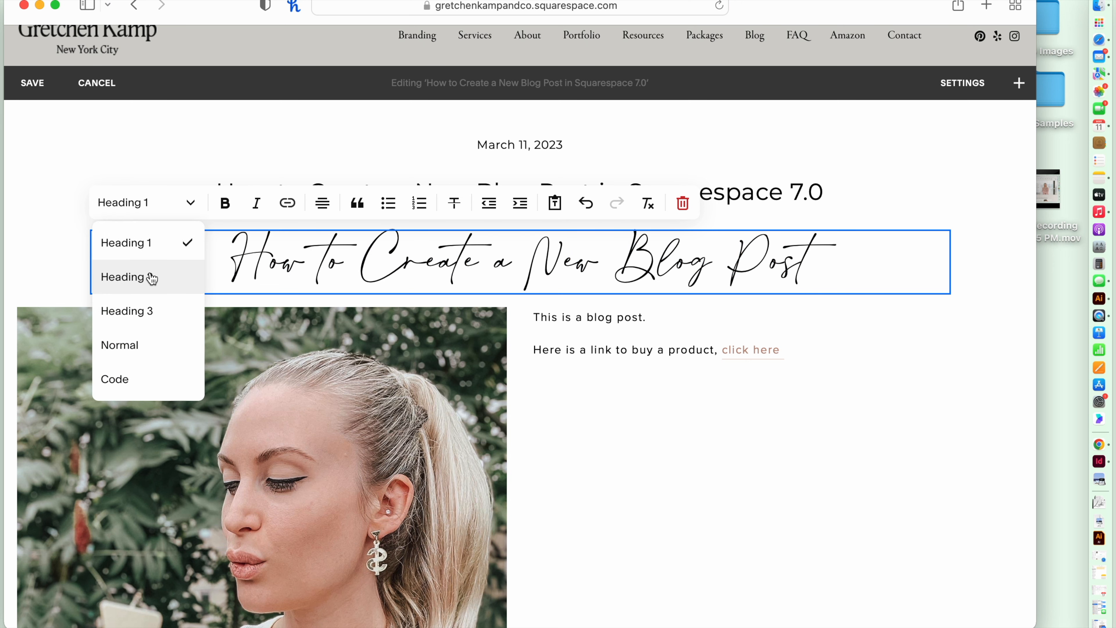
click(129, 276)
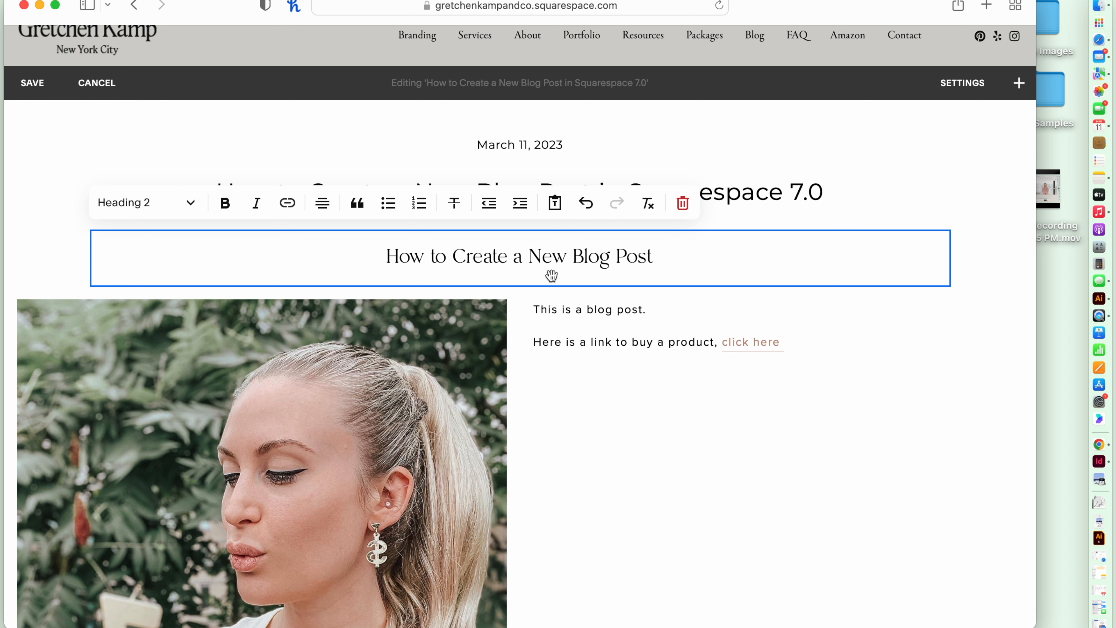
triple_click(518, 255)
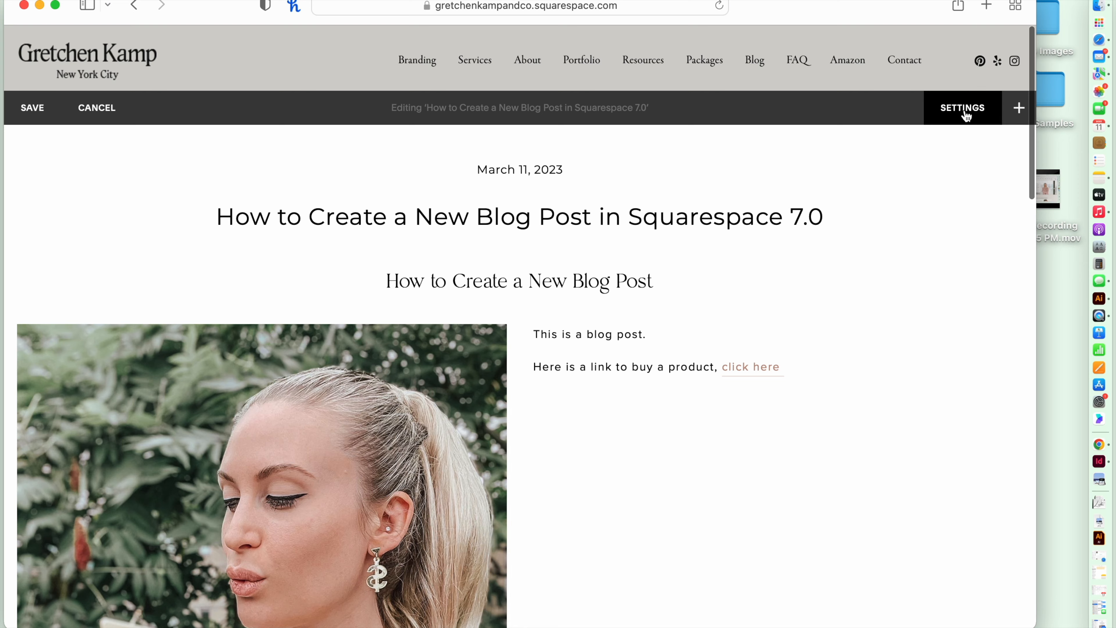
Bring up the post's settings panel again
click(961, 107)
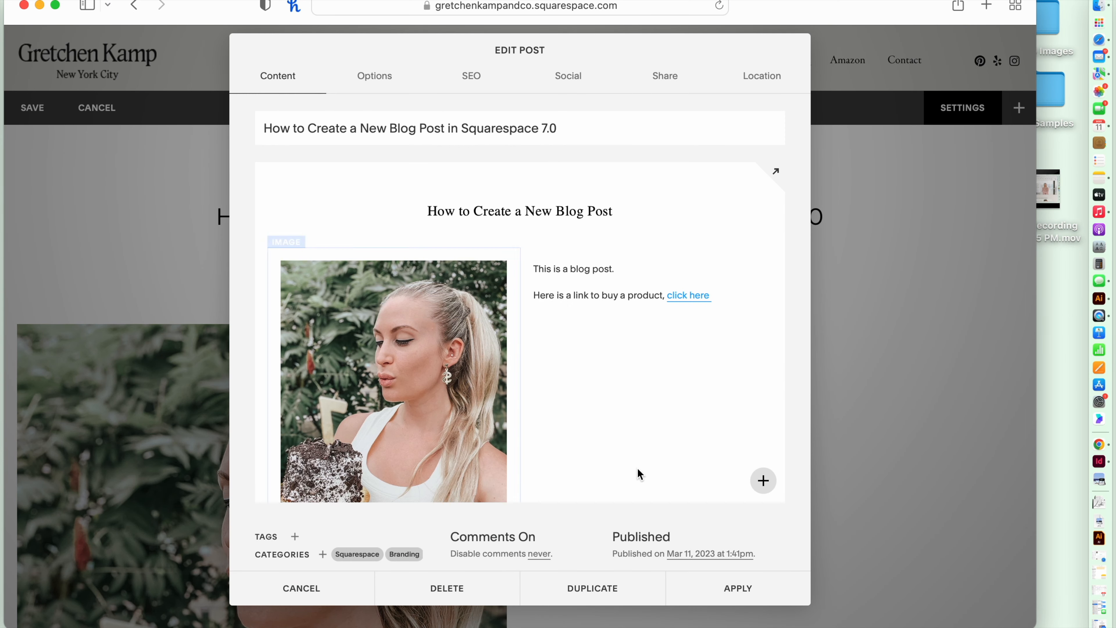